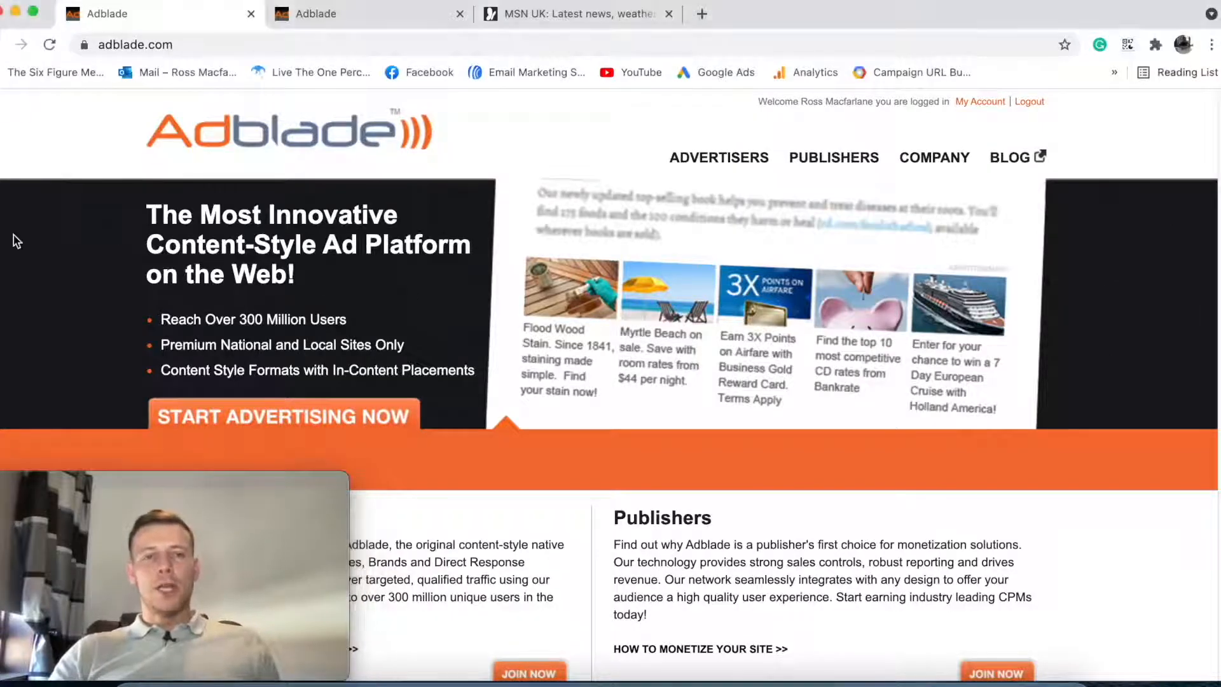
mouse_move(877, 403)
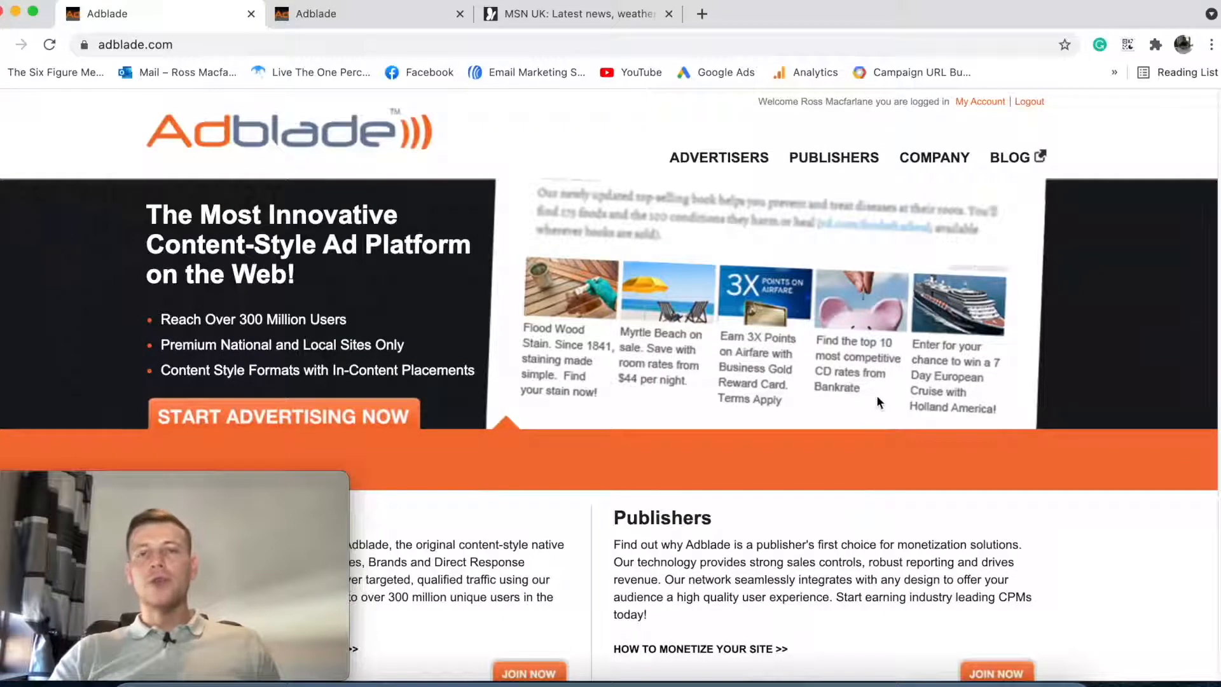
mouse_move(876, 410)
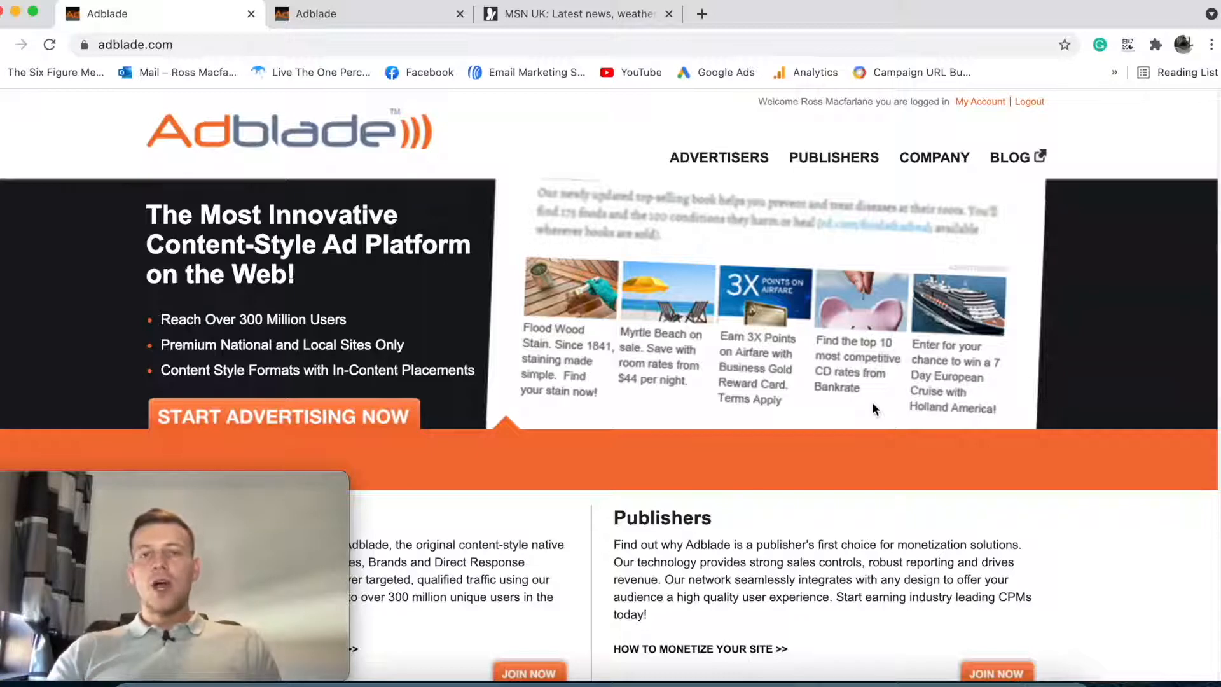
mouse_move(684, 370)
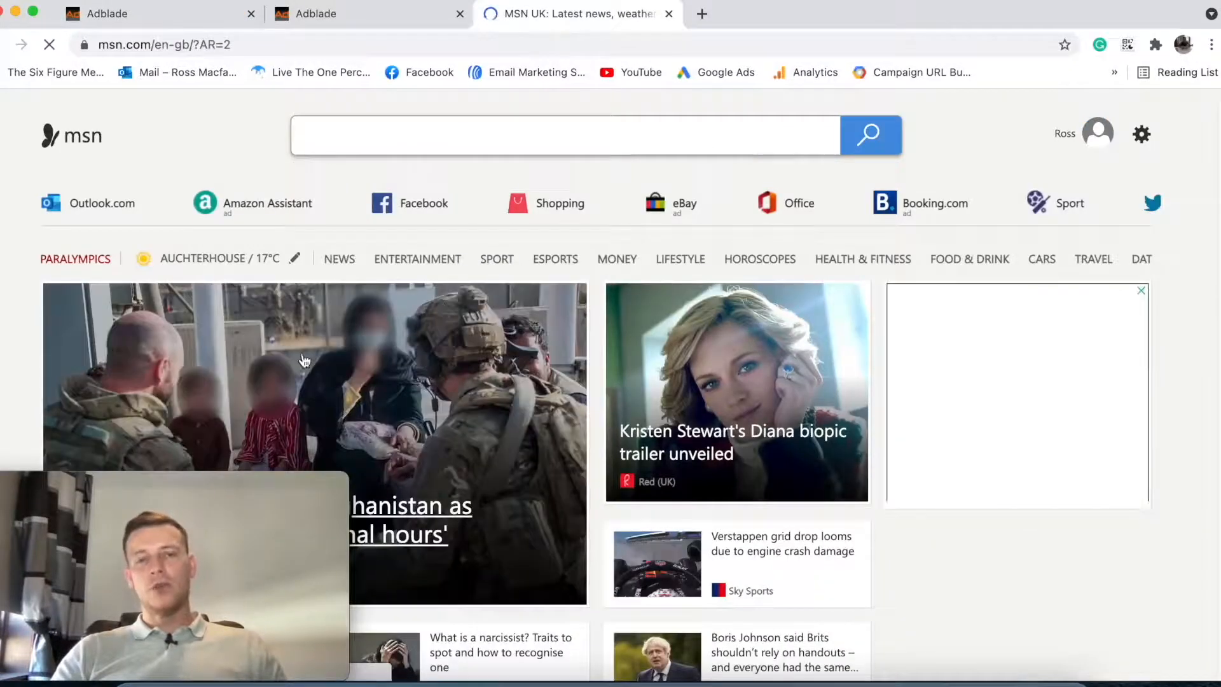
- Scroll the MSN homepage down past Entertainment and Property to the sponsored Recommended for you block
left_click(562, 135)
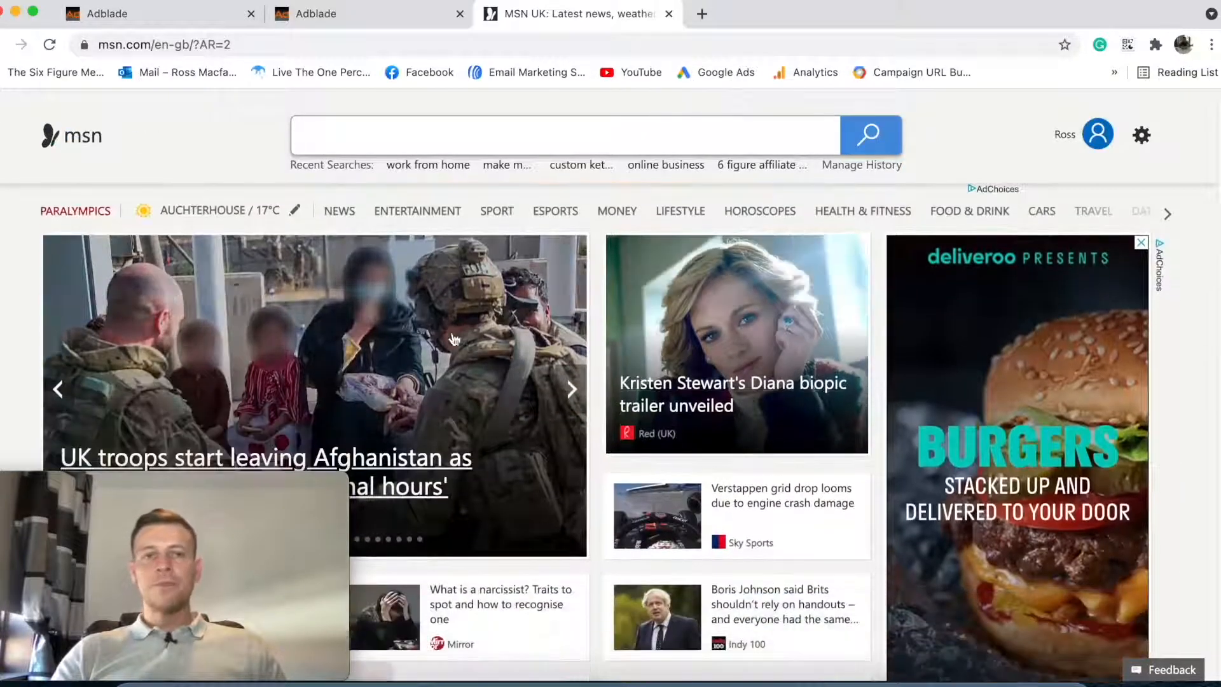
scroll("down", 3)
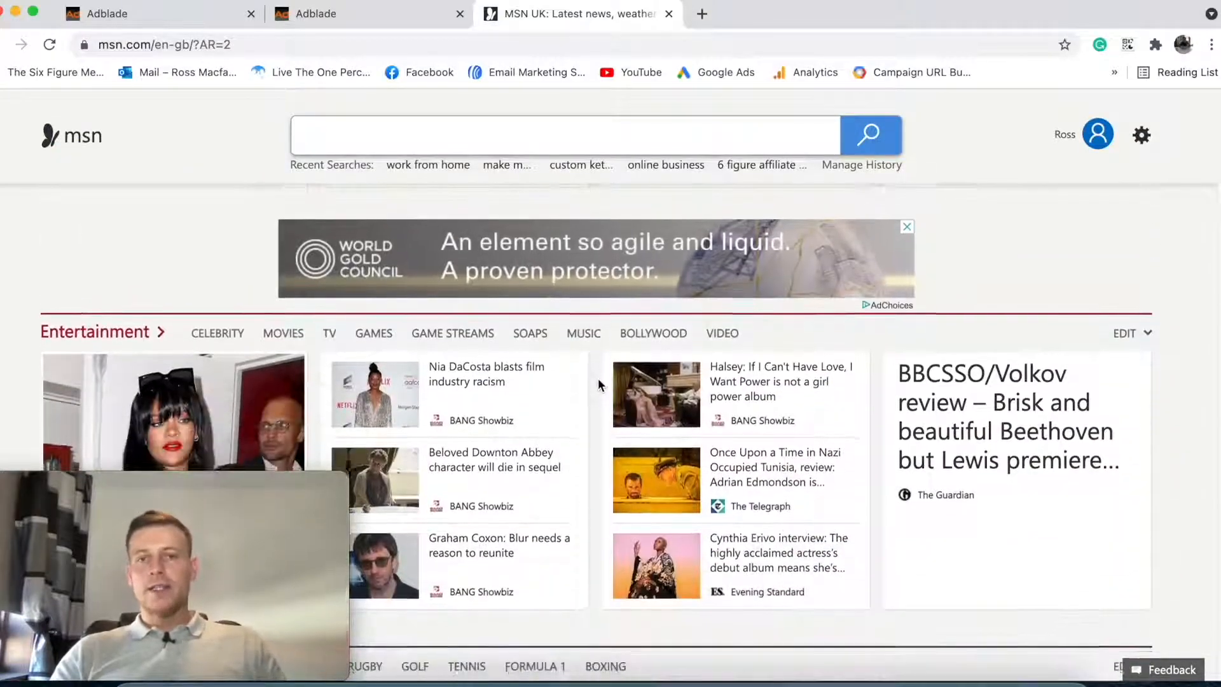
scroll("down", 3)
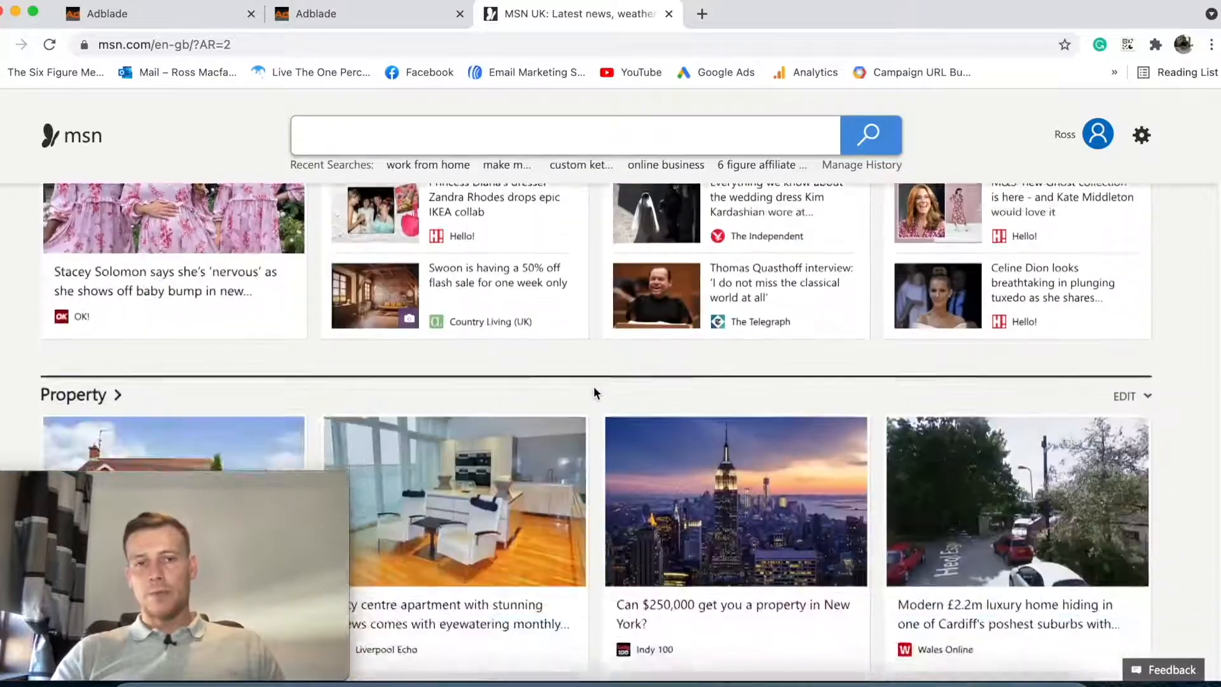
scroll("down", 3)
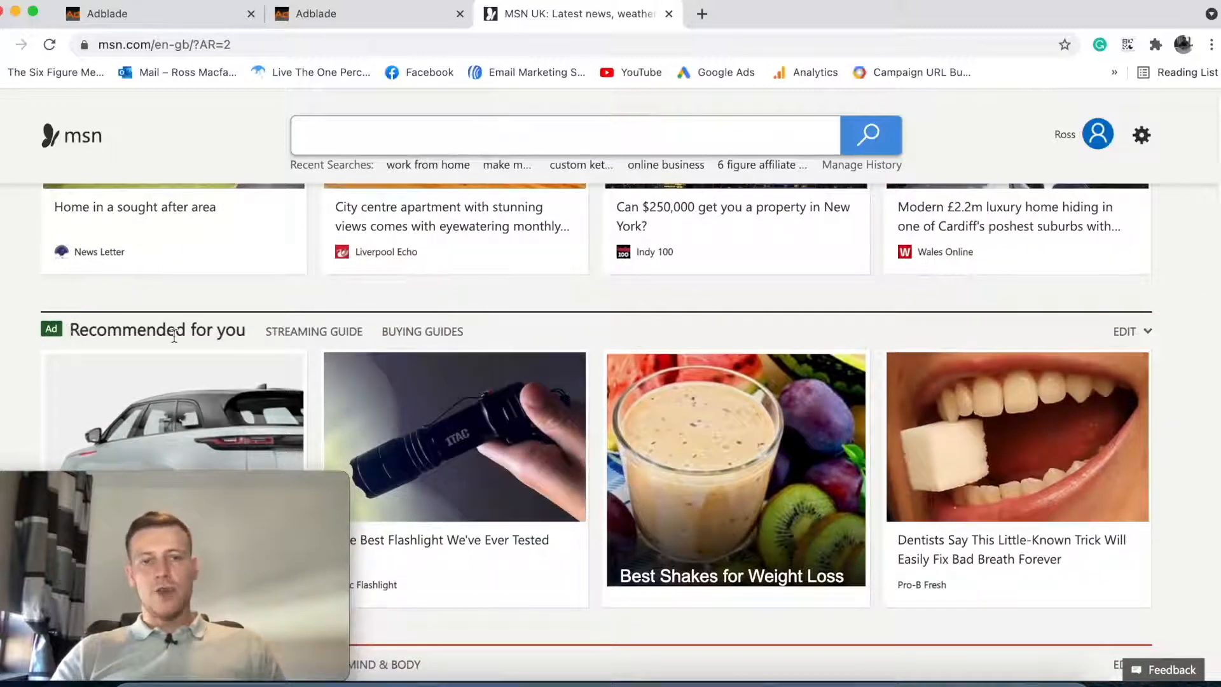
mouse_move(252, 345)
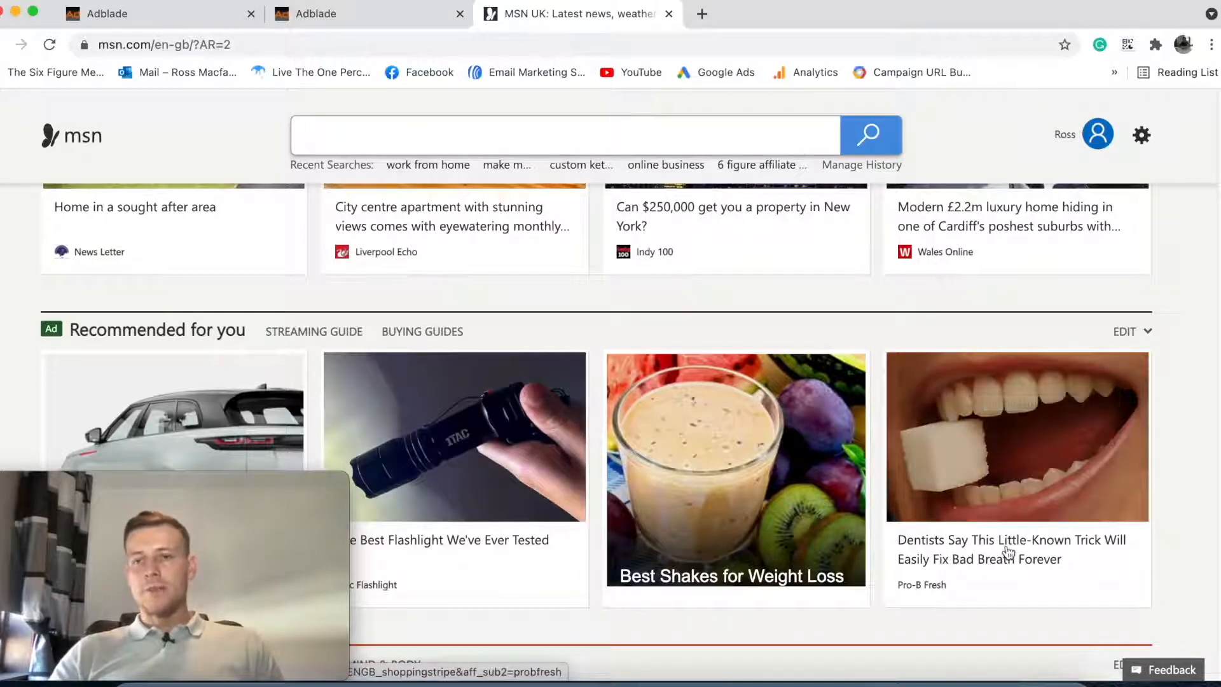
- Read the Pro-B Fresh advertorial down to its Apply Discount button, then return to MSN
left_click(1015, 550)
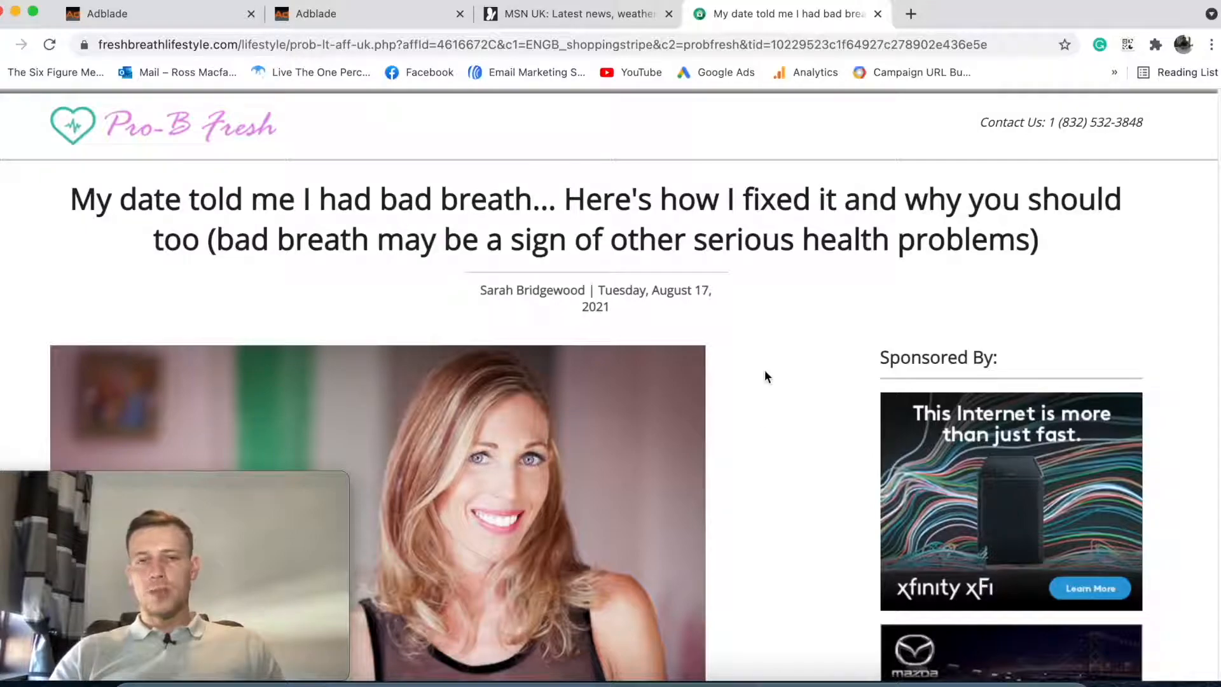
scroll("down", 3)
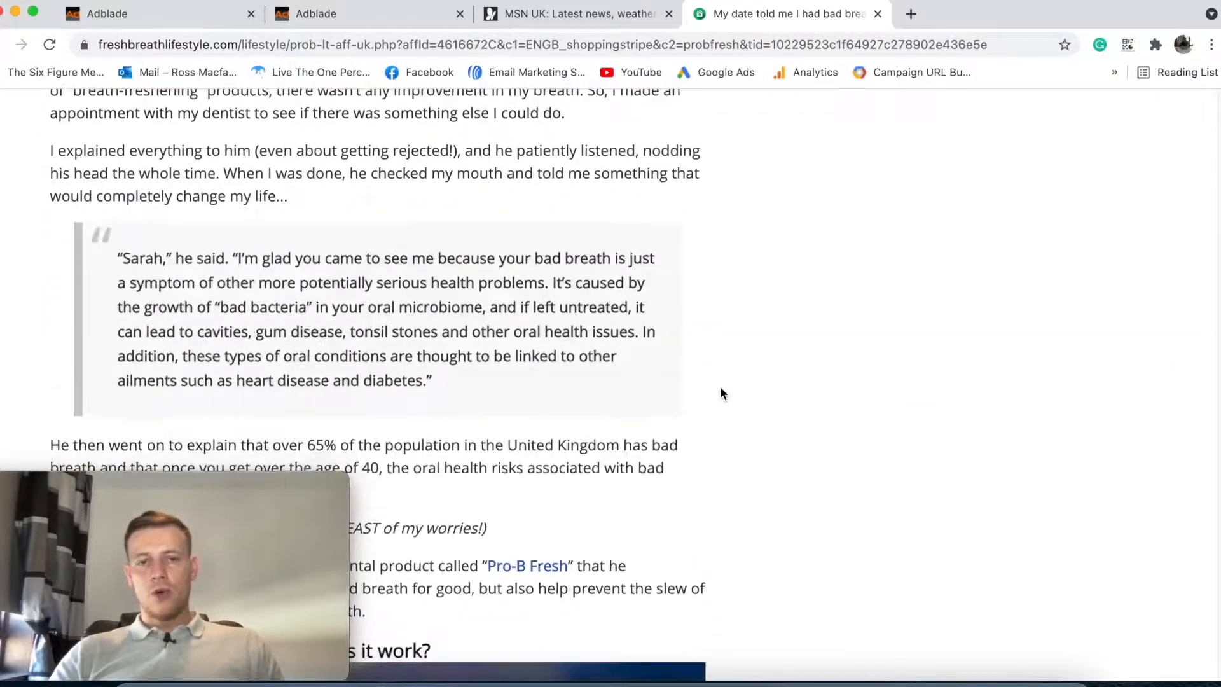
scroll("down", 3)
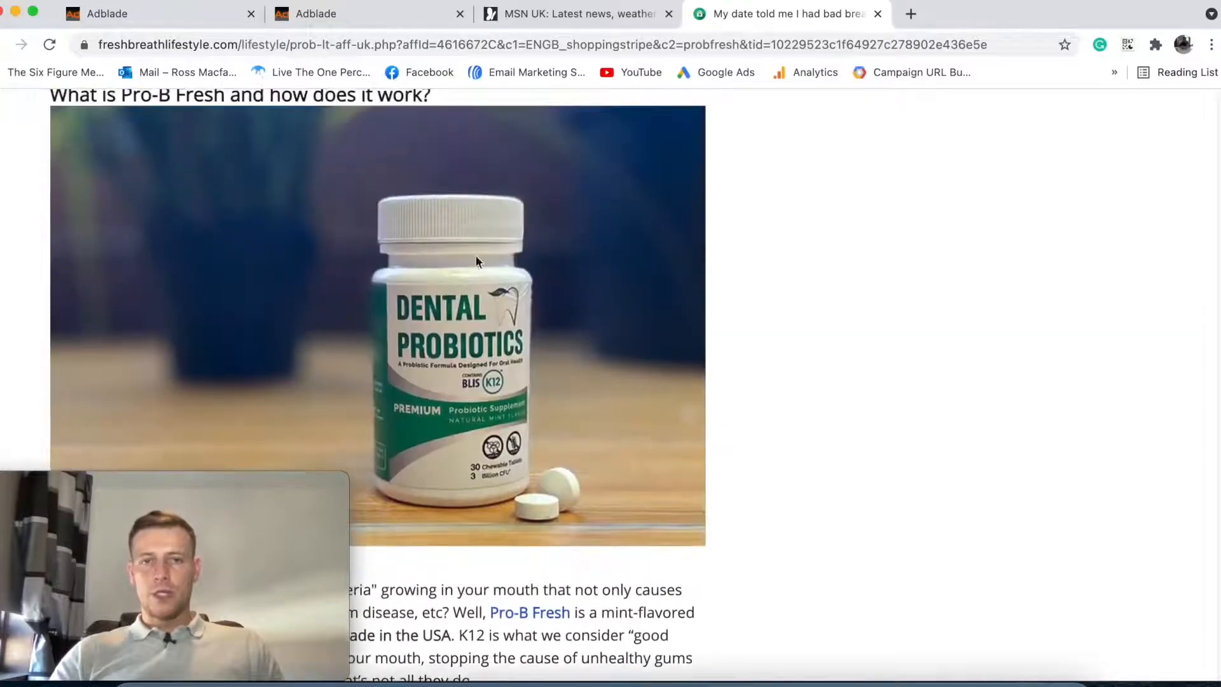
scroll("down", 3)
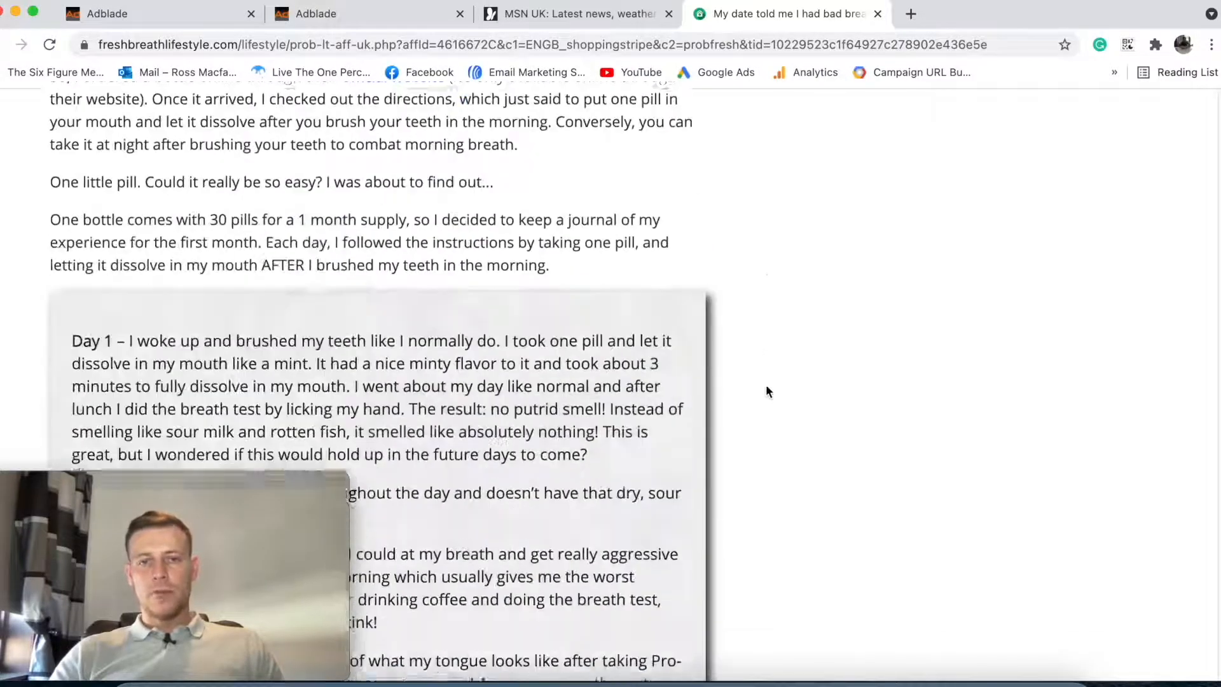
scroll("down", 3)
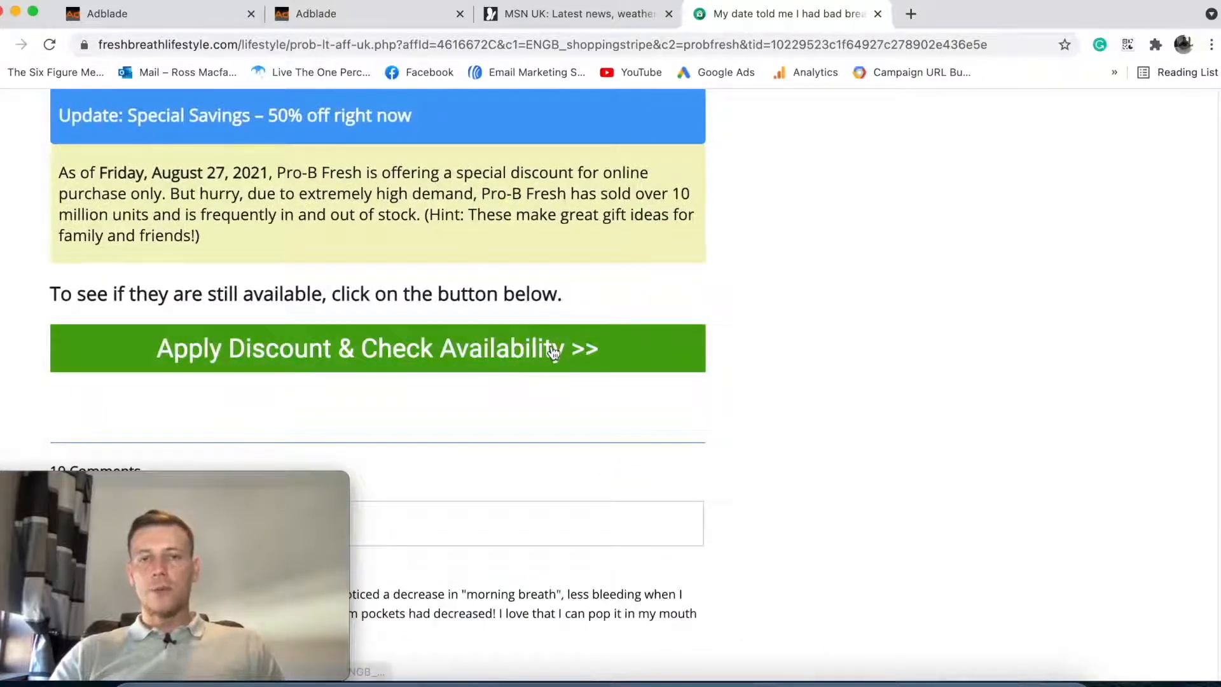
mouse_move(716, 379)
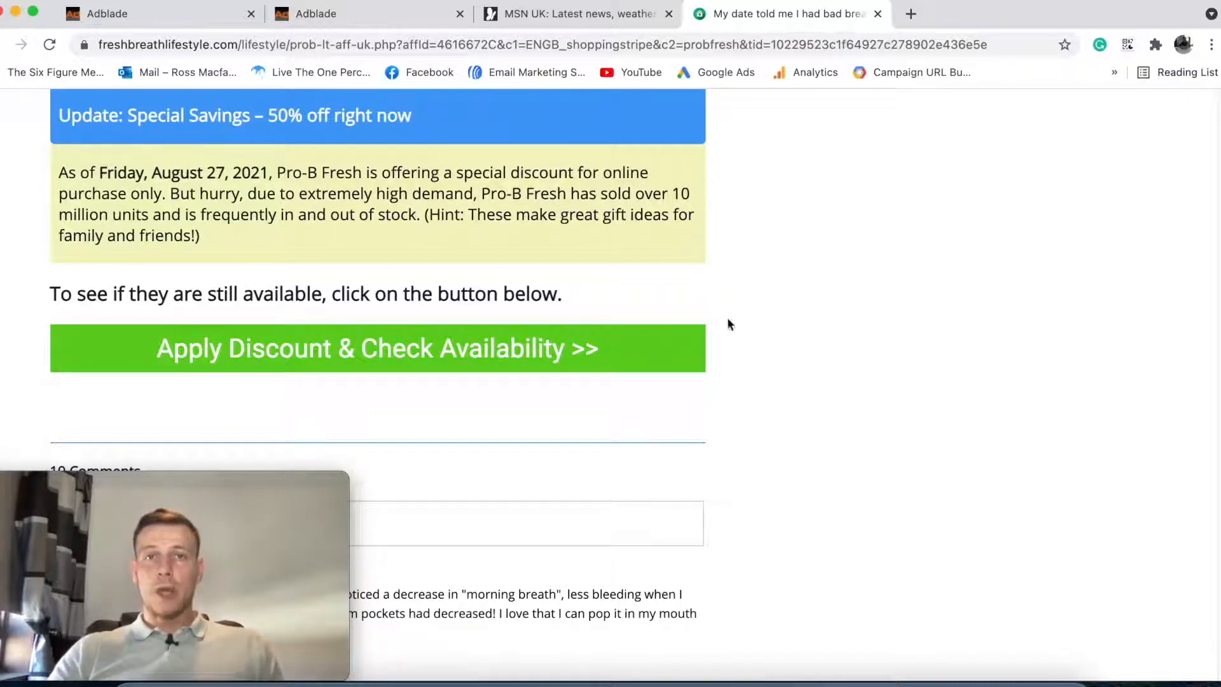
left_click(572, 14)
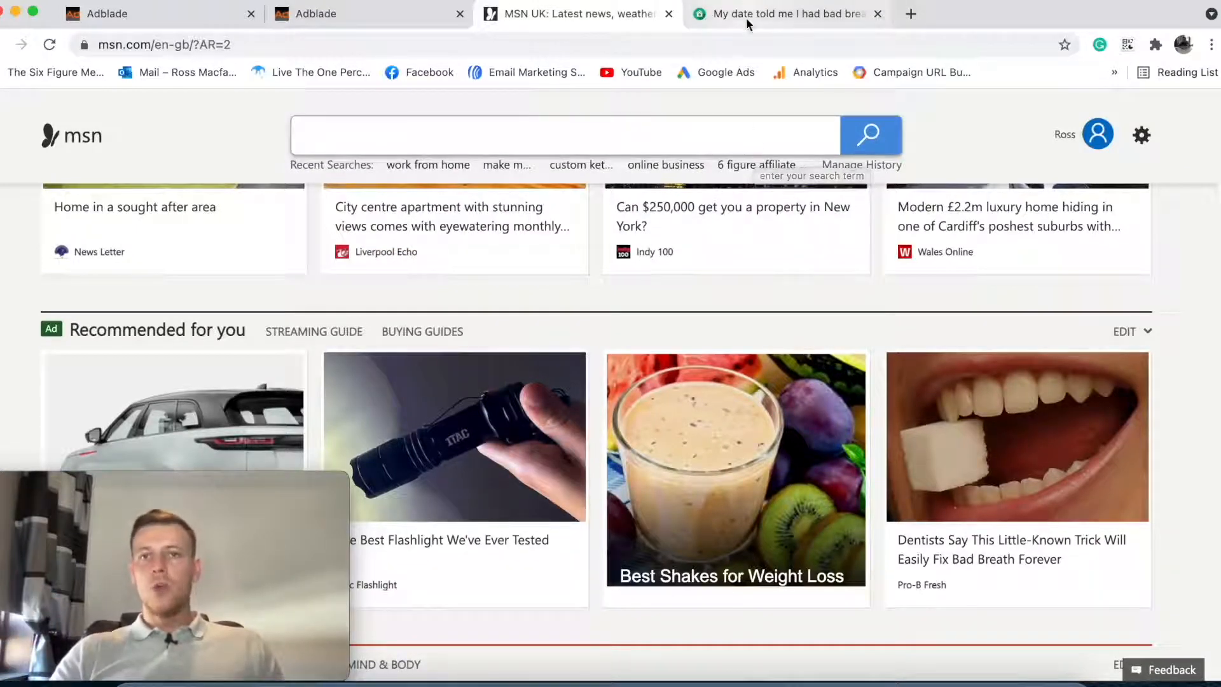
- Return to the Adblade homepage and scroll down to its Advertisers and Publishers sections
left_click(779, 13)
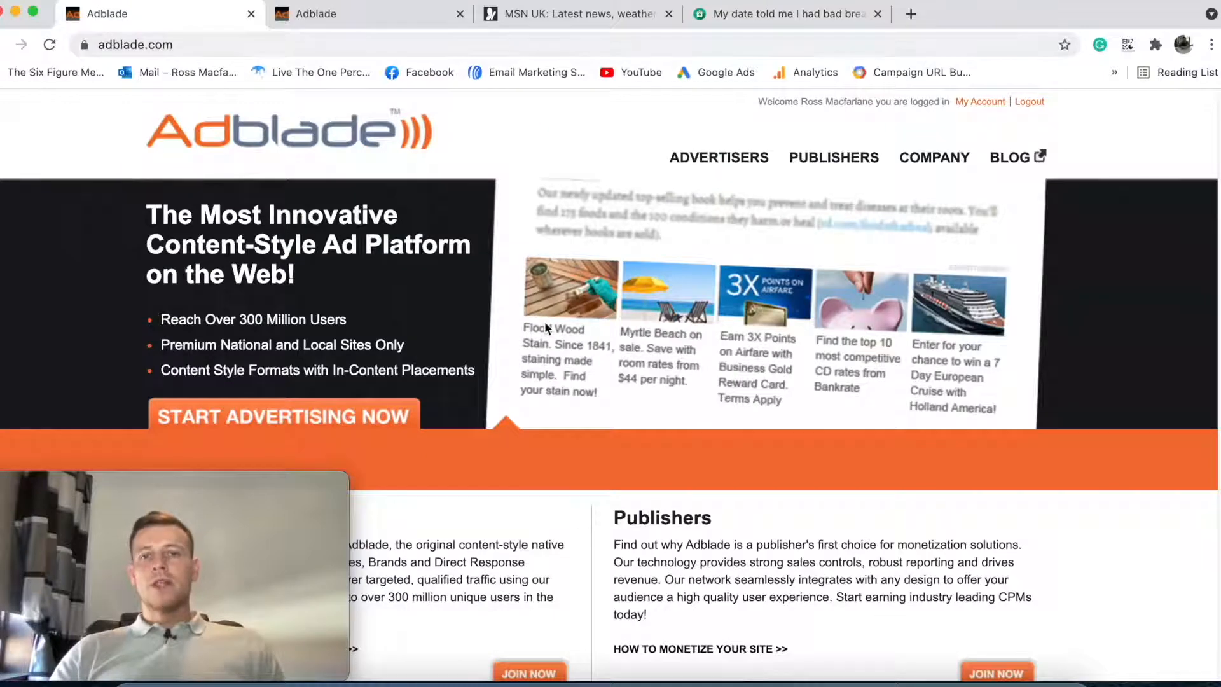
scroll("down", 3)
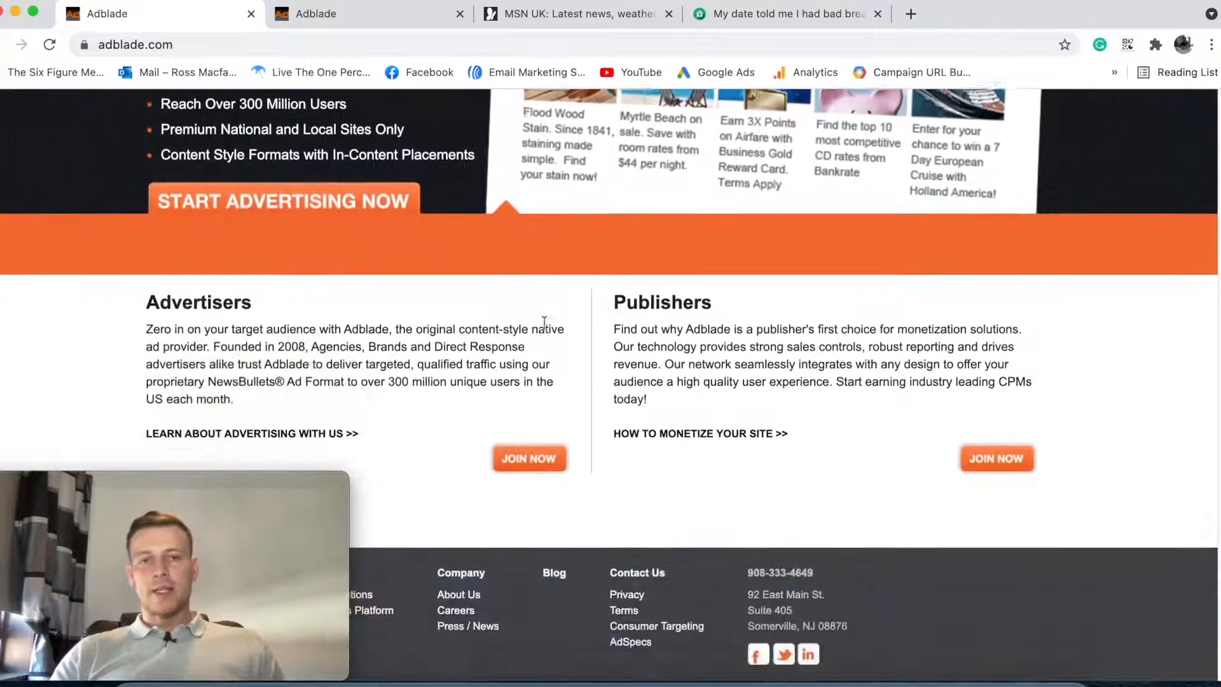
scroll("down", 3)
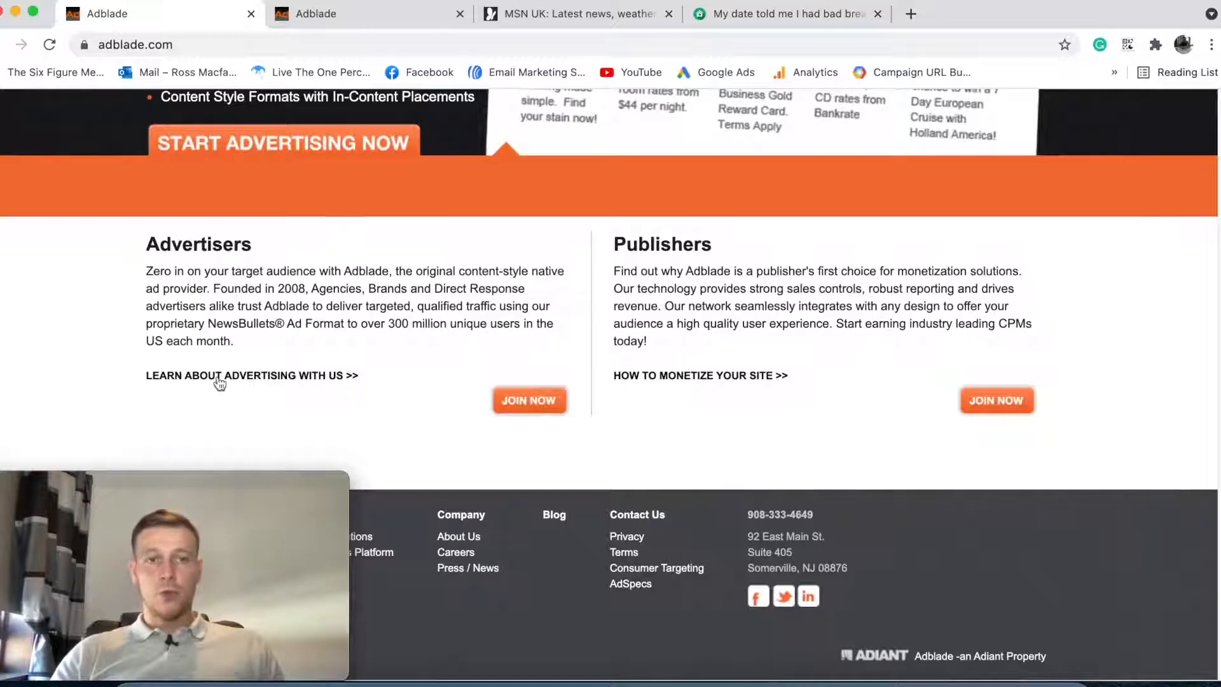
- Open Learn About Advertising With Us and scroll through the Advertiser Solutions benefits
left_click(251, 374)
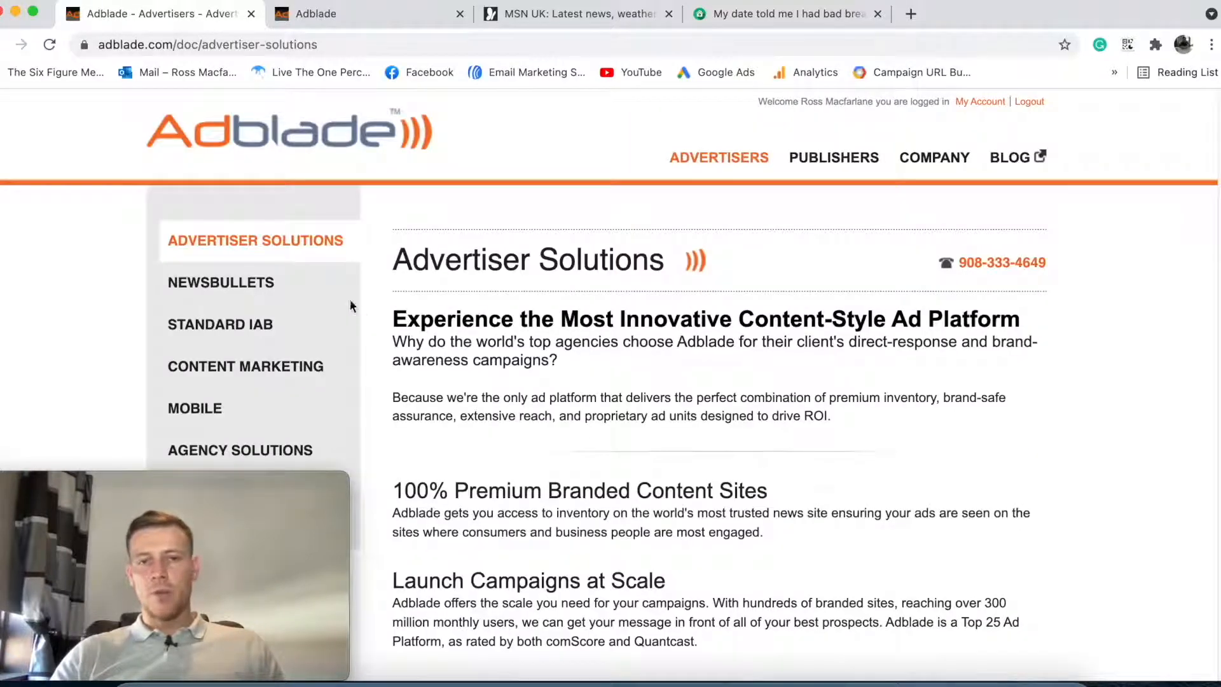
scroll("down", 3)
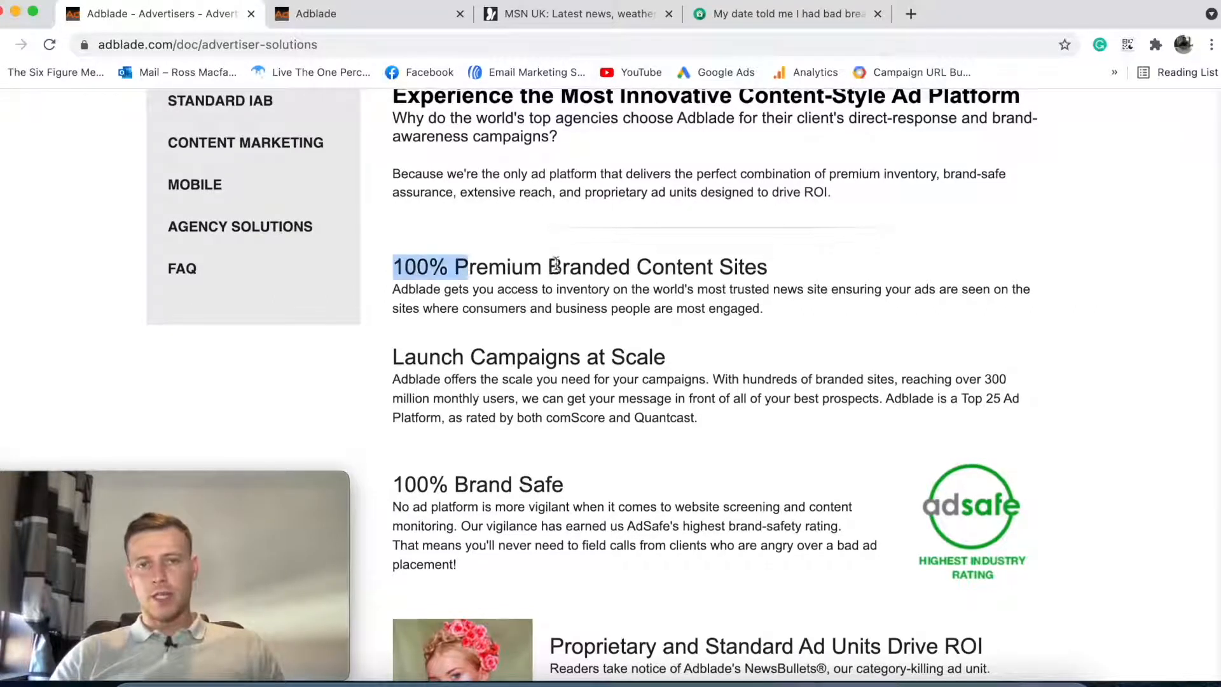
scroll("down", 3)
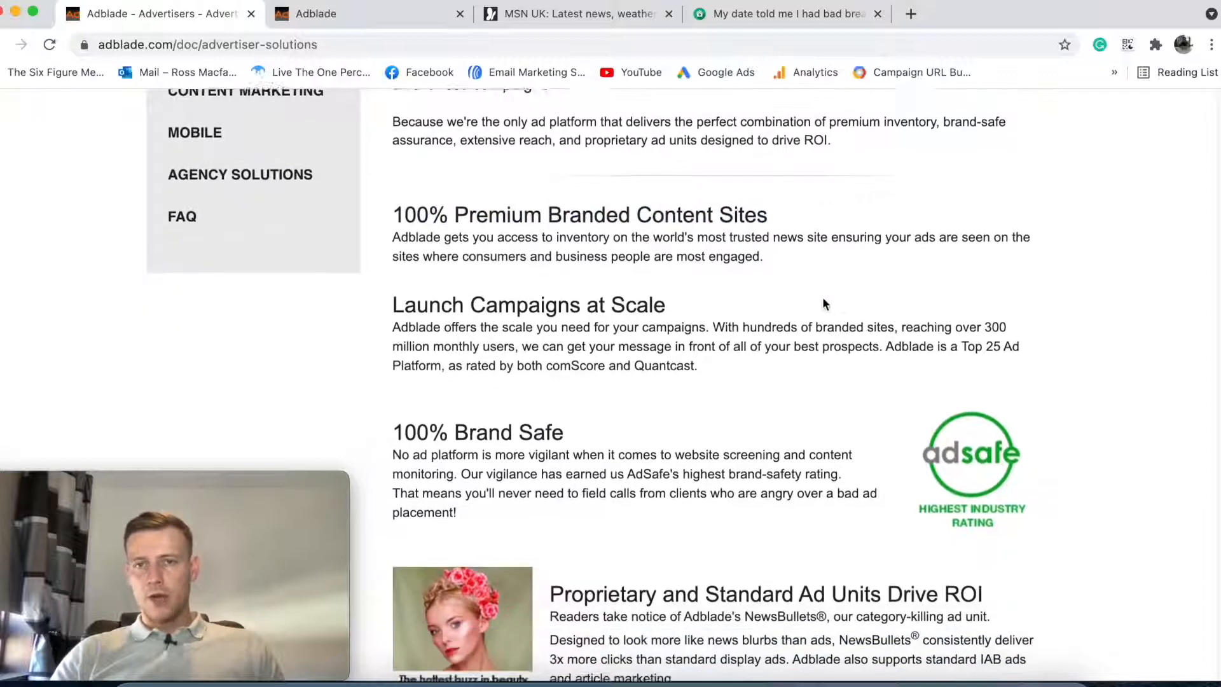
scroll("down", 3)
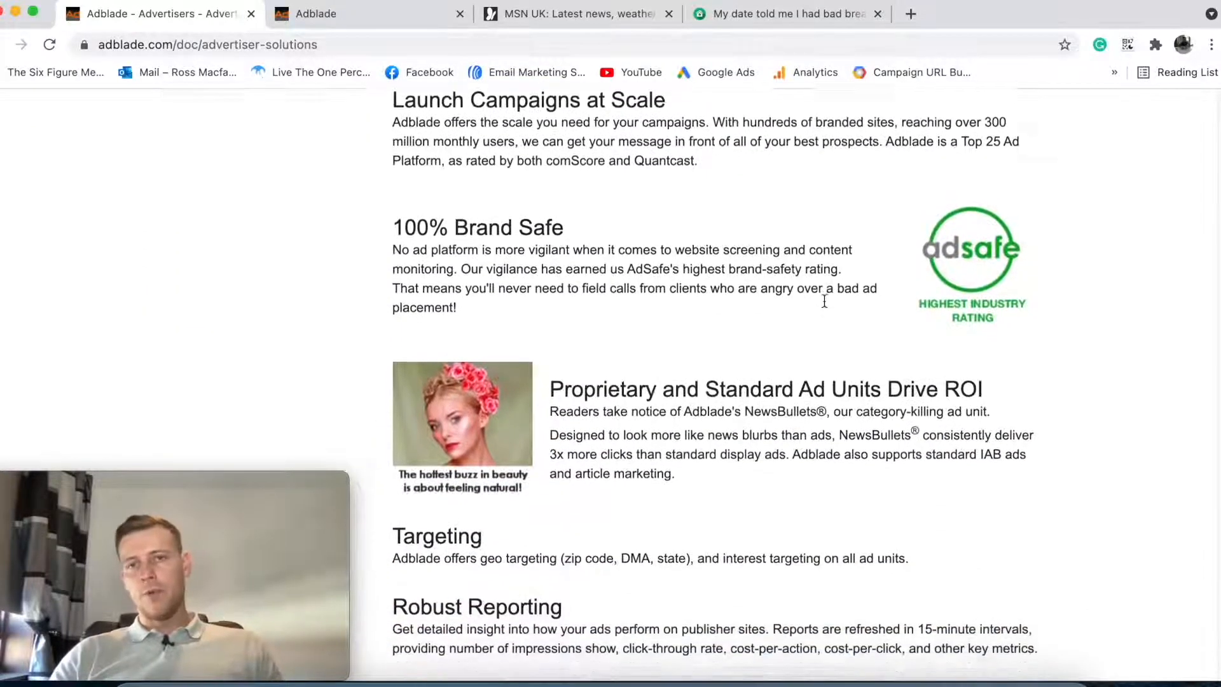
scroll("down", 3)
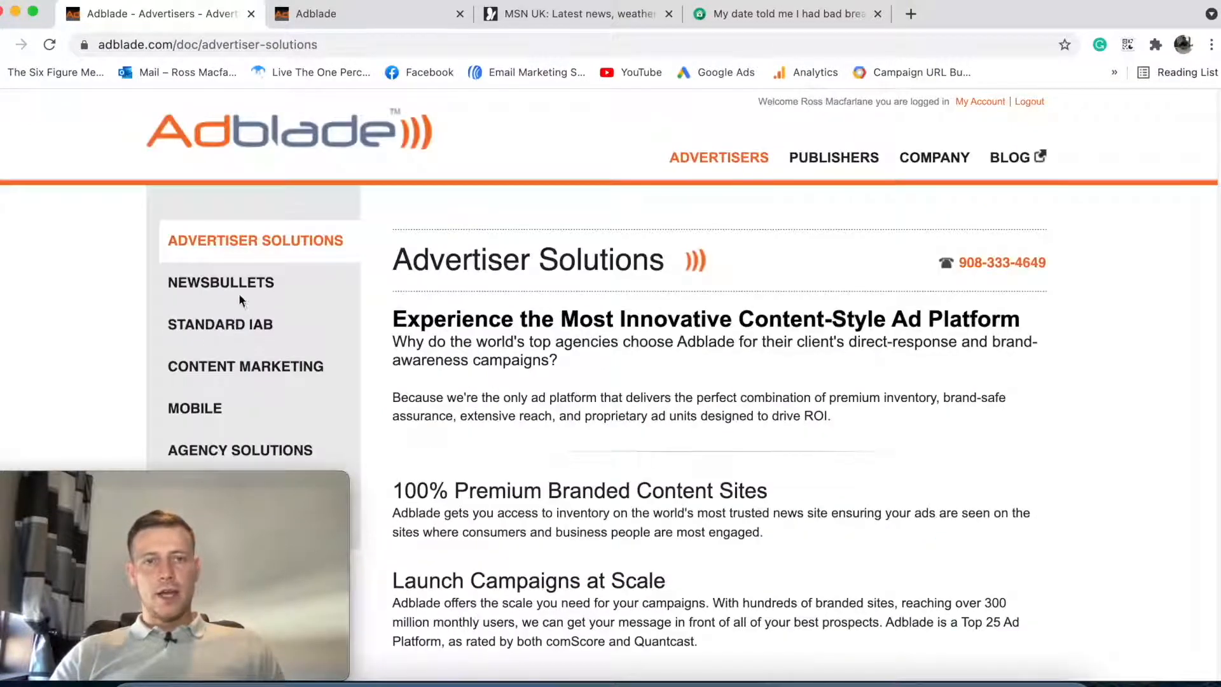
left_click(220, 282)
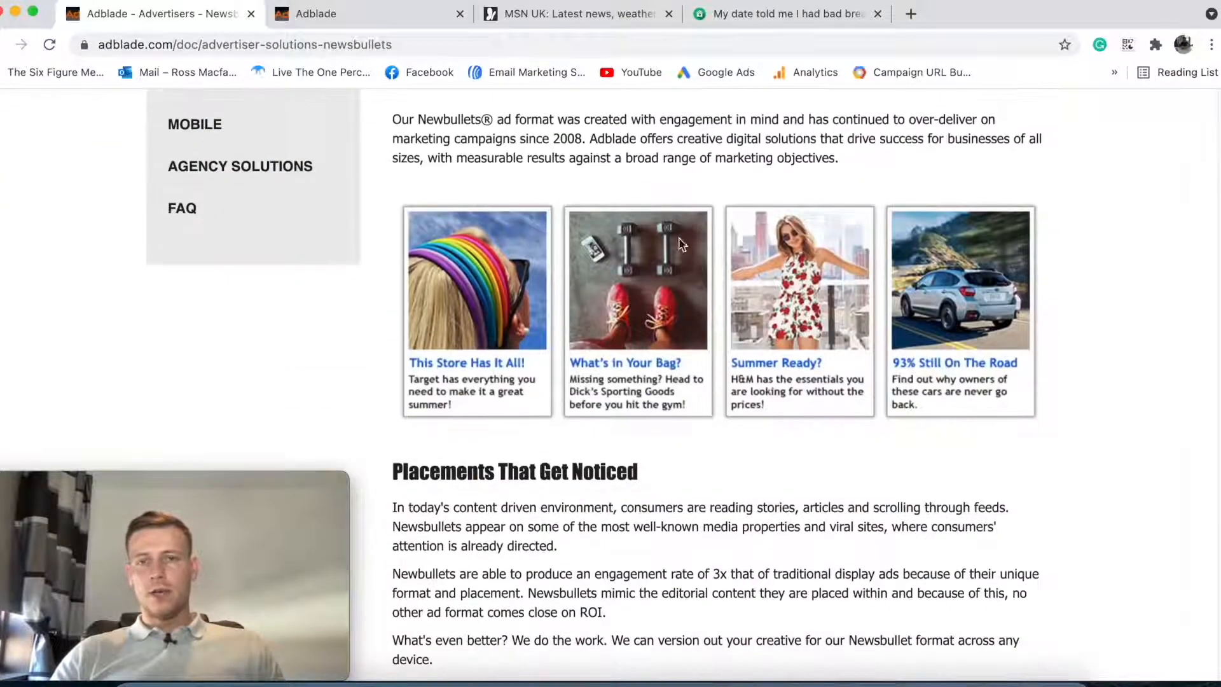
mouse_move(877, 304)
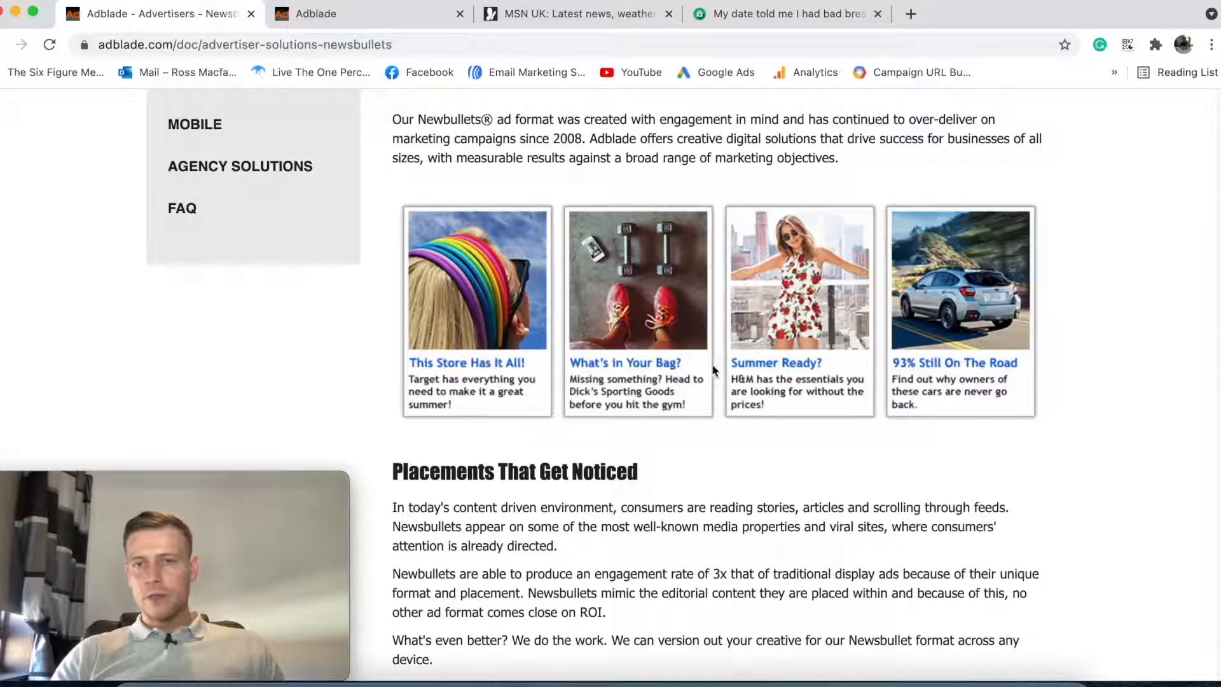
mouse_move(510, 370)
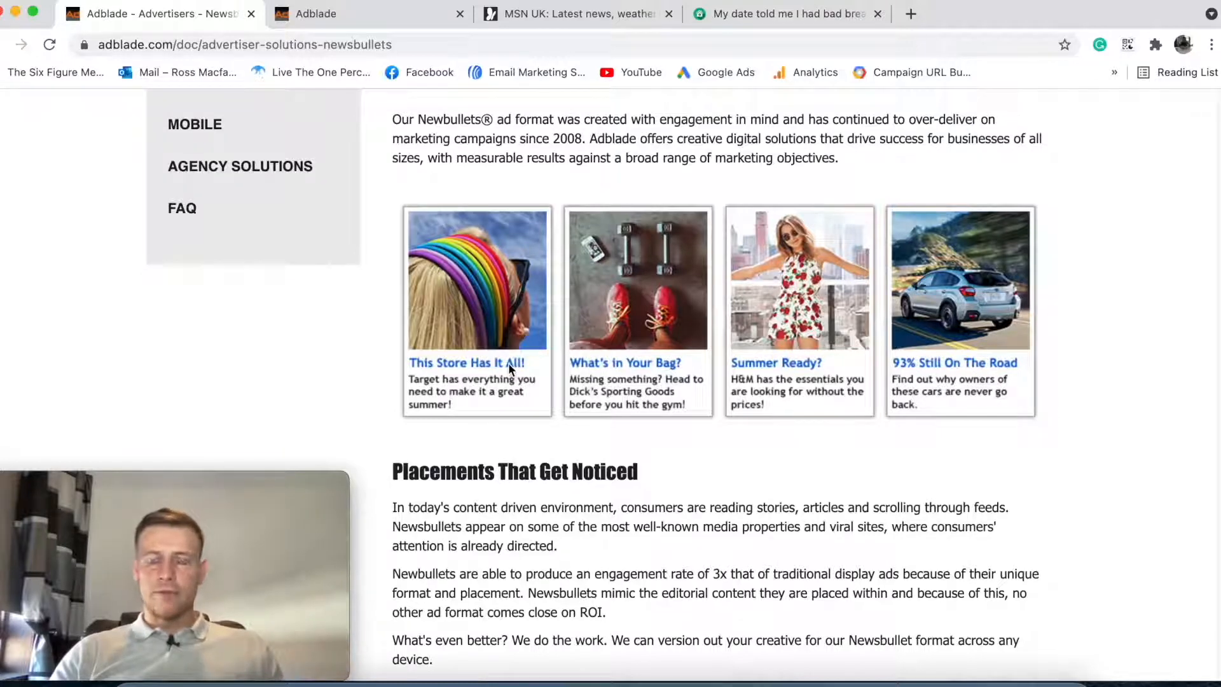
scroll("down", 3)
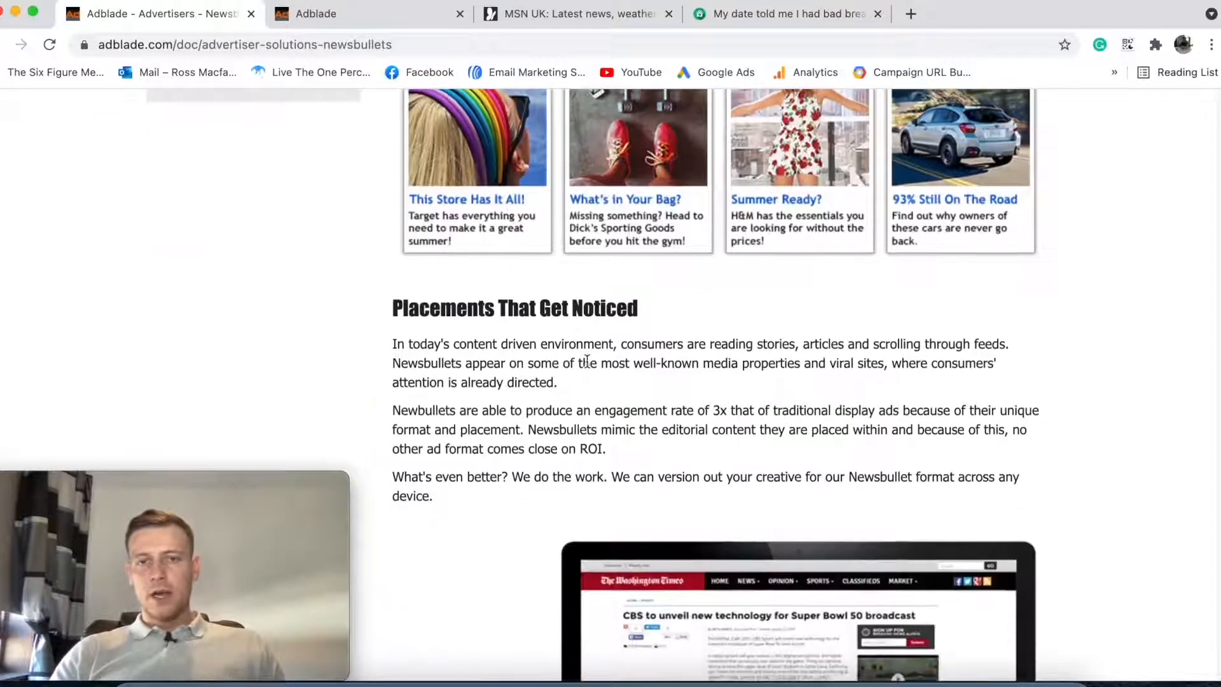
scroll("down", 3)
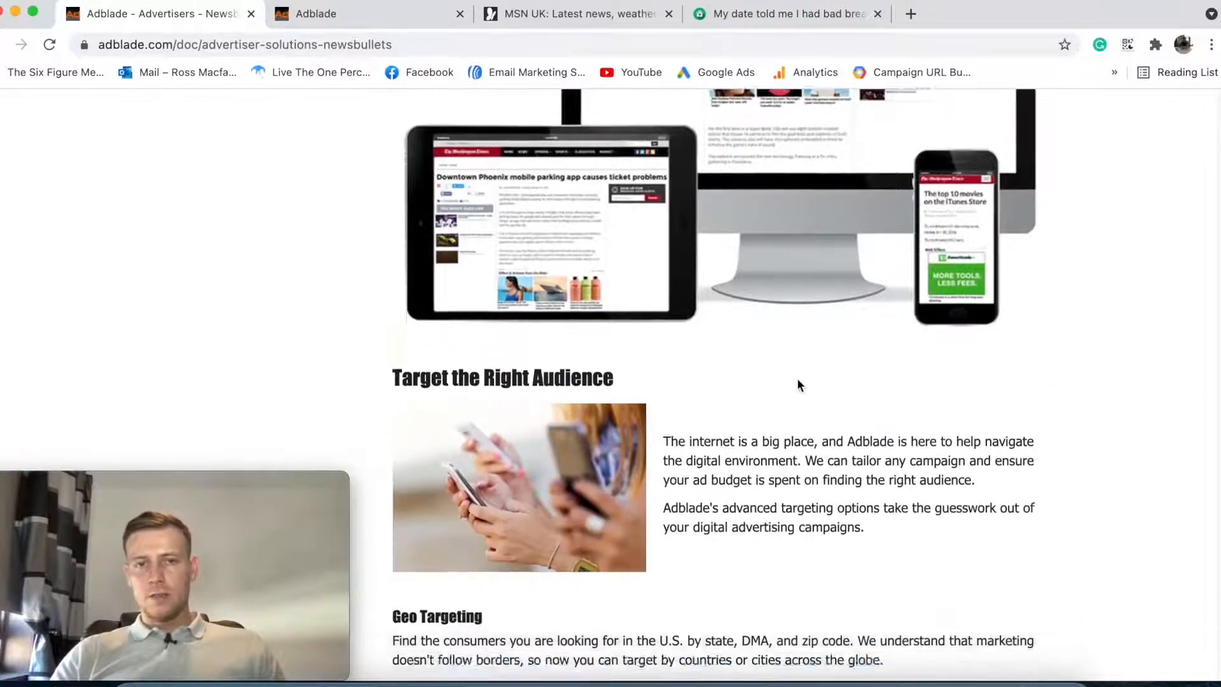
scroll("down", 3)
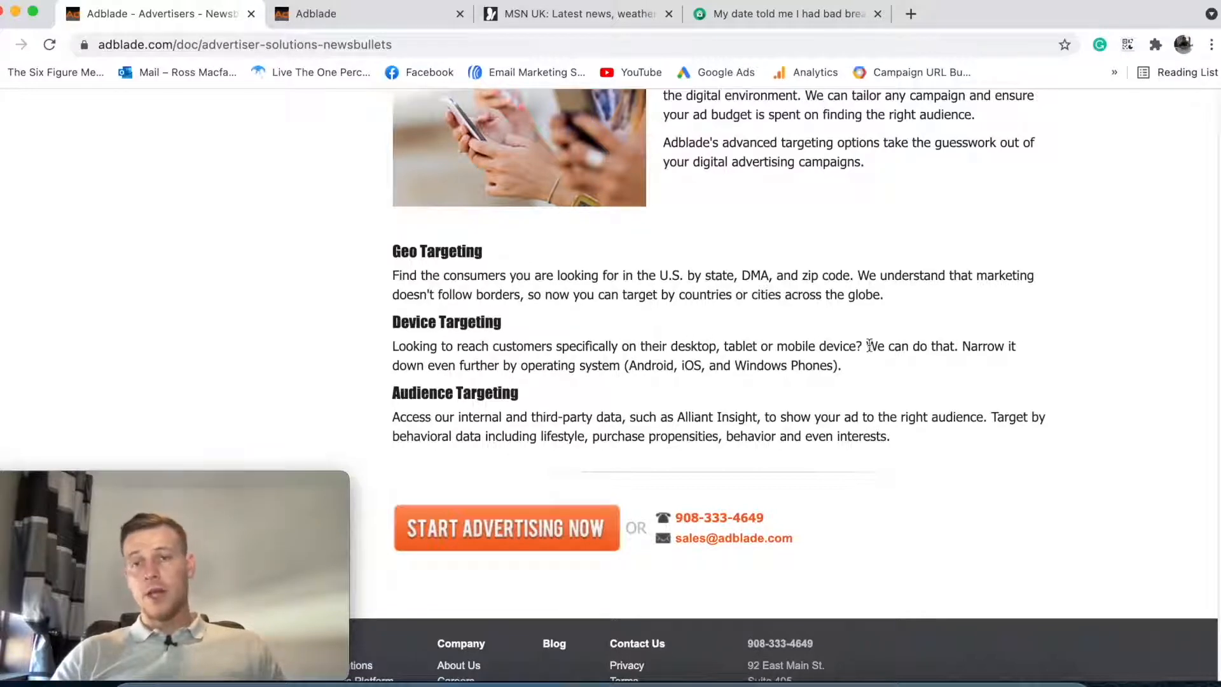
mouse_move(728, 320)
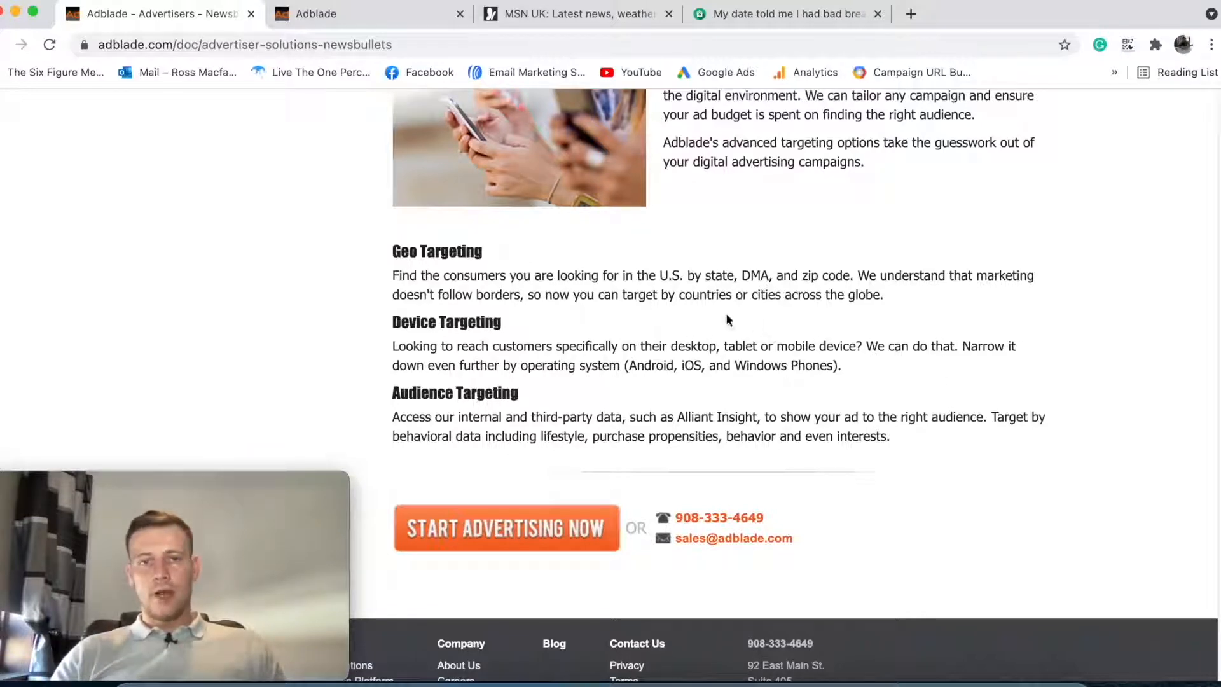
scroll("down", 3)
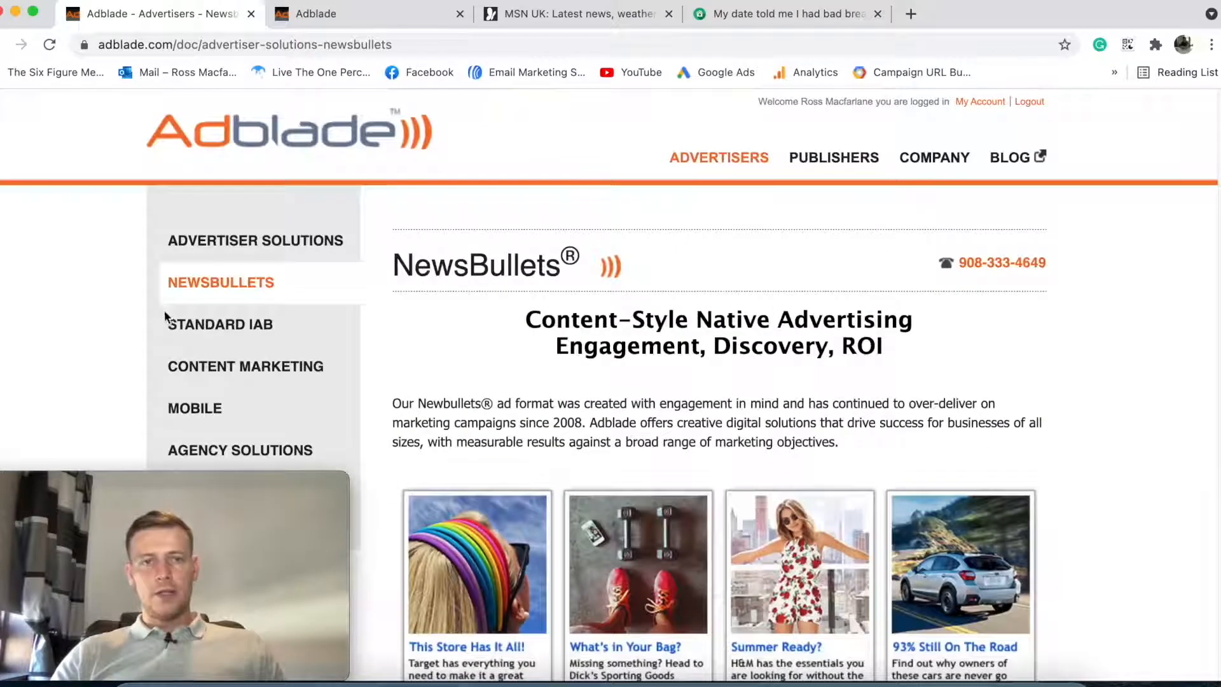
- Open Mobile from the sidebar and scroll through the Mobile Advertising page to its contact details
left_click(195, 407)
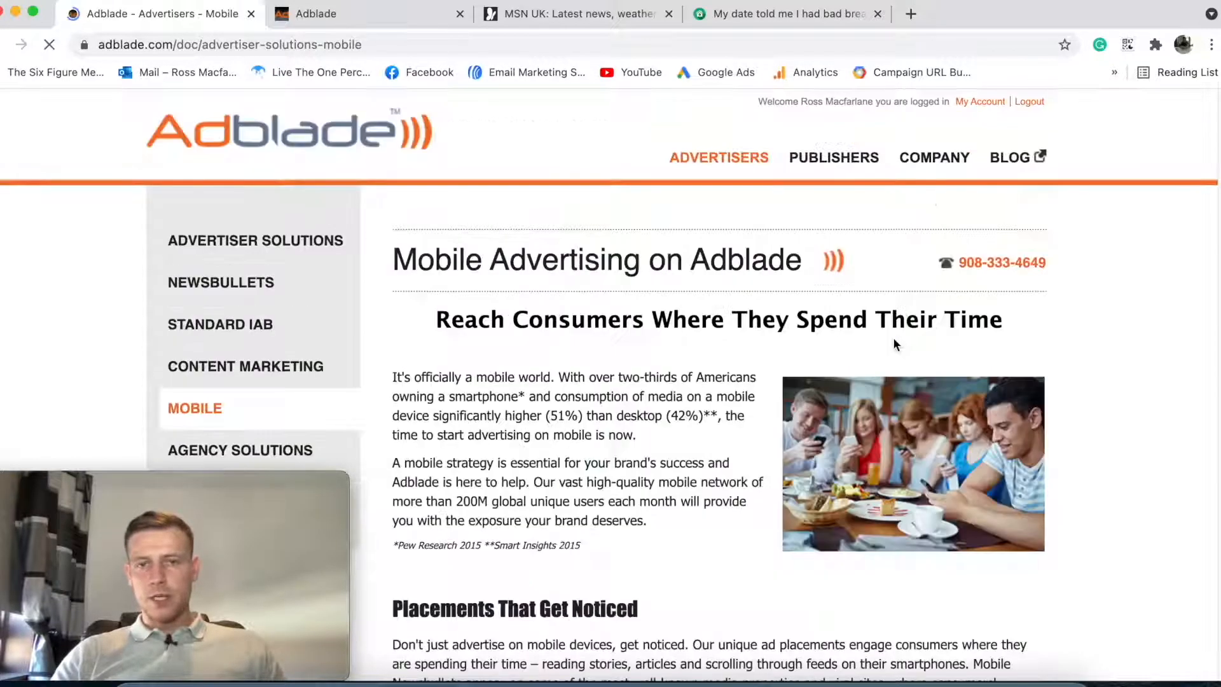
scroll("down", 3)
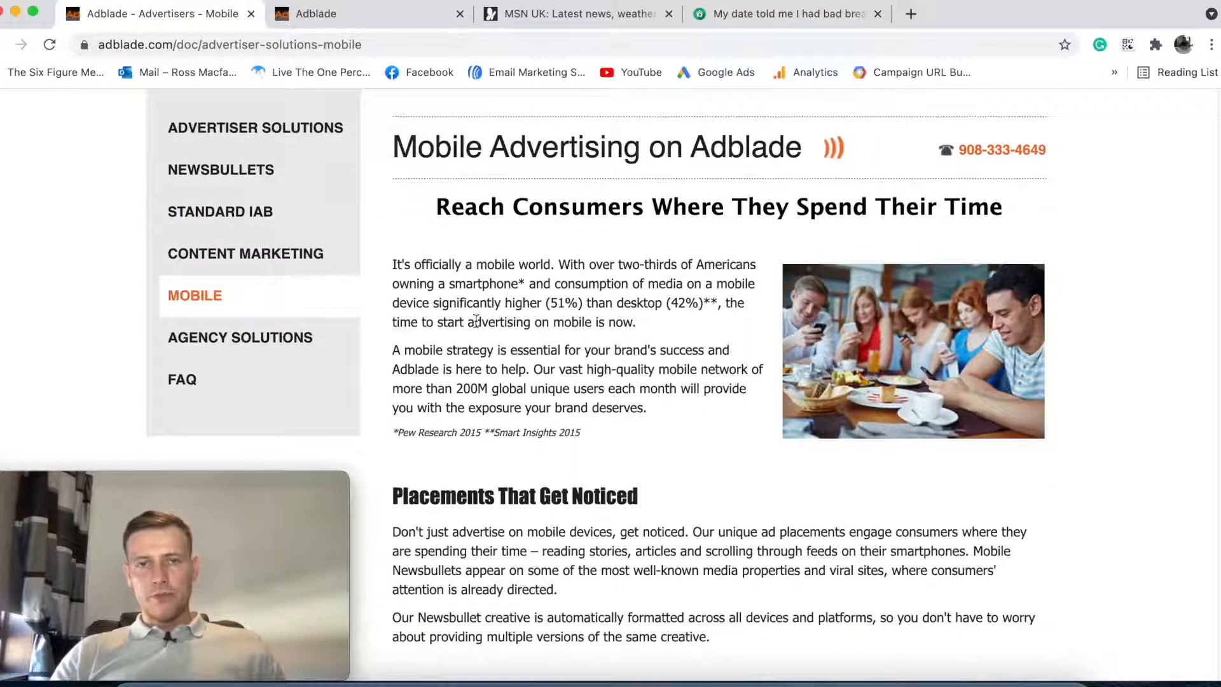
mouse_move(944, 229)
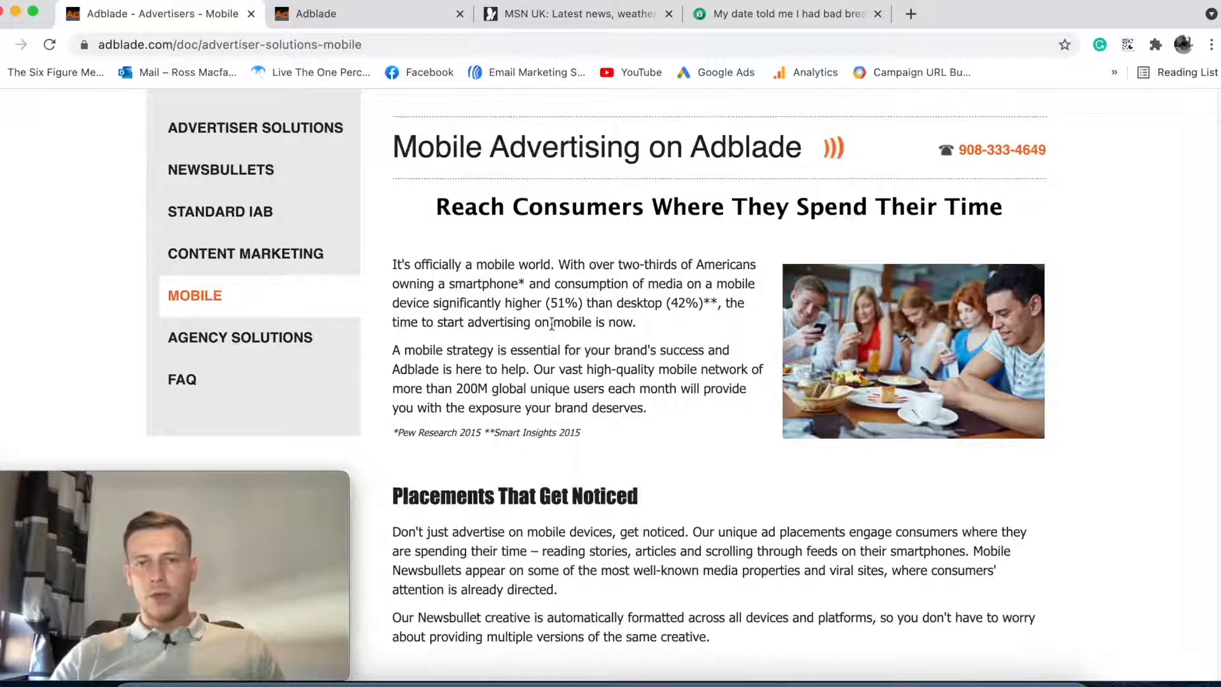
mouse_move(455, 298)
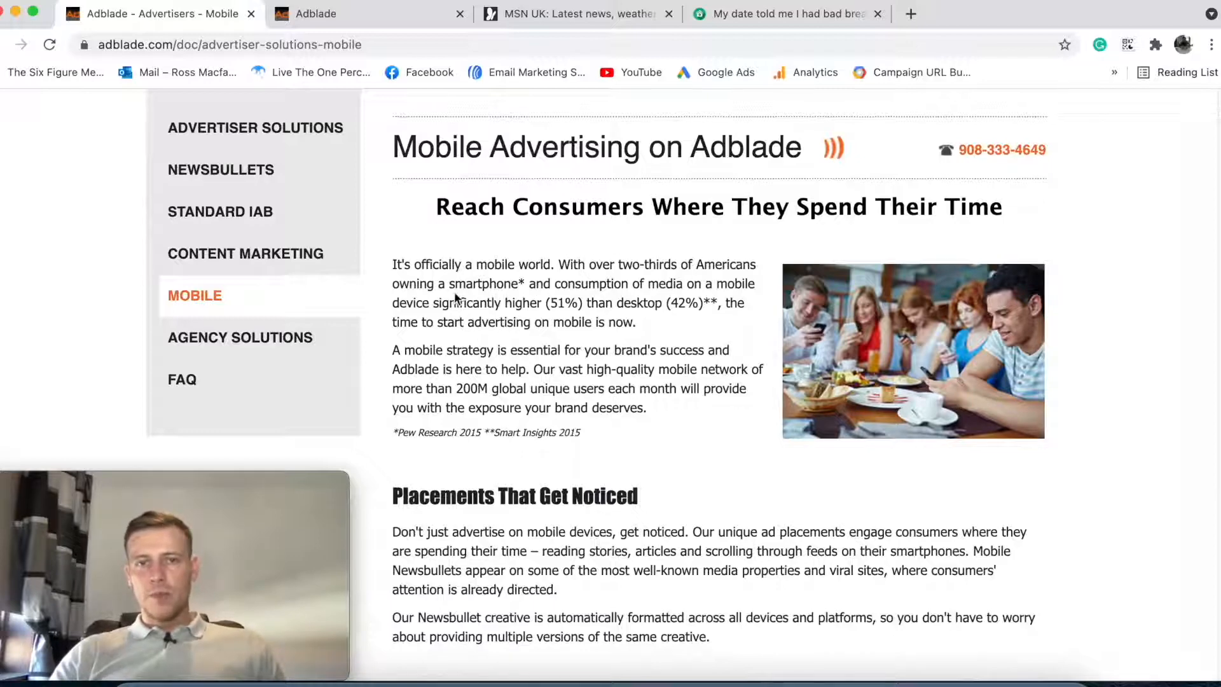
mouse_move(709, 327)
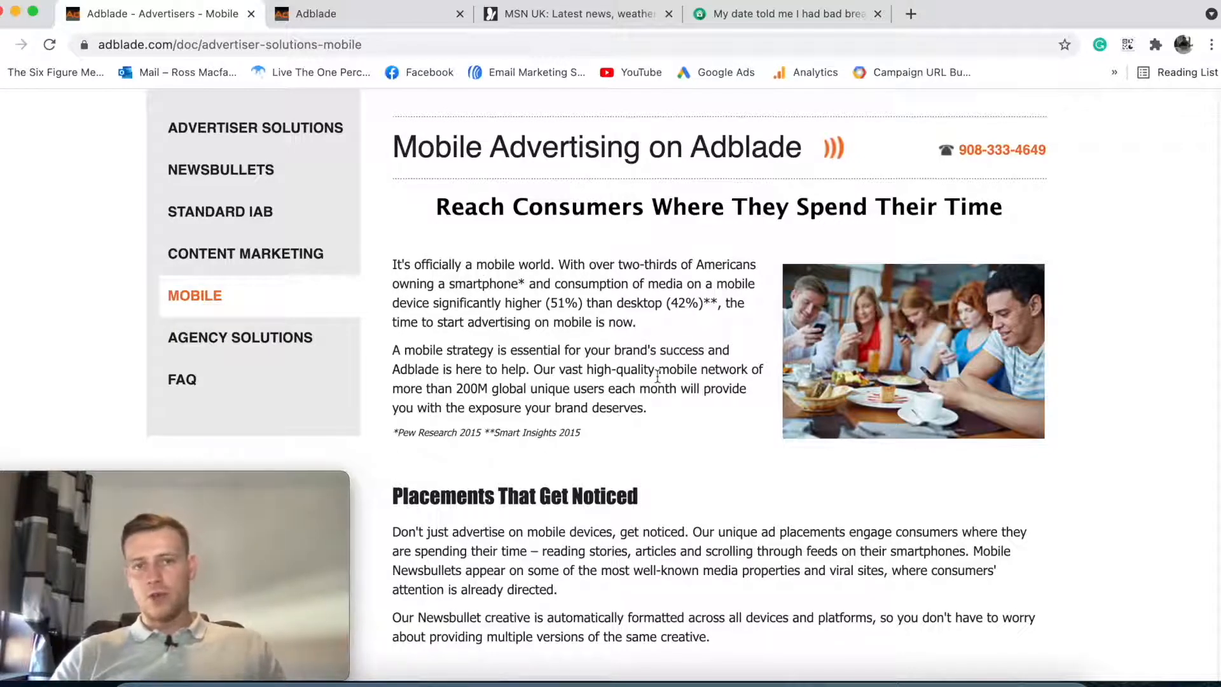
scroll("down", 3)
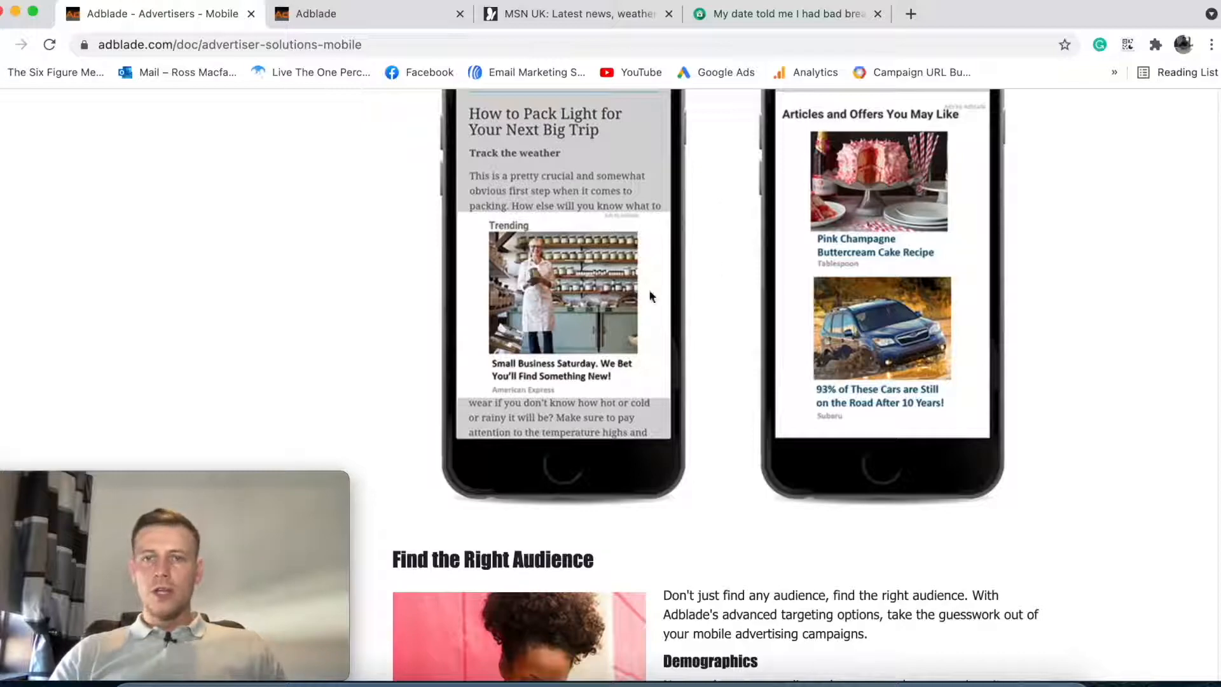
scroll("down", 3)
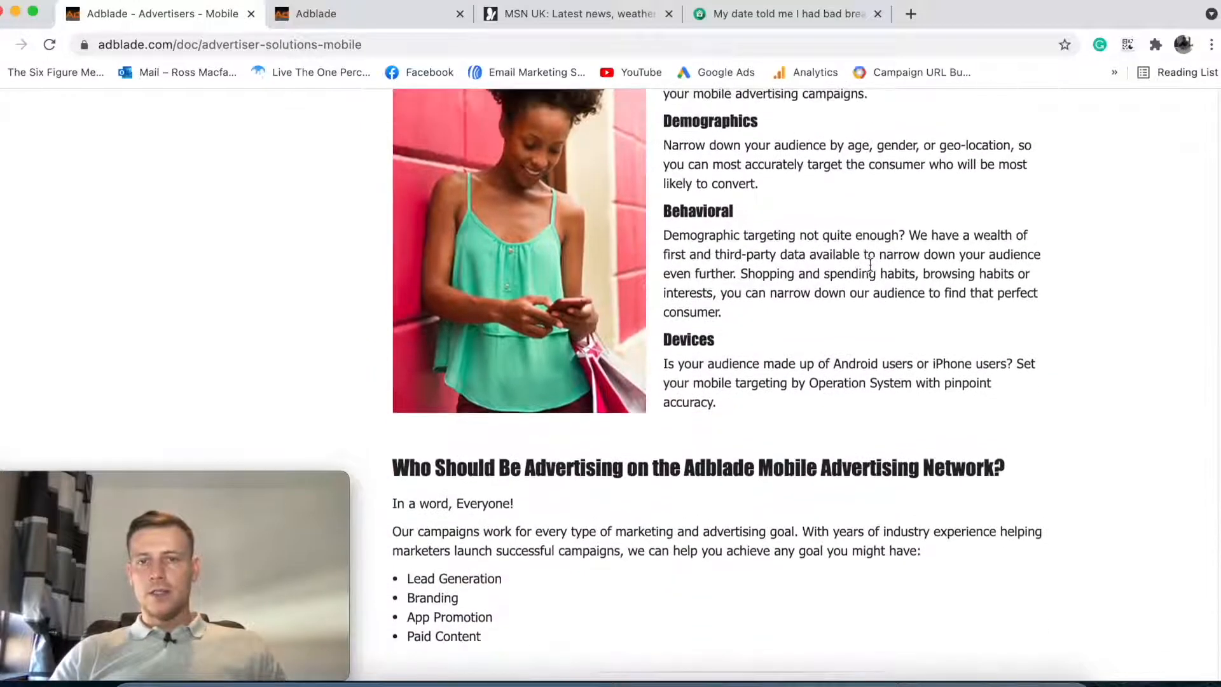
scroll("down", 3)
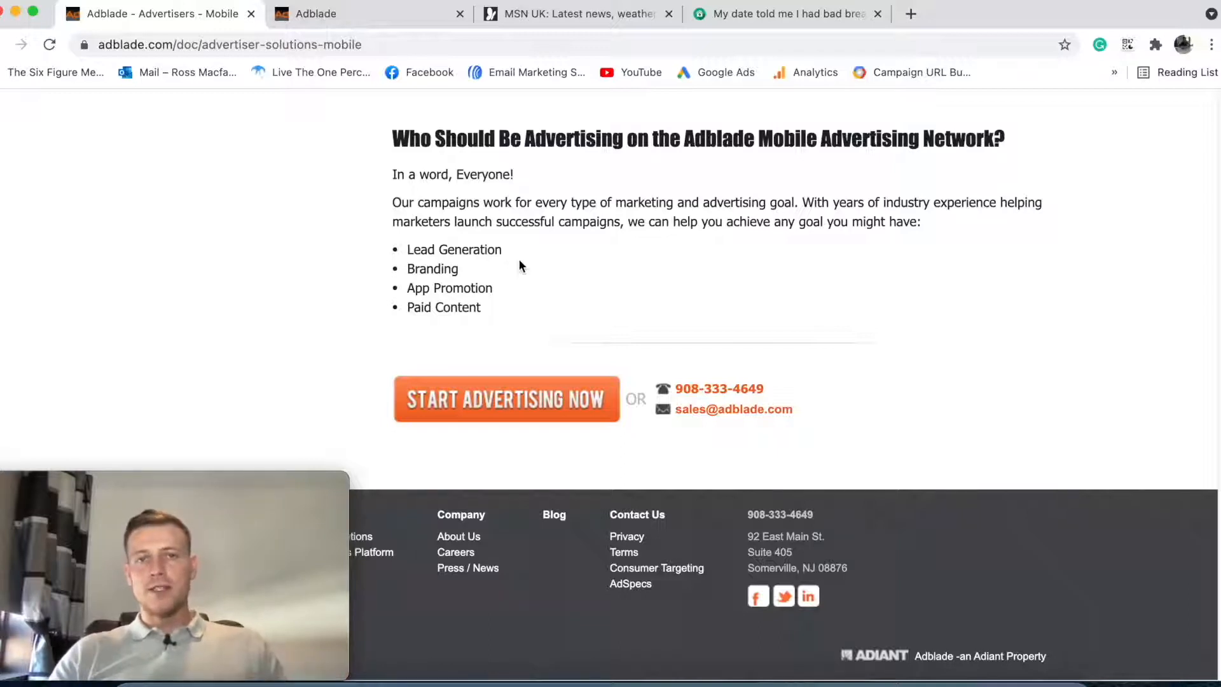
mouse_move(715, 217)
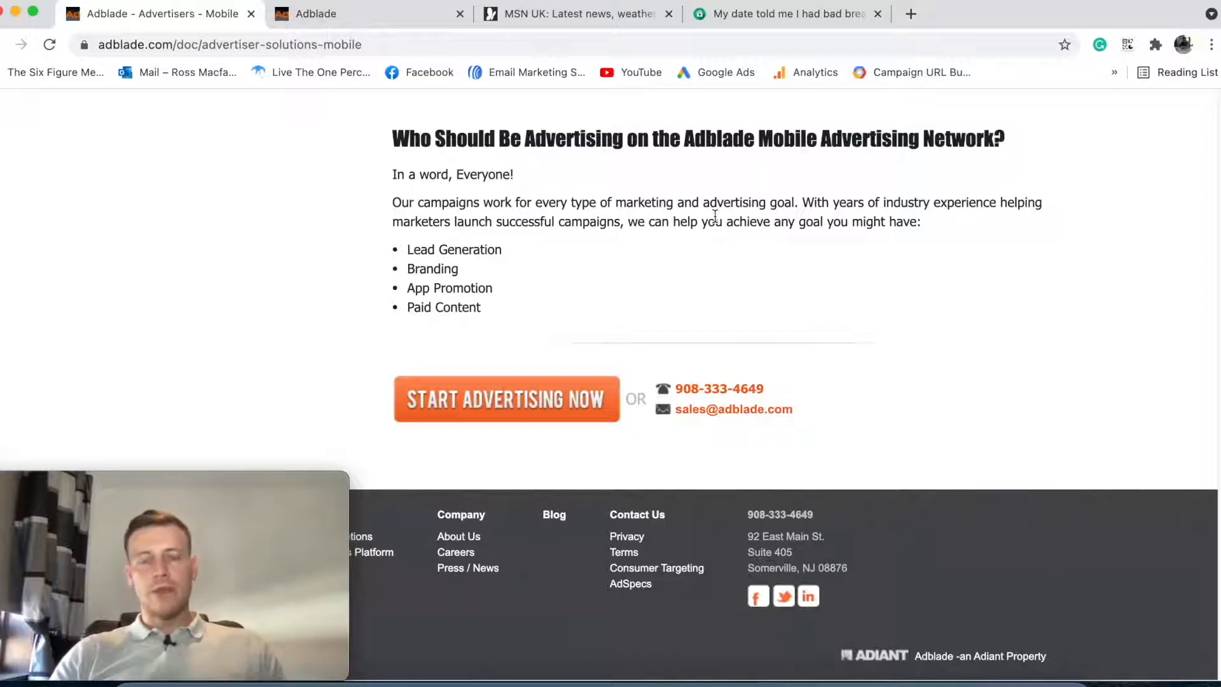
mouse_move(536, 256)
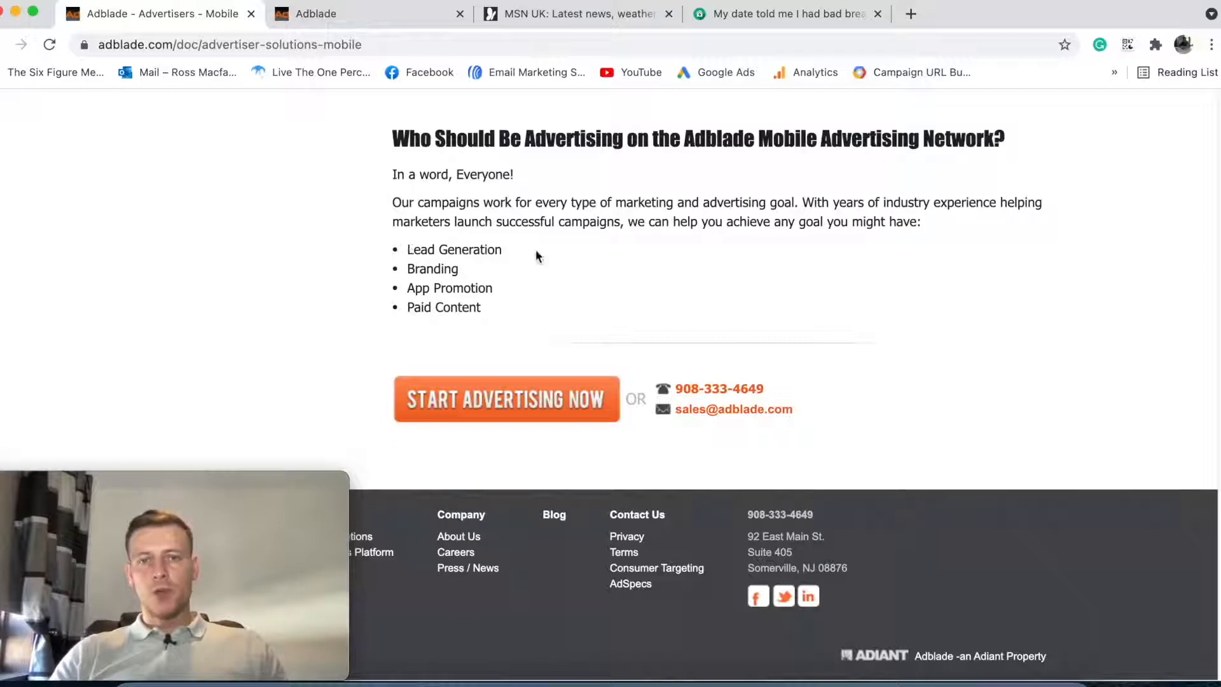
double_click(432, 268)
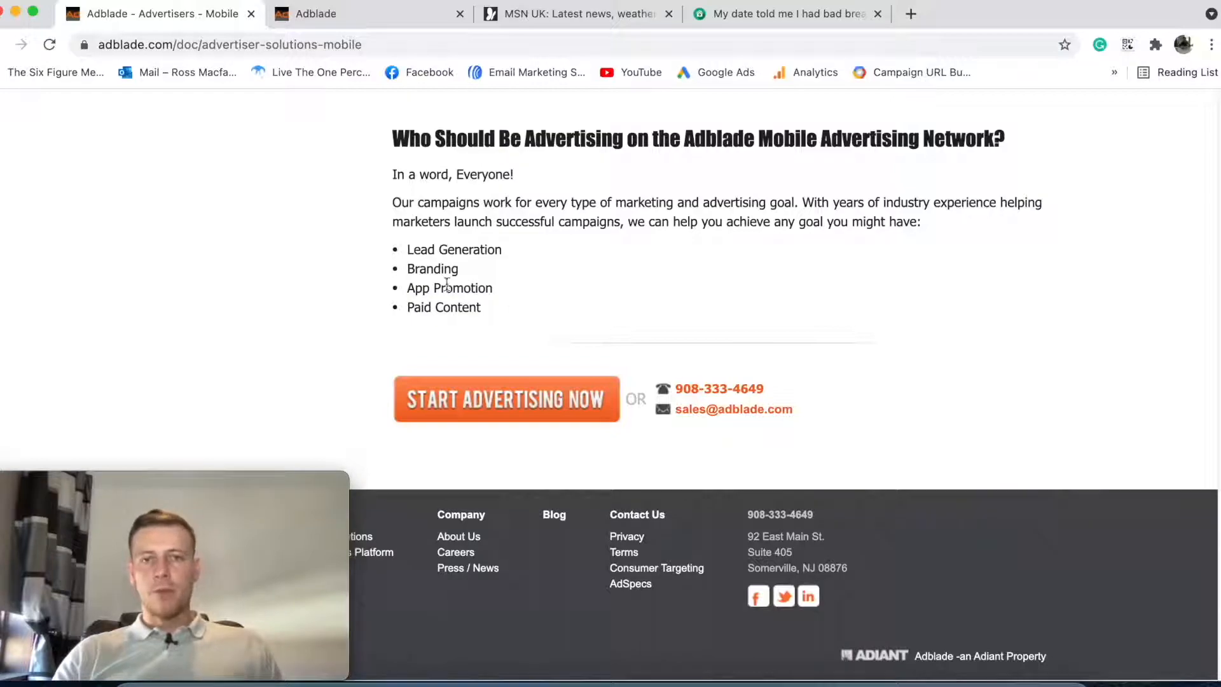
mouse_move(502, 307)
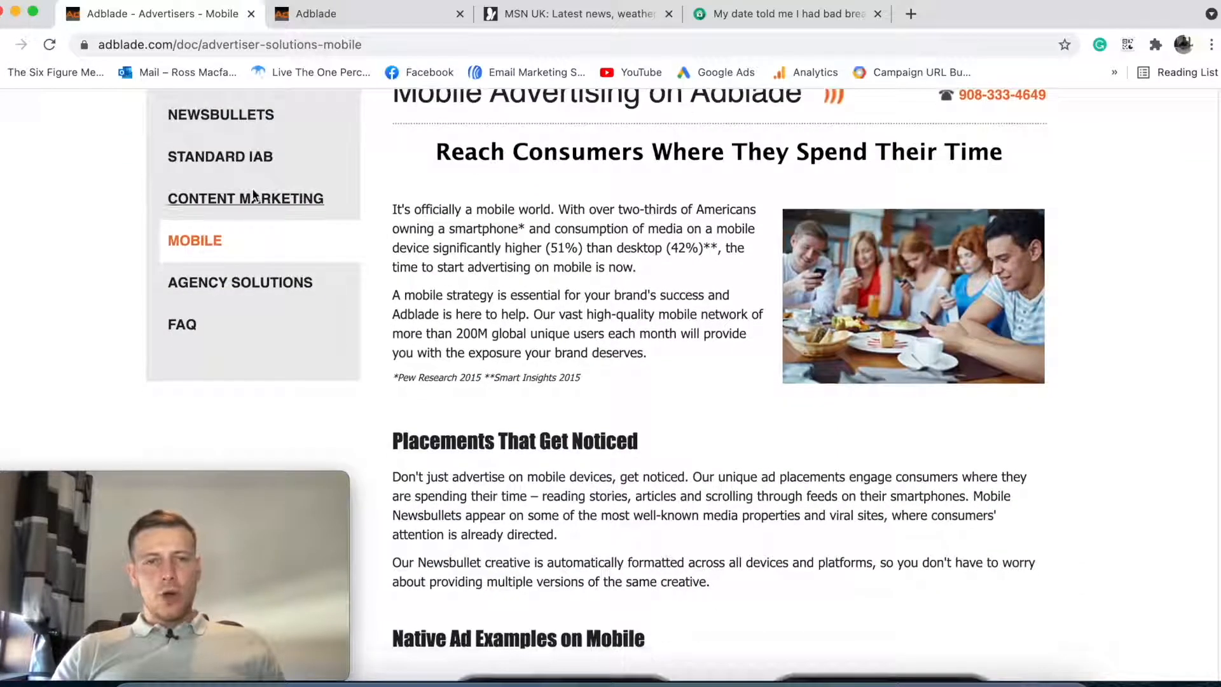
- Open My Account in the second Adblade tab, showing a $0.00 balance and no history
scroll("up", 3)
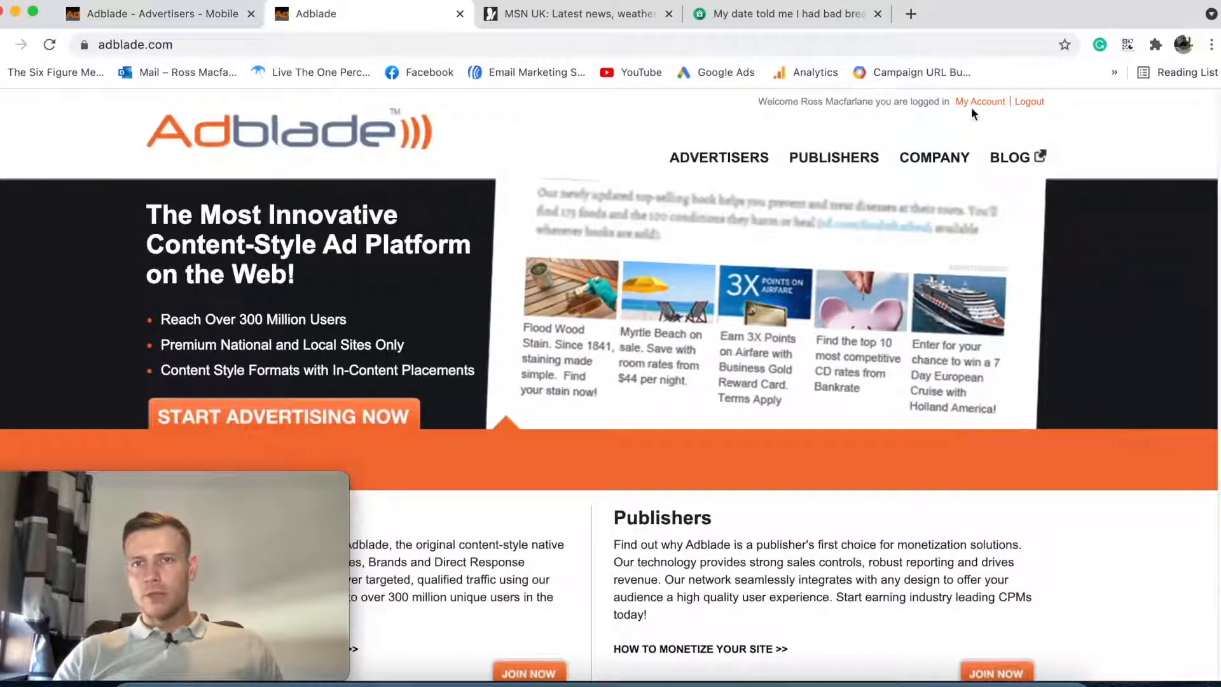
left_click(979, 102)
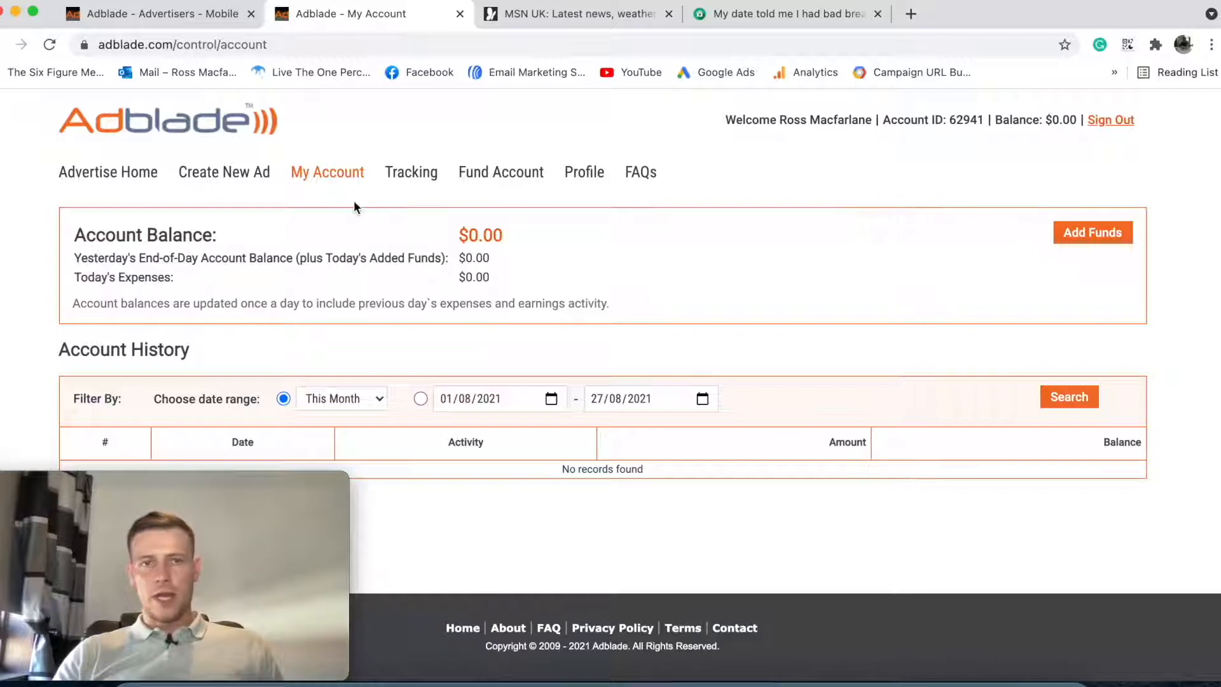
mouse_move(107, 172)
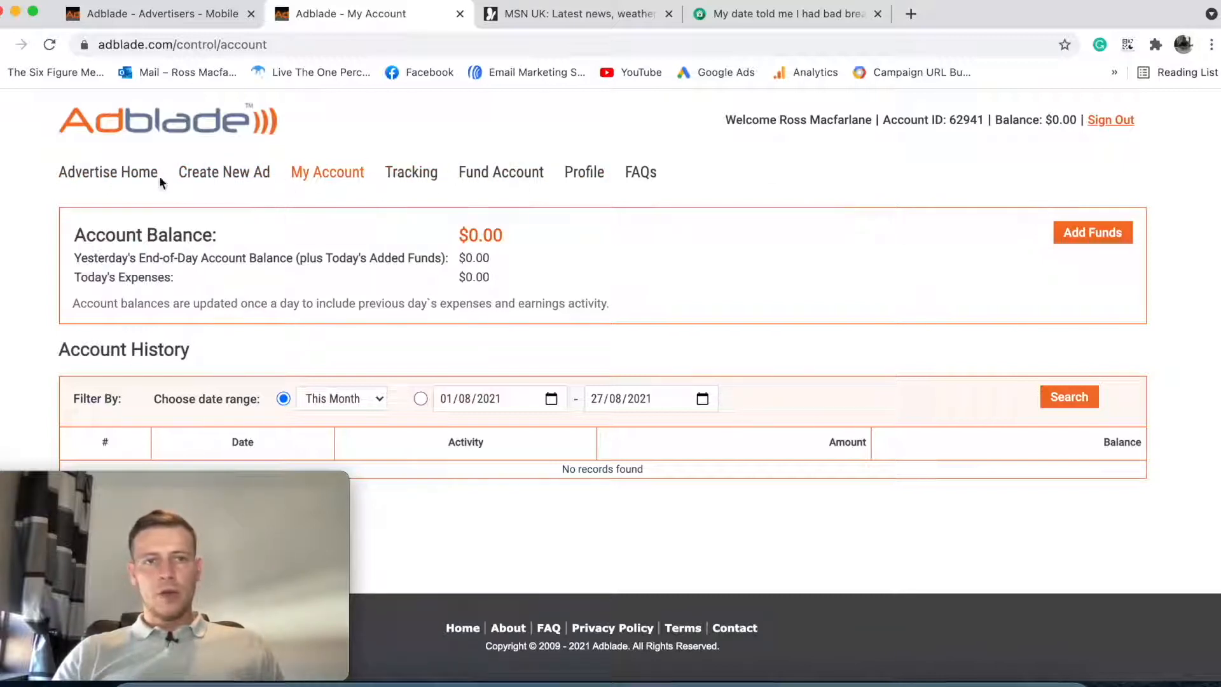
mouse_move(703, 260)
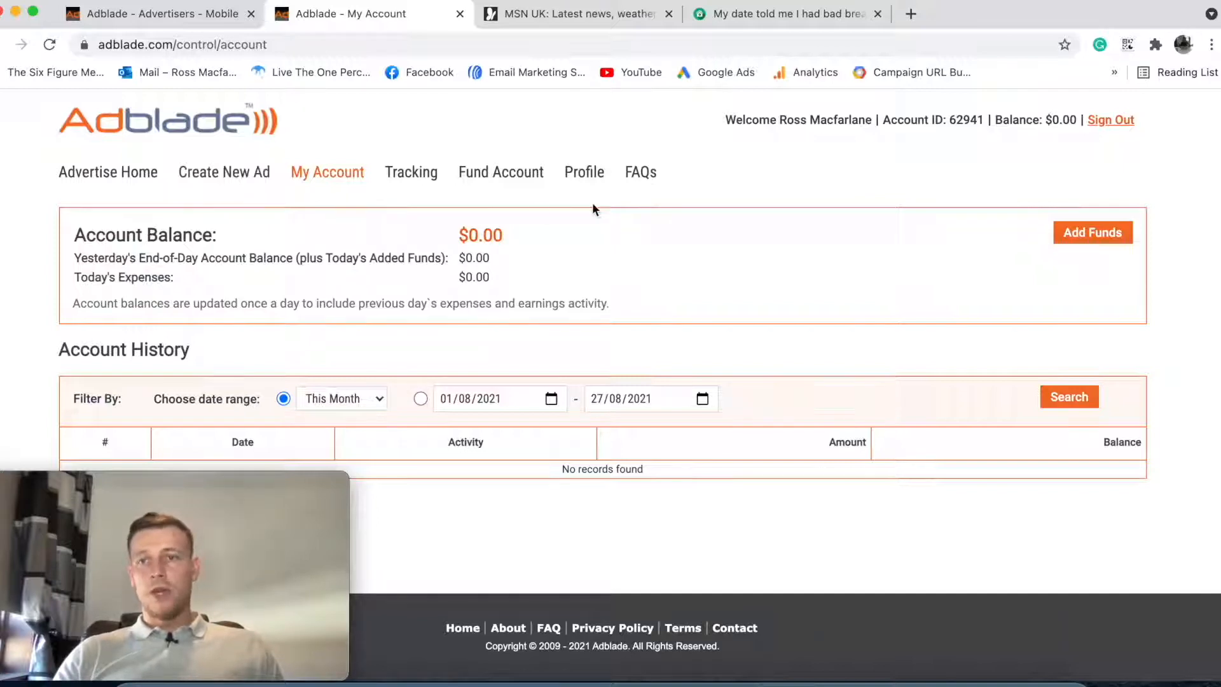
mouse_move(224, 172)
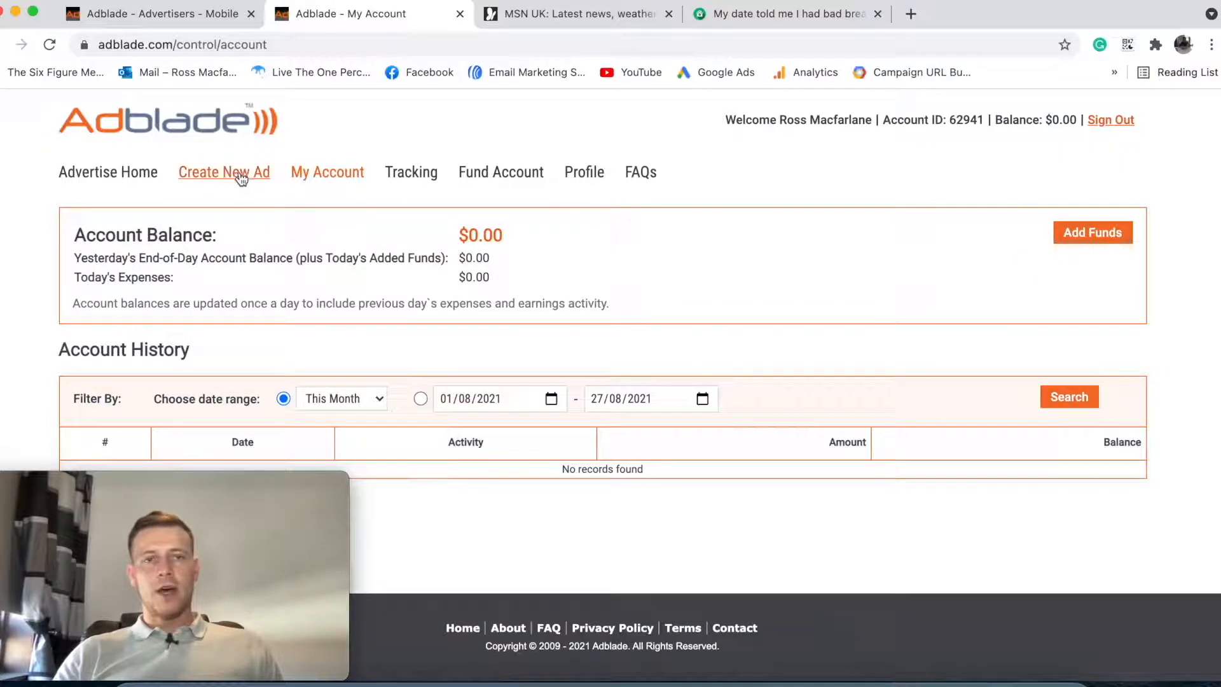
- Start a new Newsbullet ad via Create New Ad and name its campaign Example
left_click(224, 172)
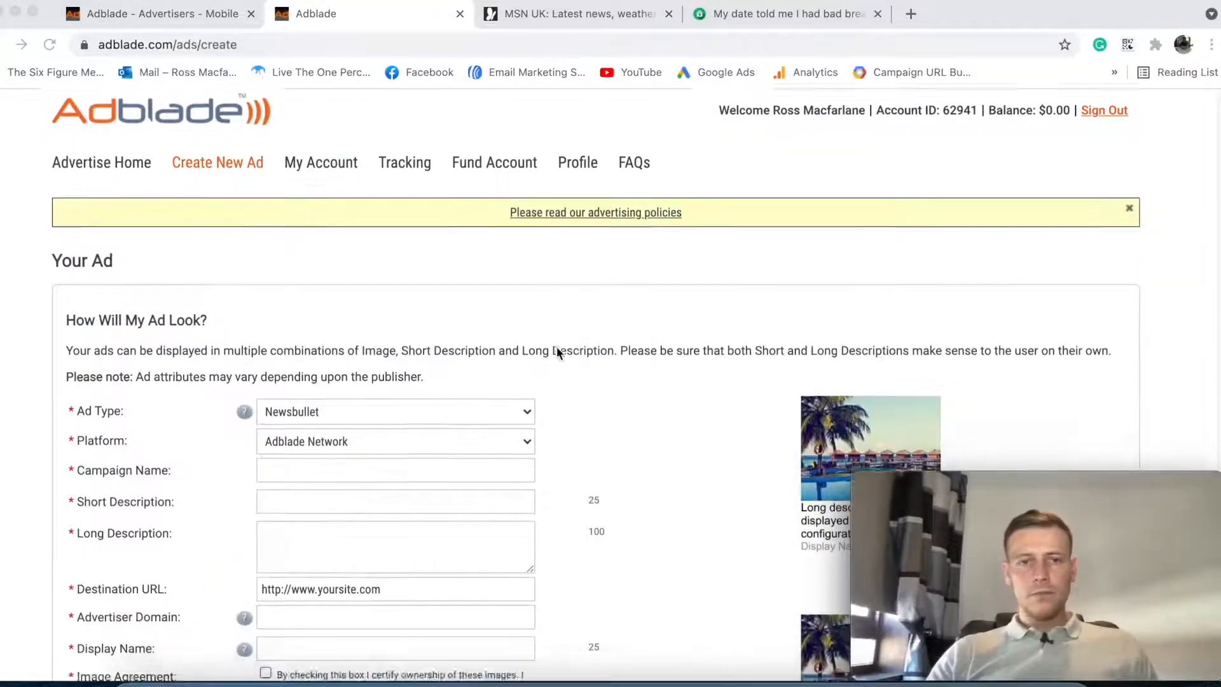
scroll("down", 3)
type("E")
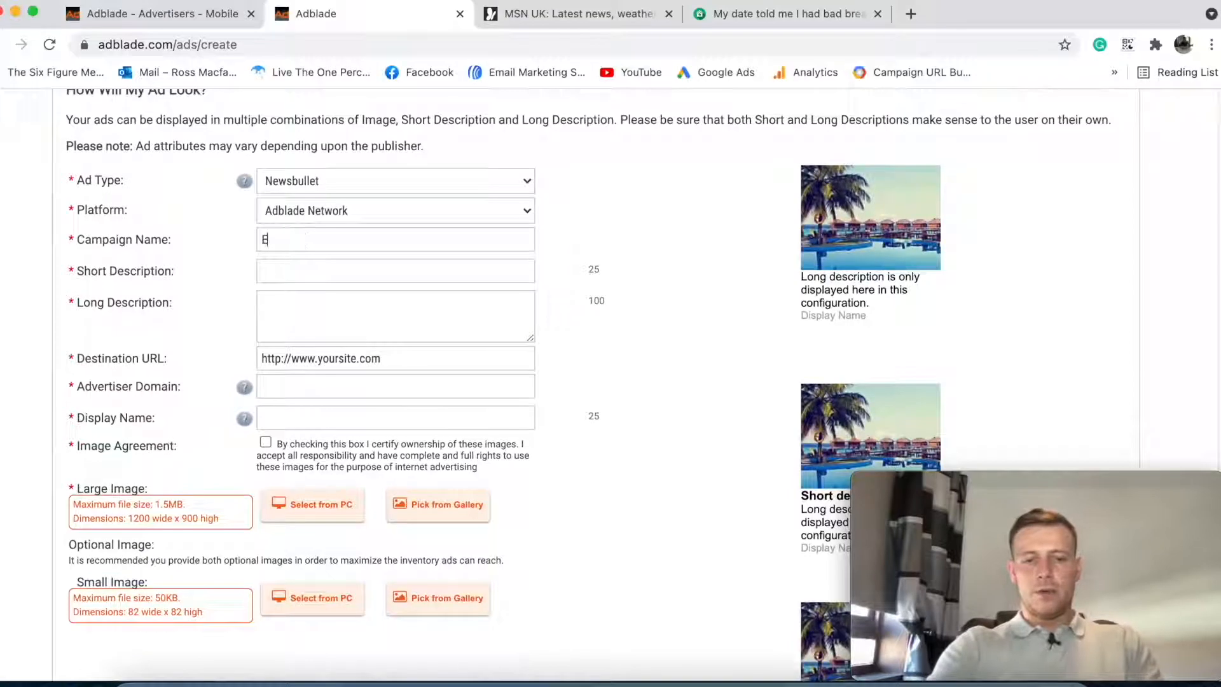
type("xample")
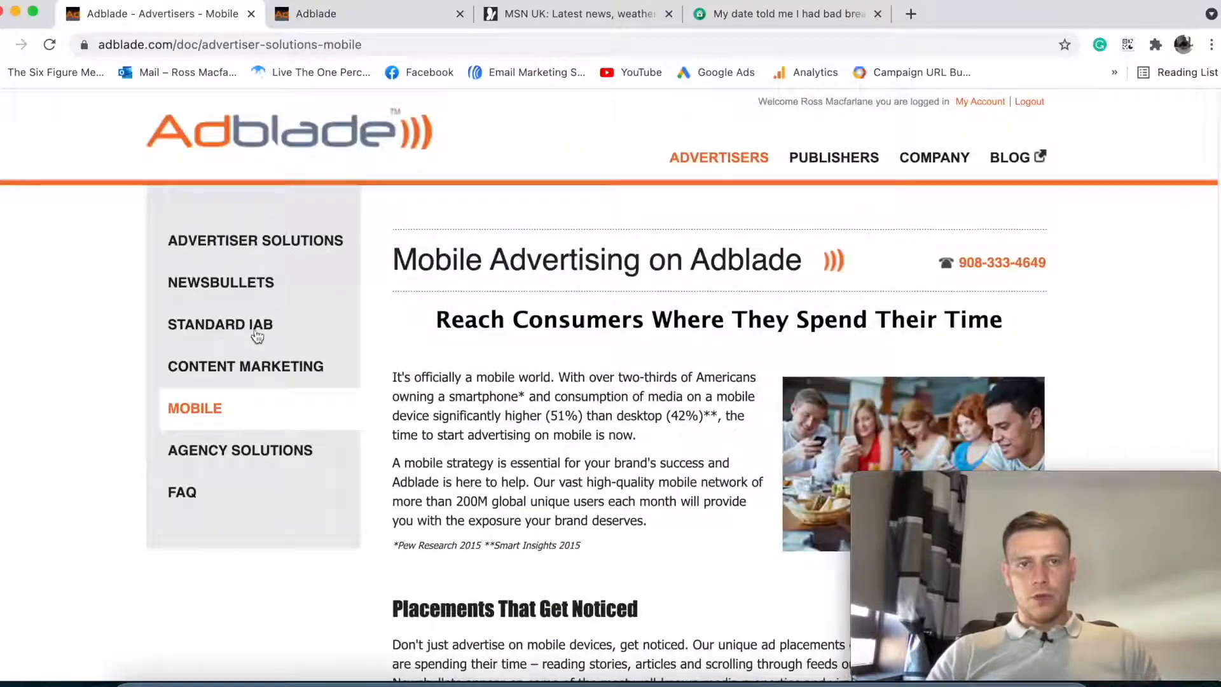
- Switch back to the Create New Ad form tab with the campaign named Example
left_click(220, 282)
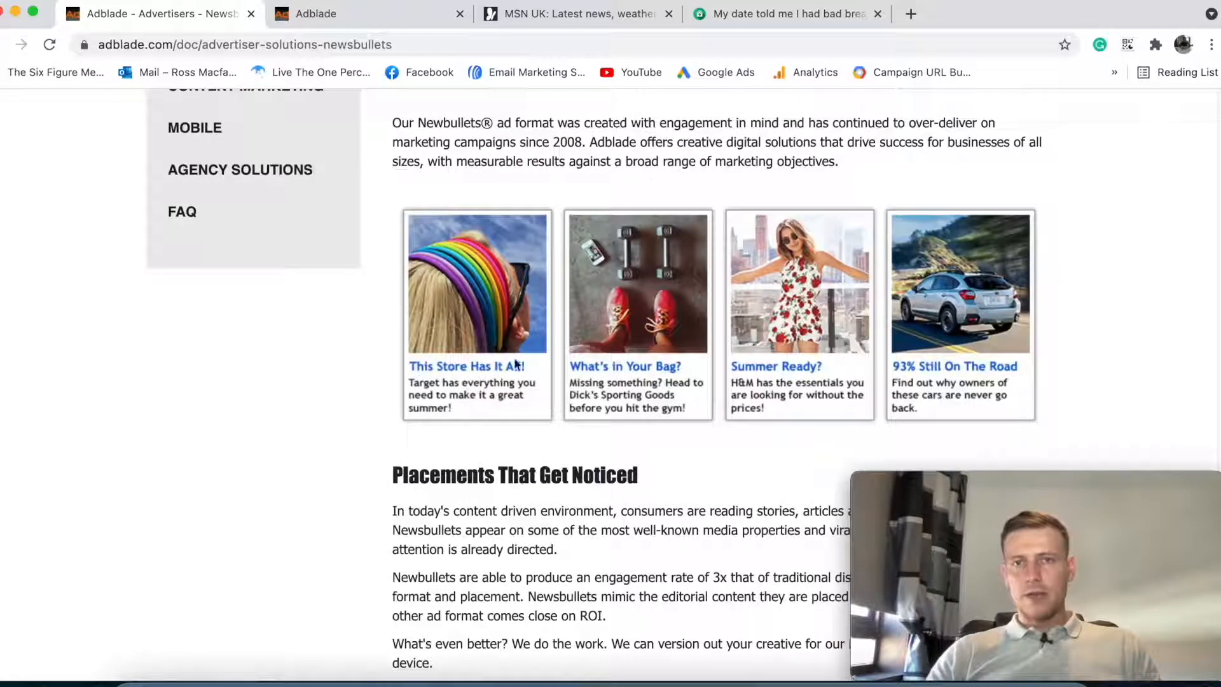
left_click(366, 13)
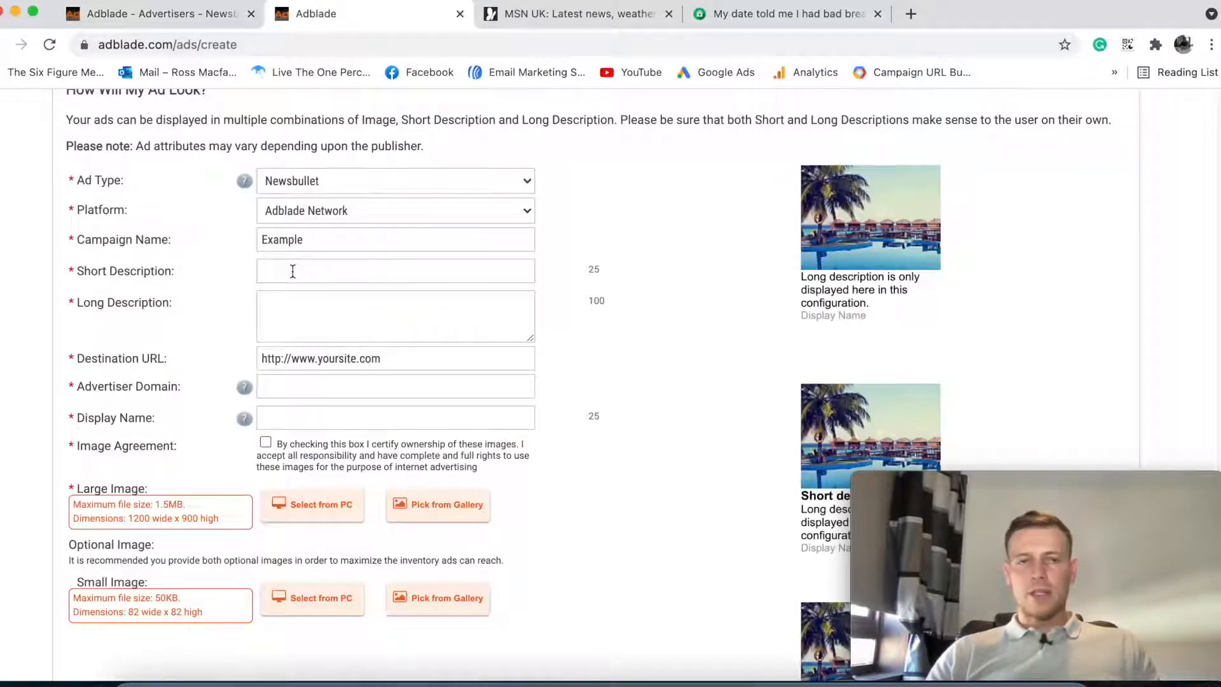
- Enter short description 'Fat Loss Hack' and long description 'Simple Fat Loss Solution.' and check the previews
type("Fat Loss Hack")
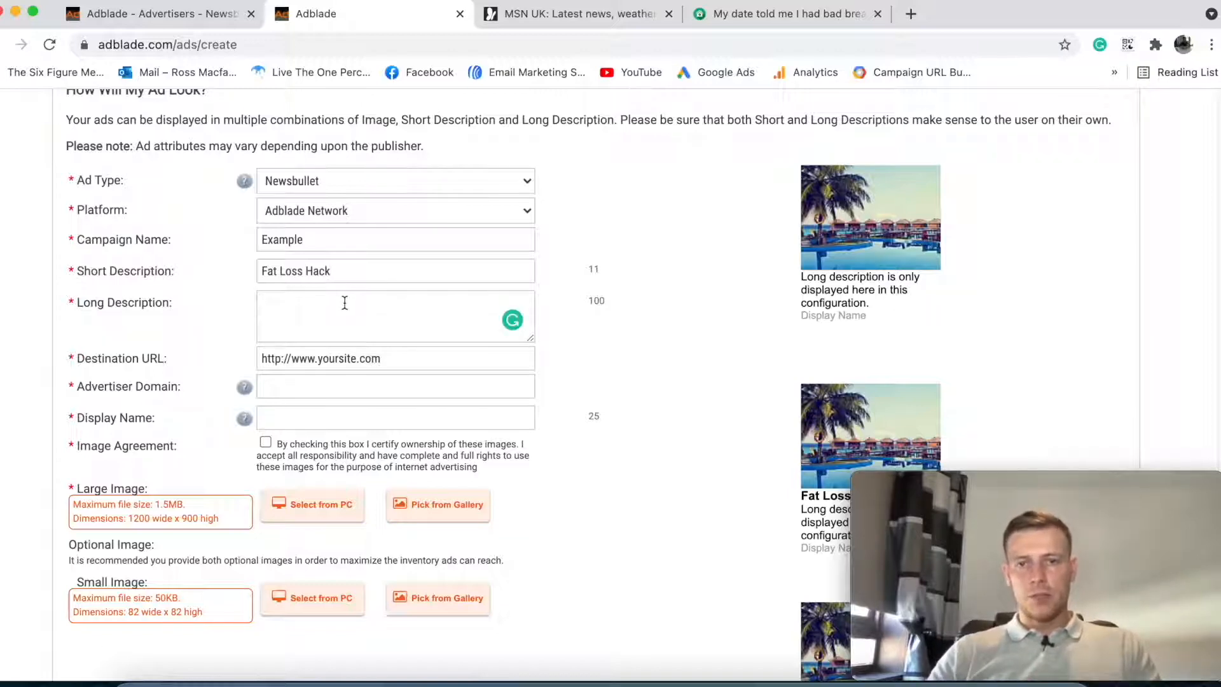
type("Simple Fat Loss")
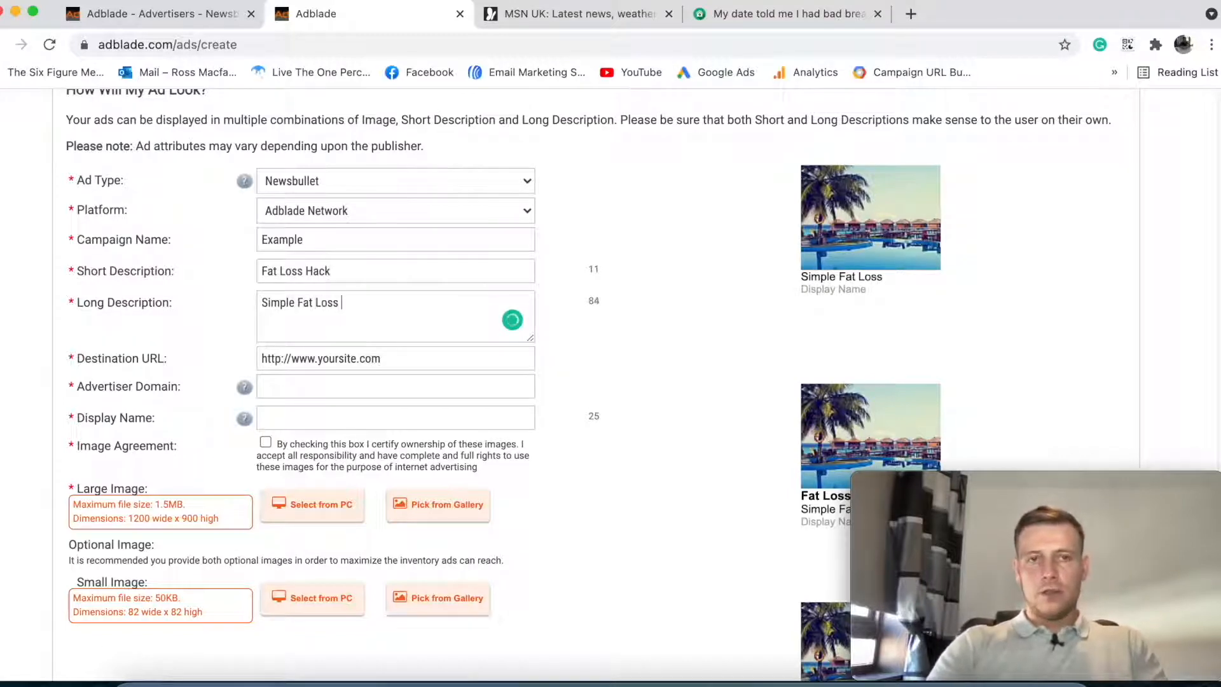
type("Soloutio")
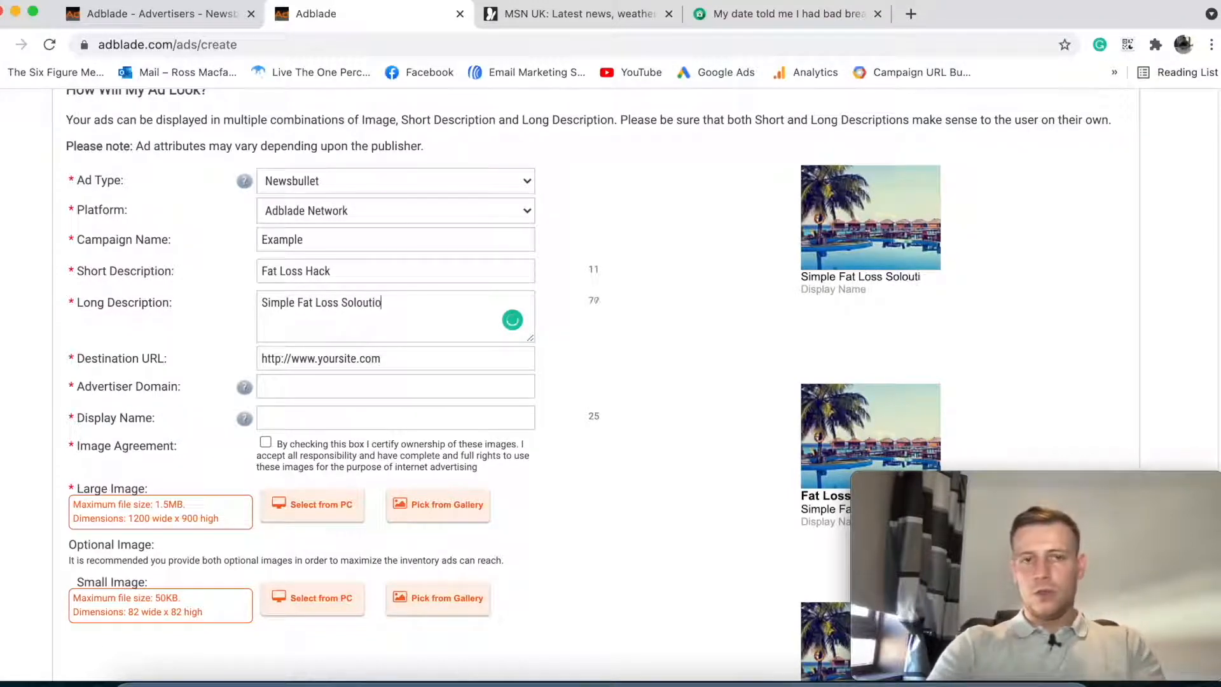
type("n.")
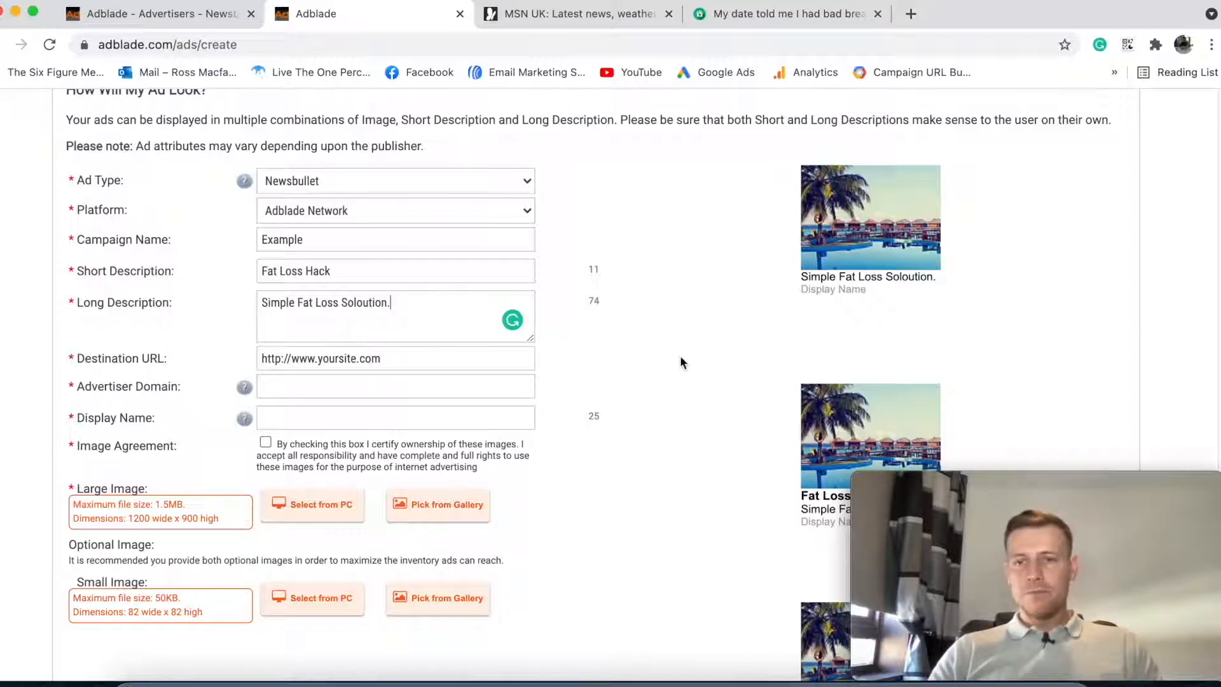
scroll("down", 3)
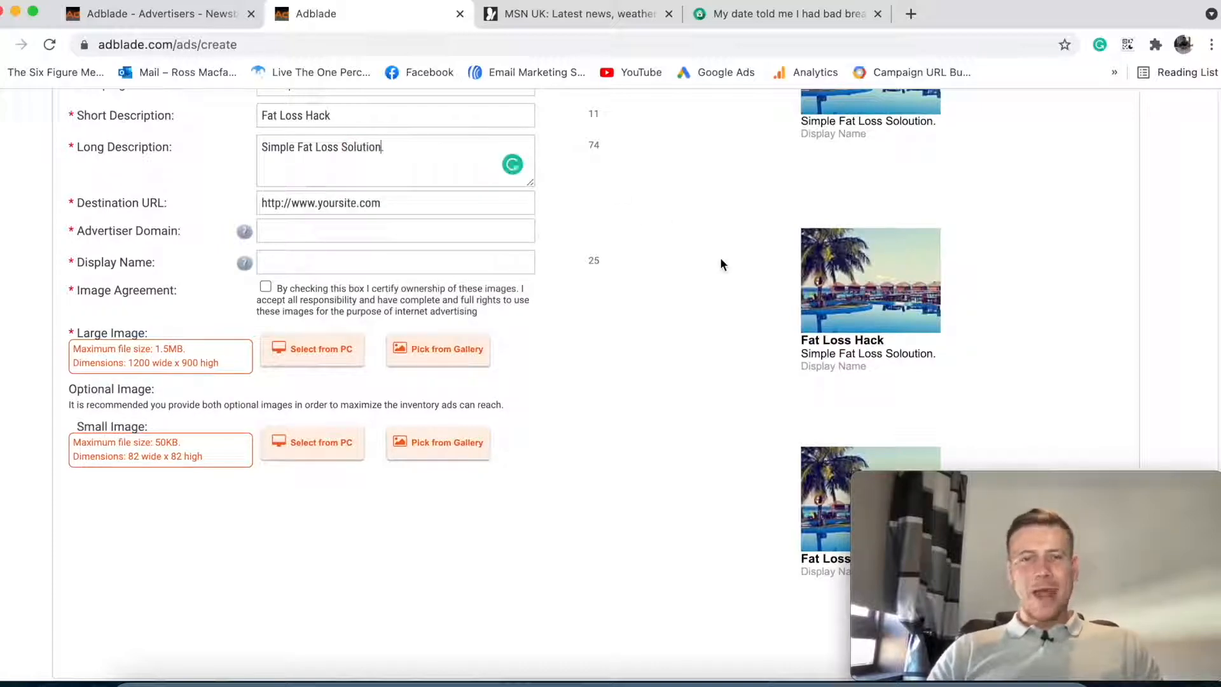
scroll("down", 3)
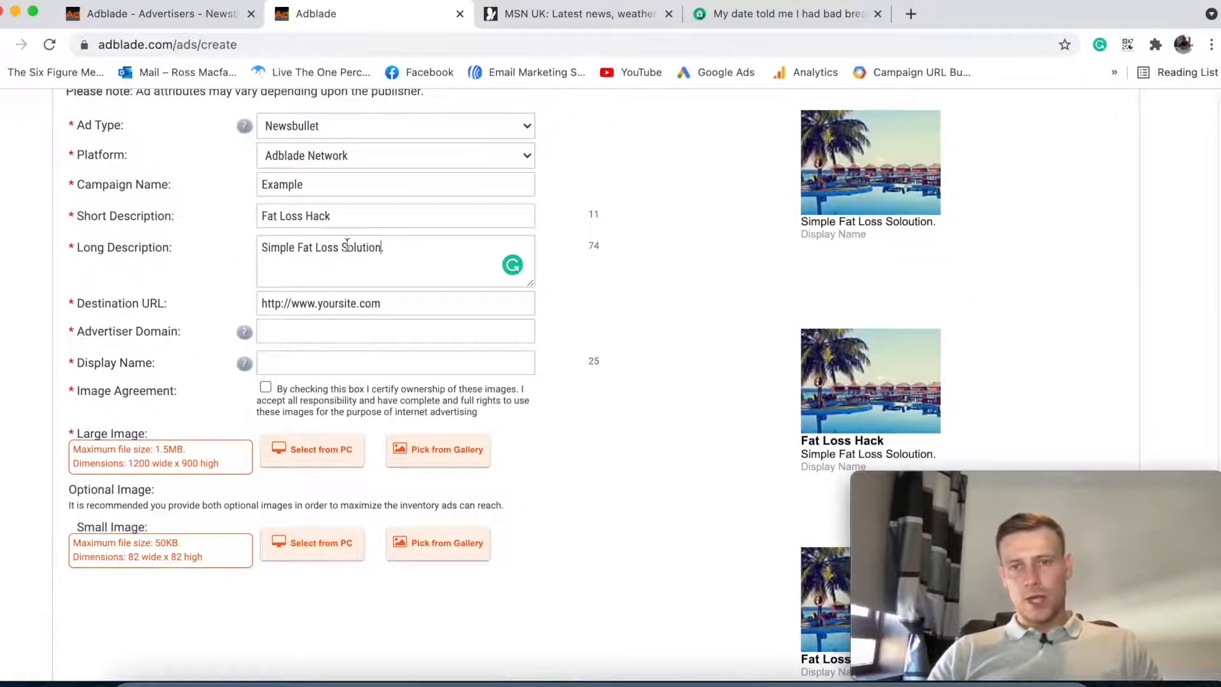
scroll("down", 3)
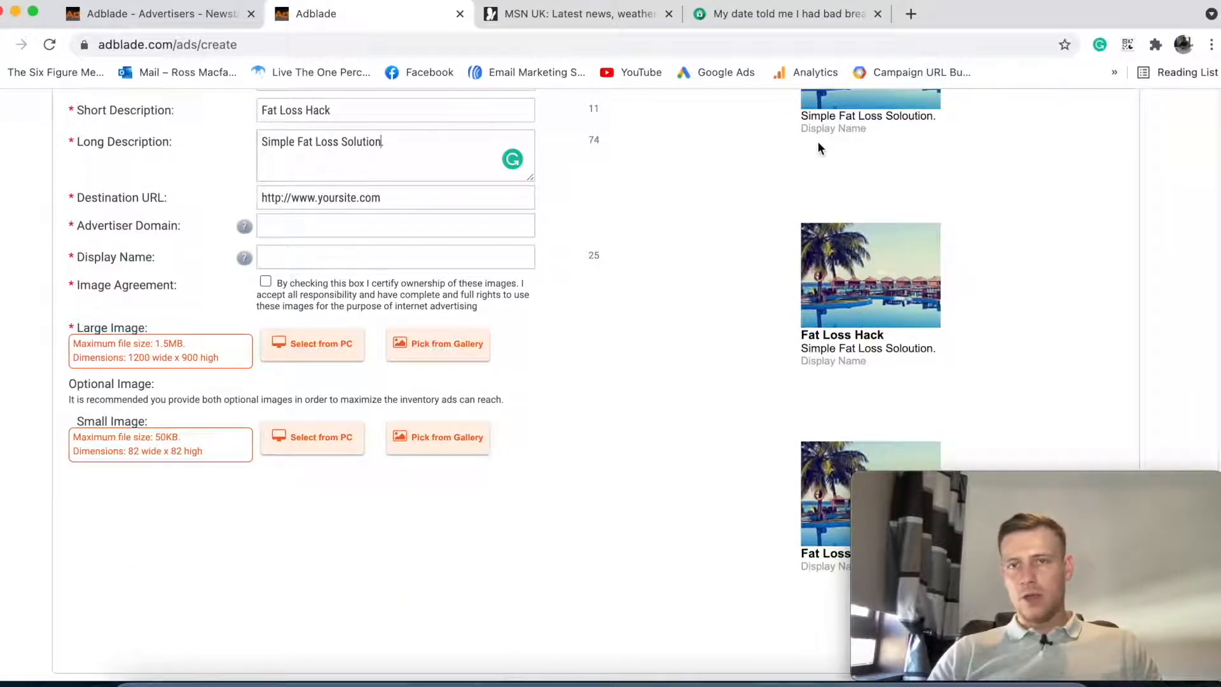
scroll("down", 3)
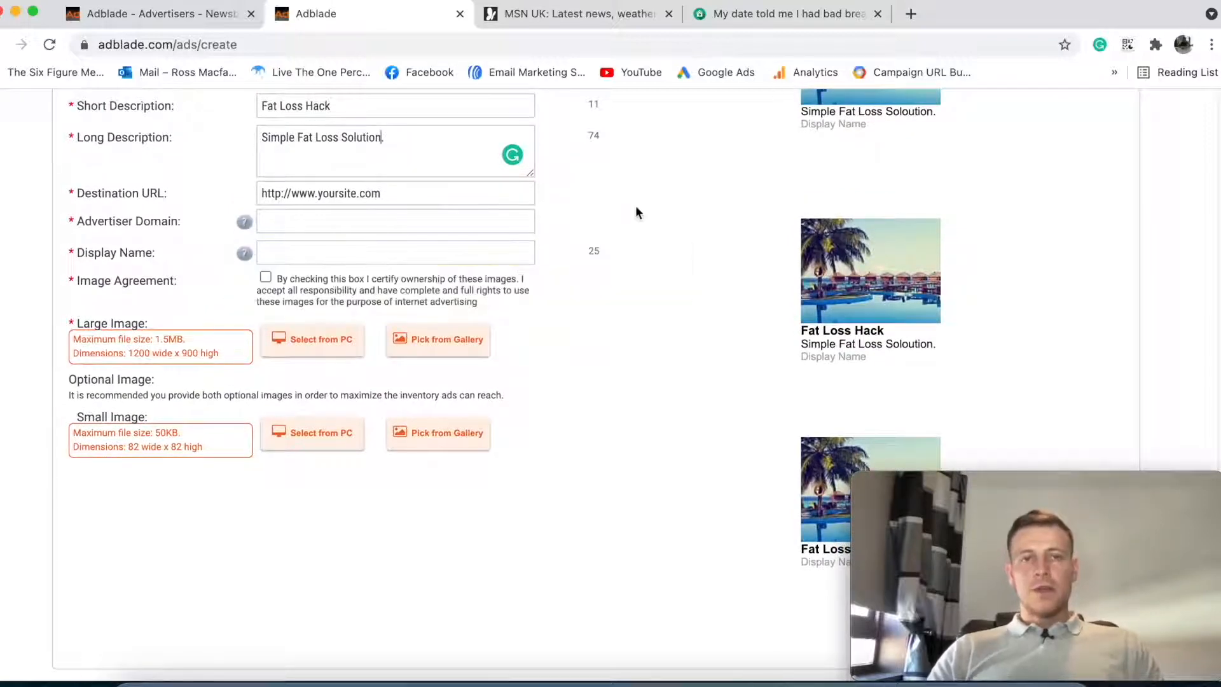
- Enter advertiser domain vendor.com and display name Health Trends, then tick the Image Agreement
type("vewndo")
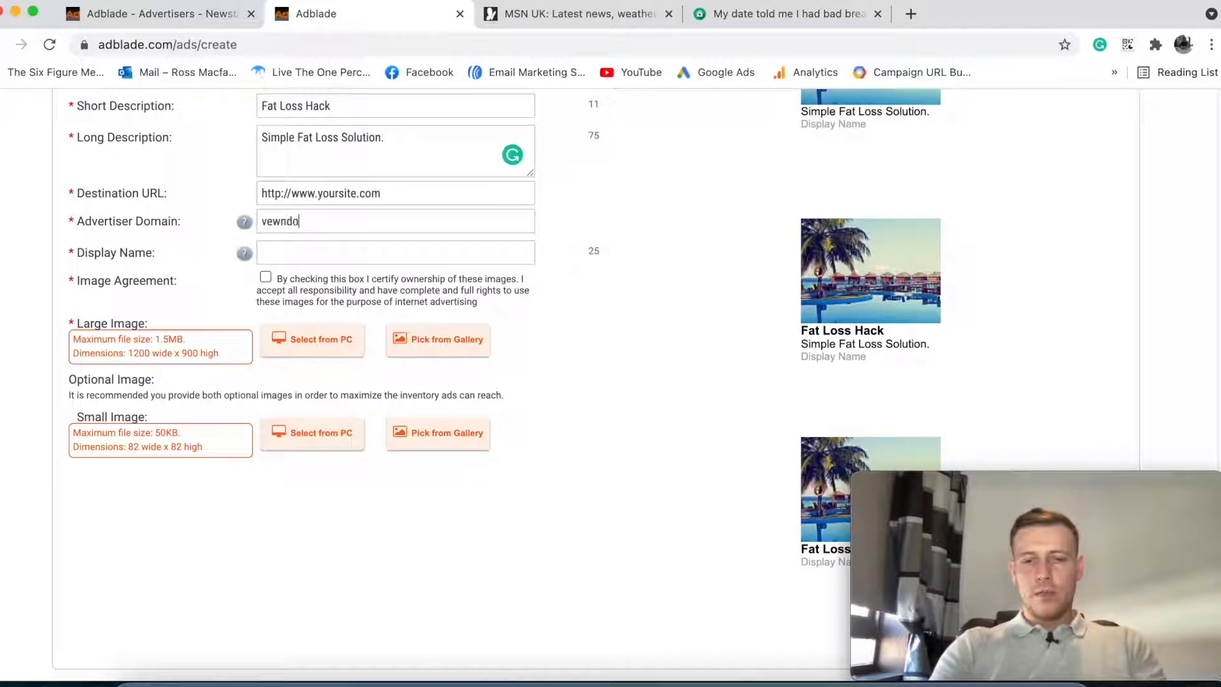
key("Backspace")
type("r")
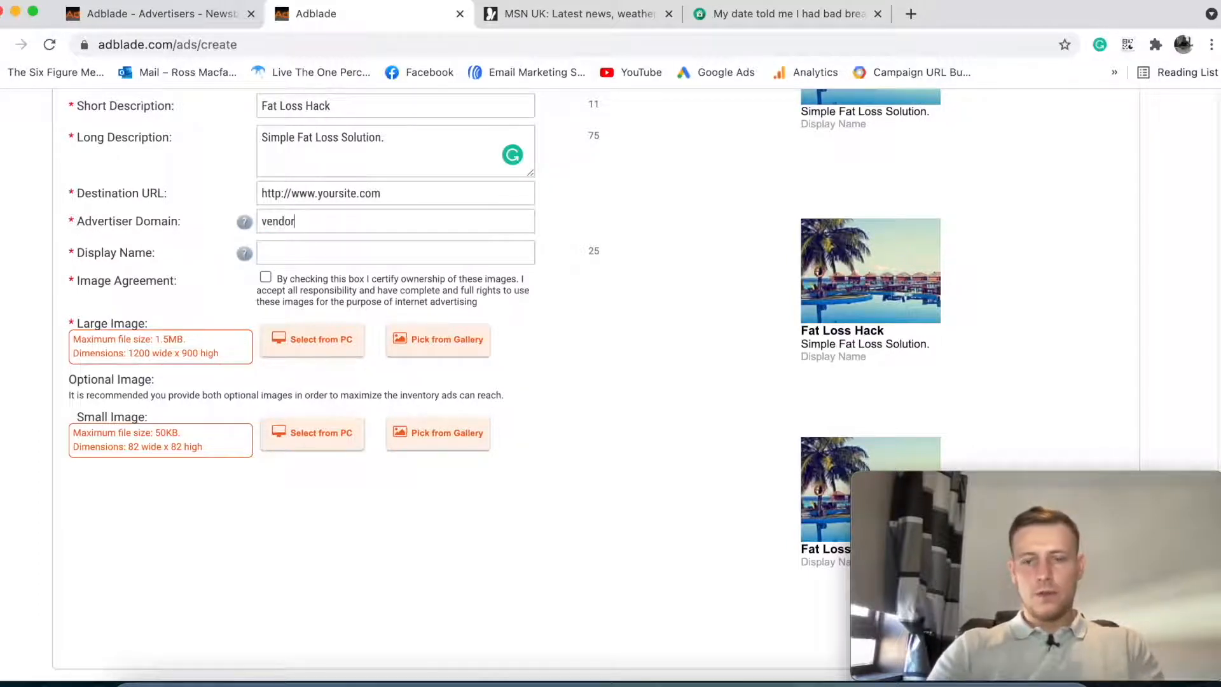
type(".com")
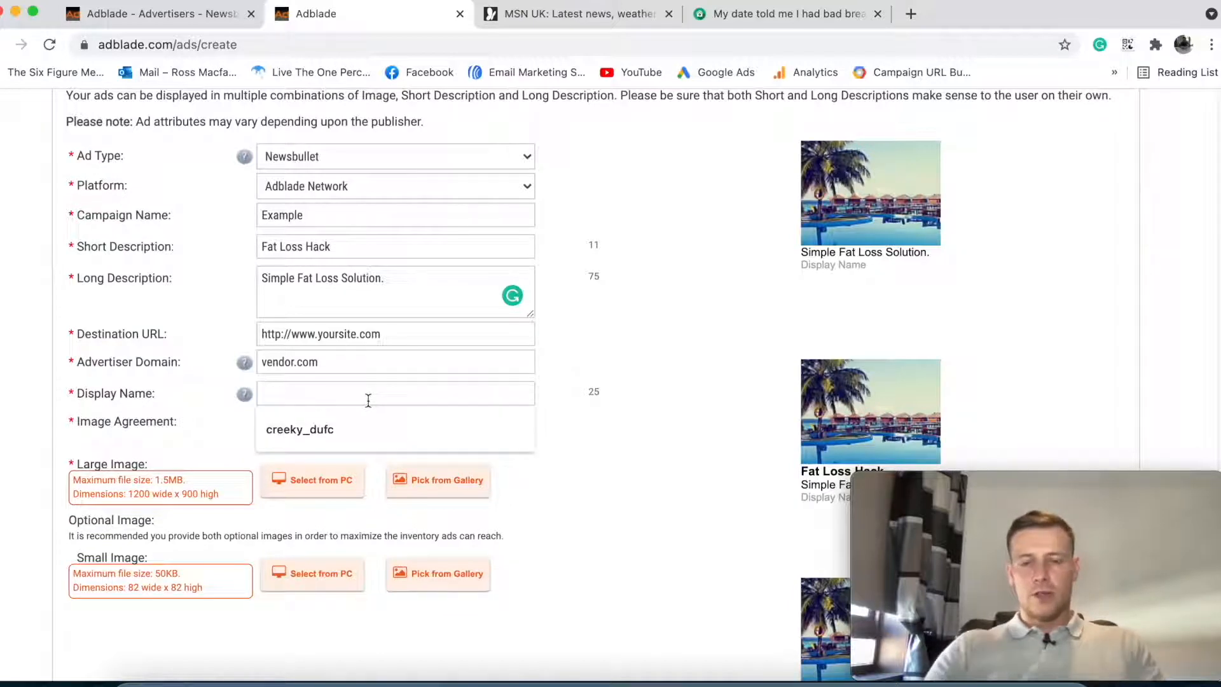
type("Health Trends")
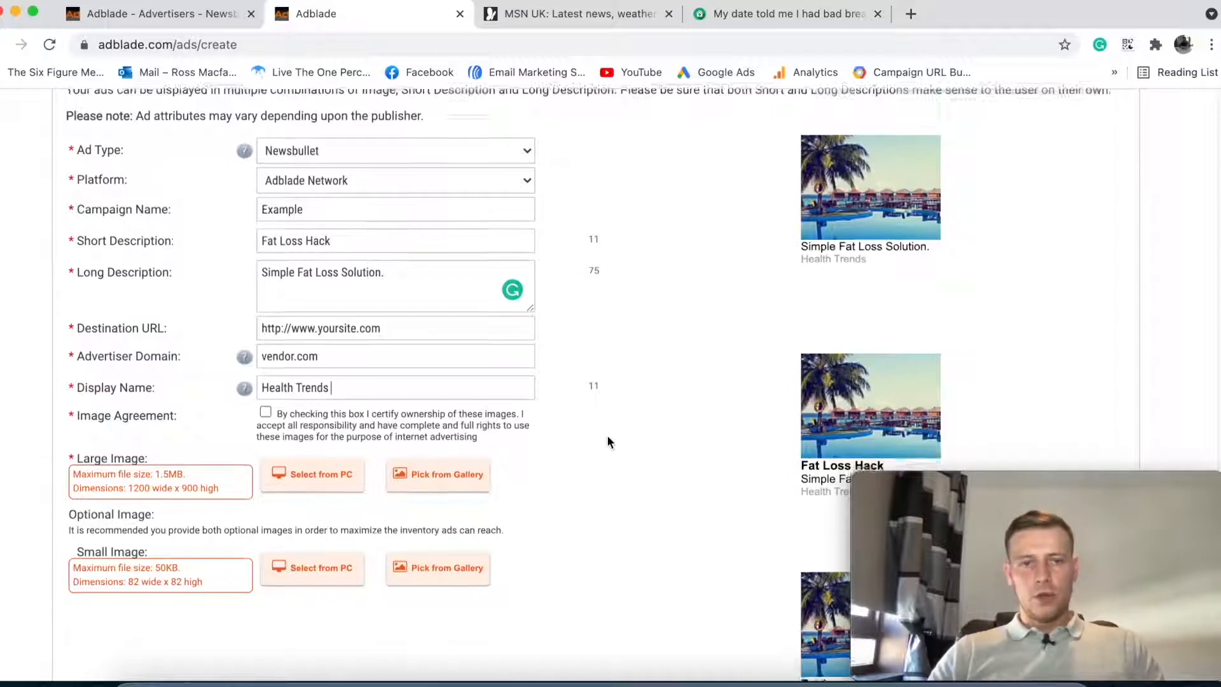
scroll("down", 3)
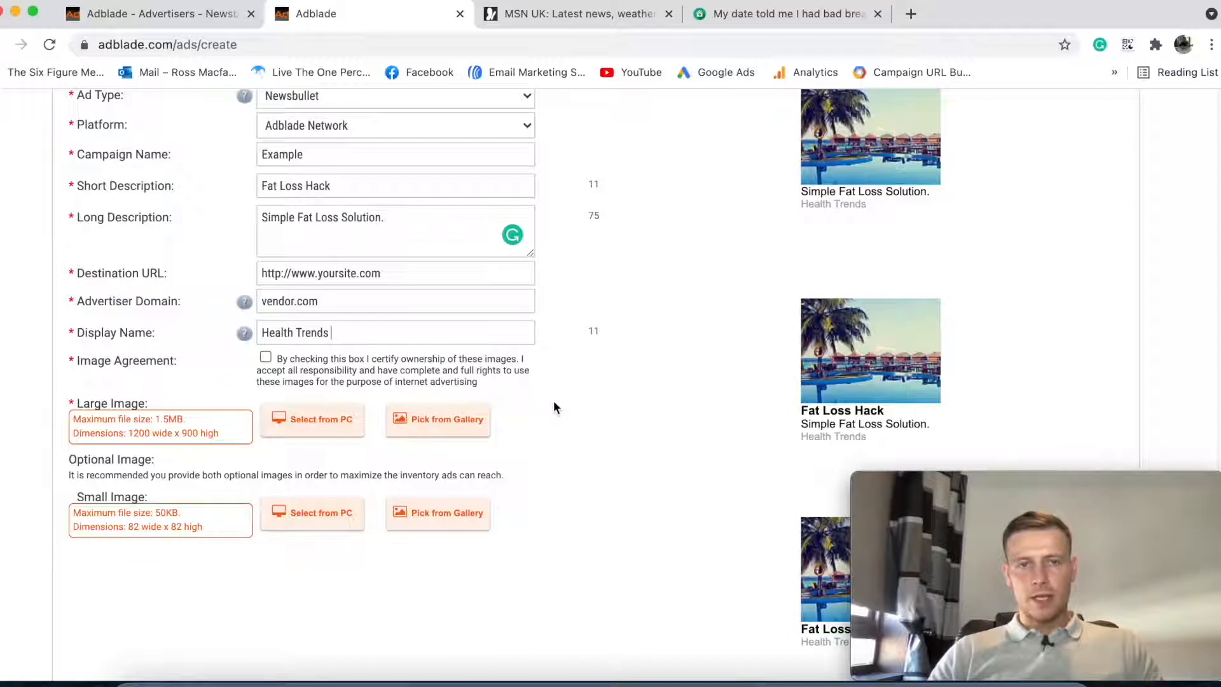
scroll("down", 3)
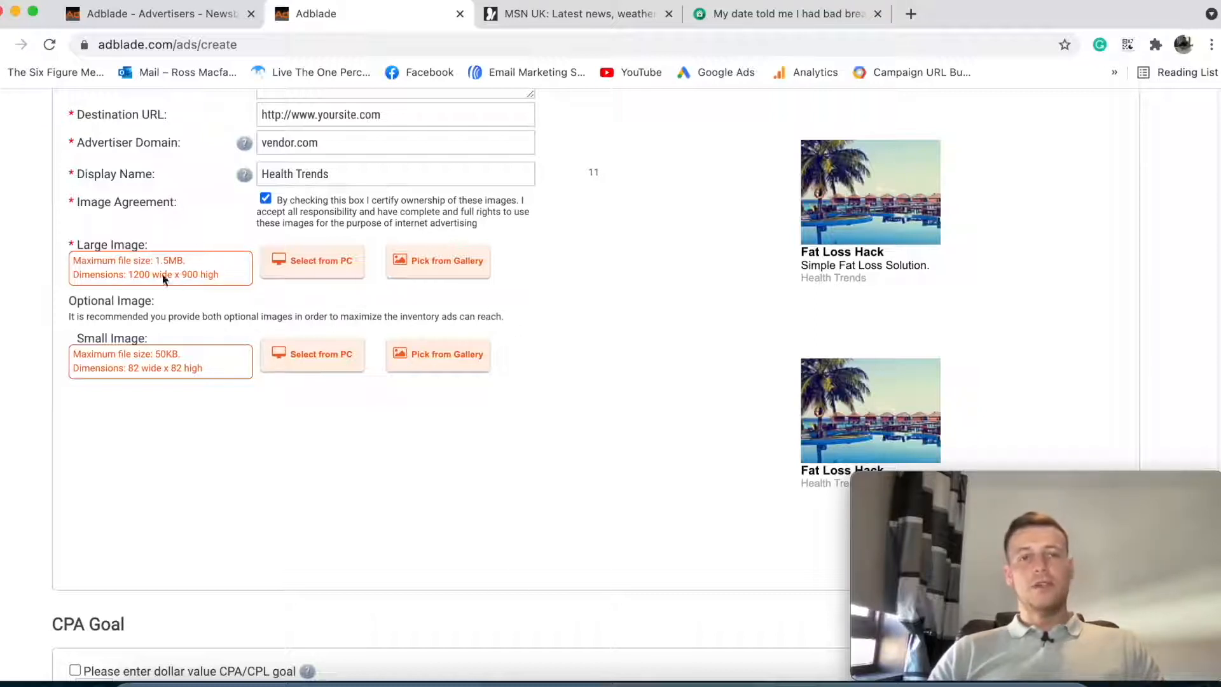
mouse_move(169, 355)
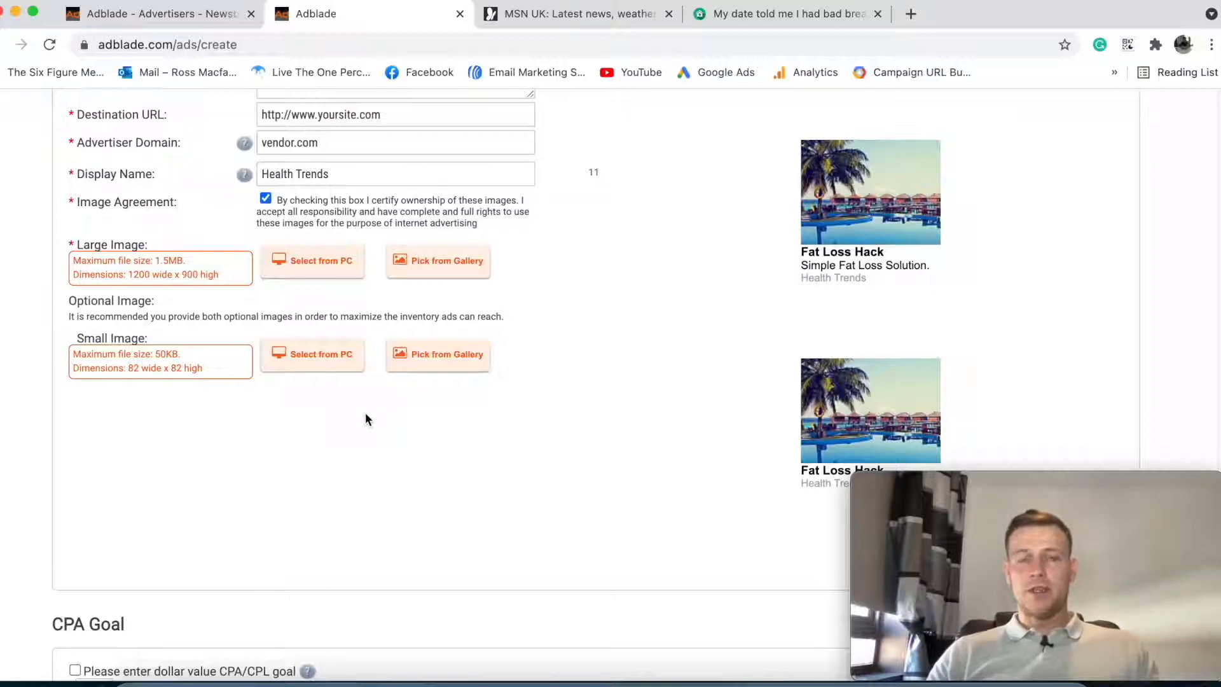
- Enable Flight Dates with start 08/27/2021 and stop 08/28/2021 at 12:00 am EST
scroll("down", 3)
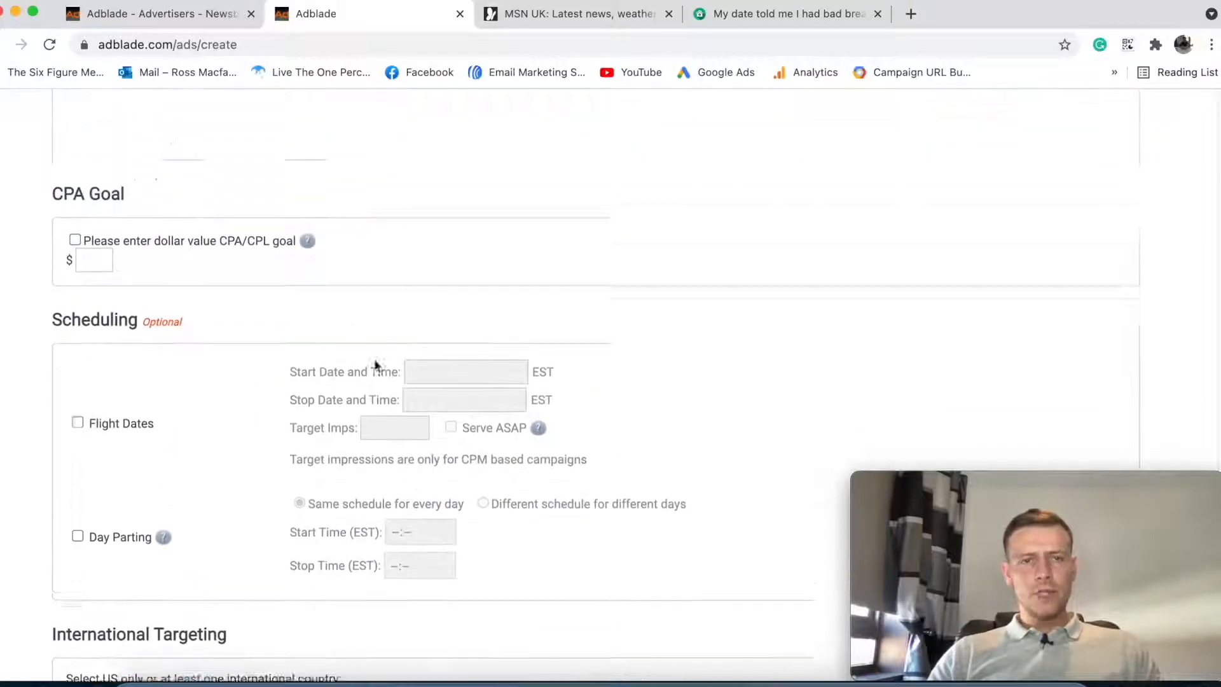
scroll("down", 3)
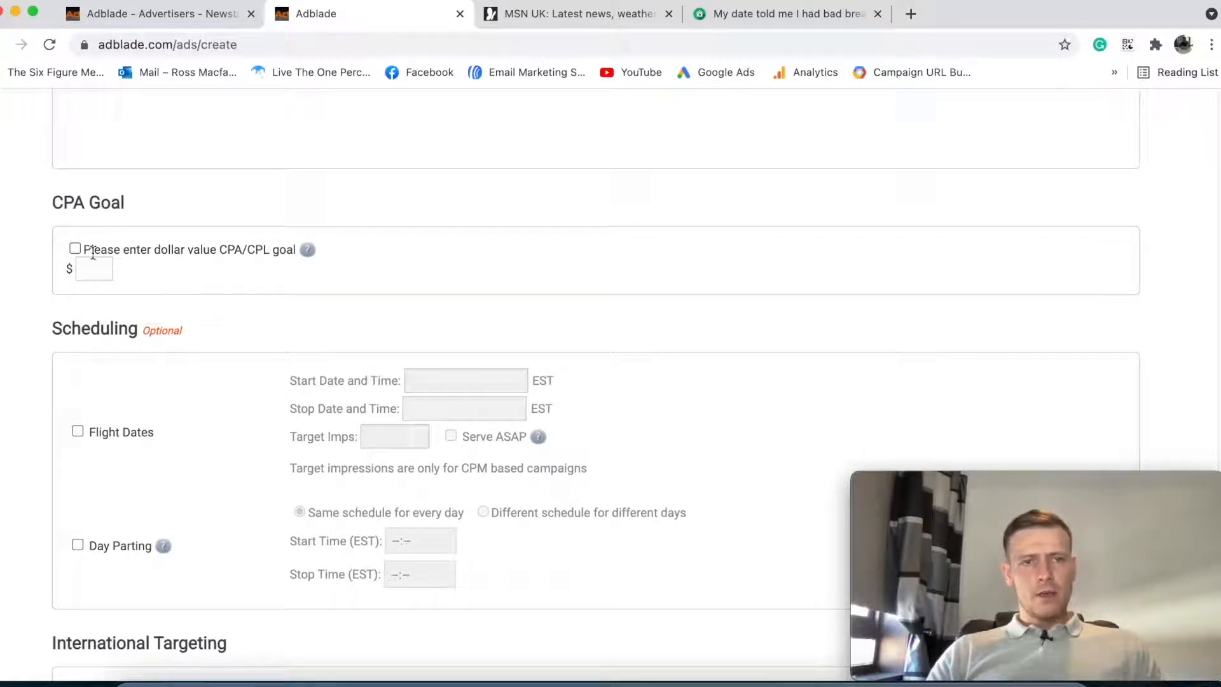
scroll("down", 3)
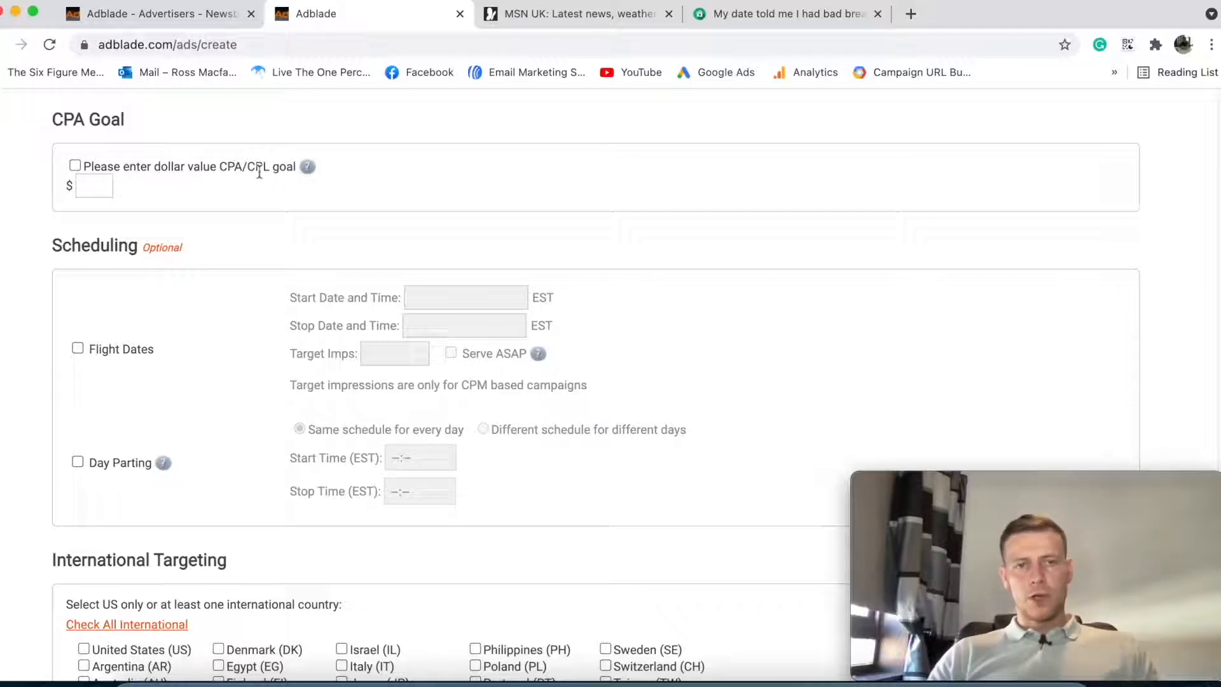
scroll("down", 3)
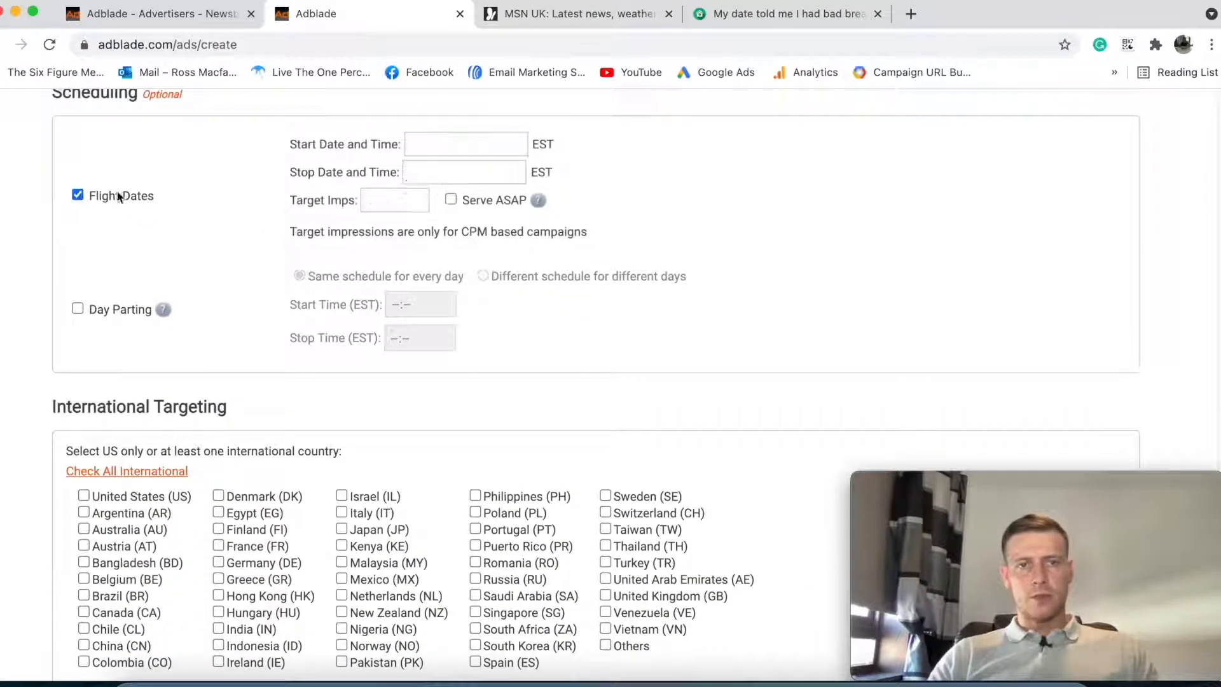
left_click(466, 144)
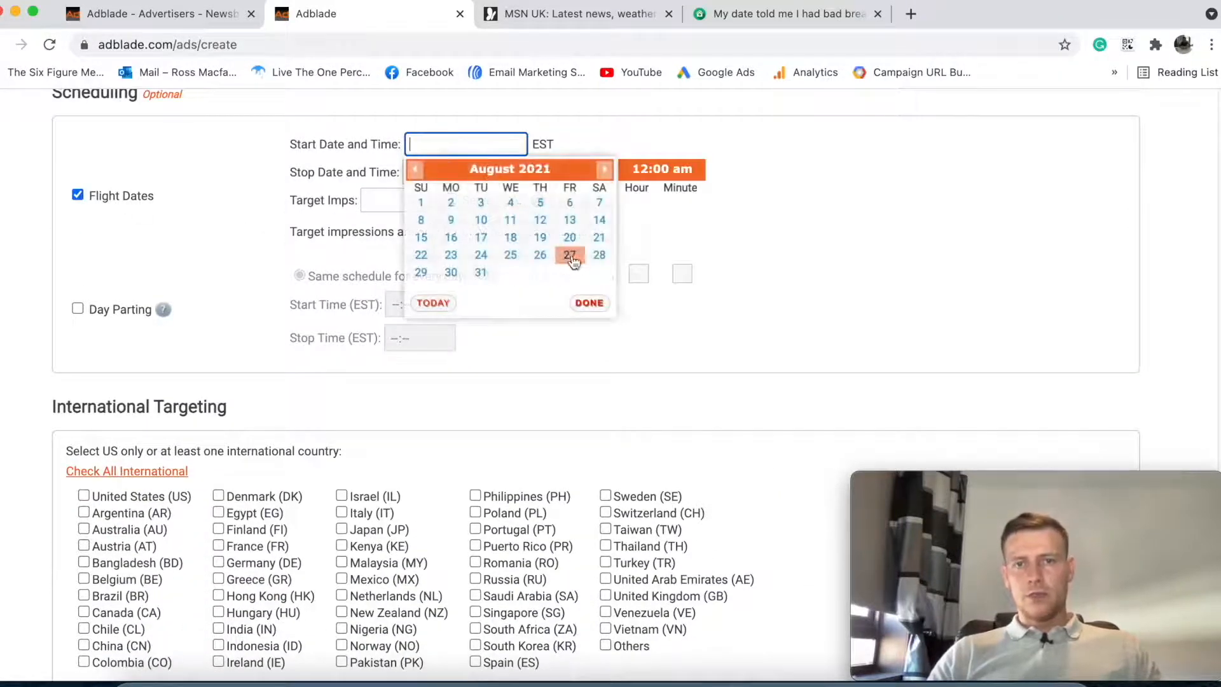
left_click(589, 303)
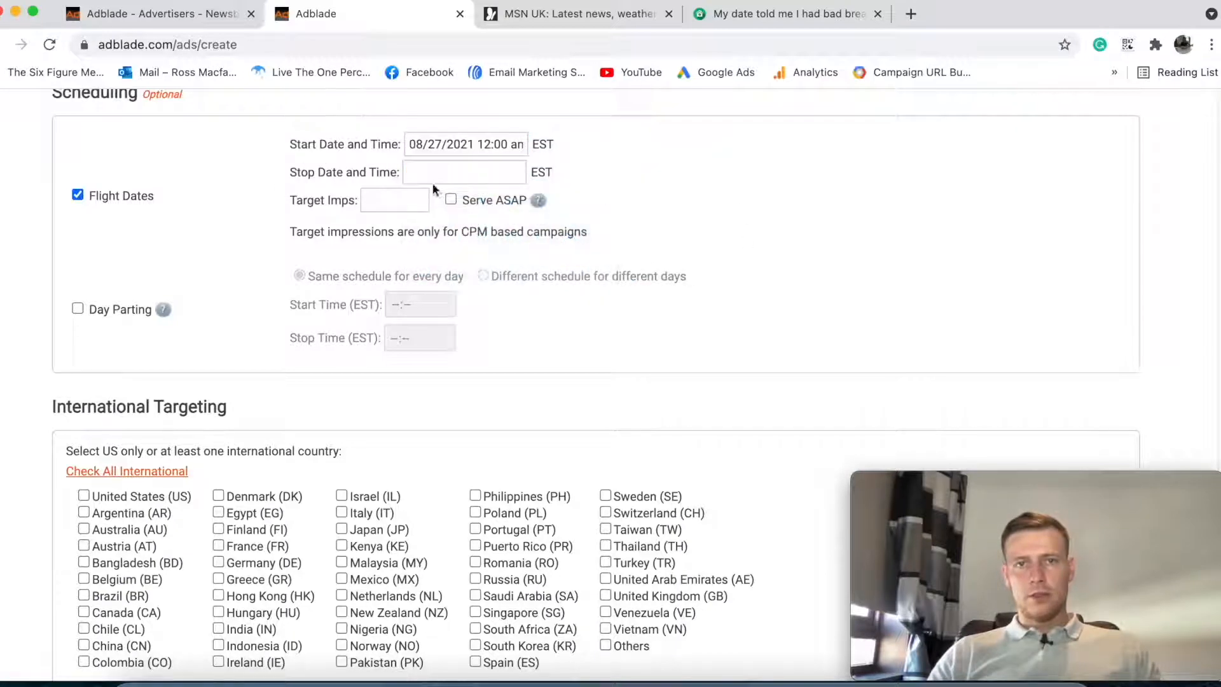
left_click(463, 172)
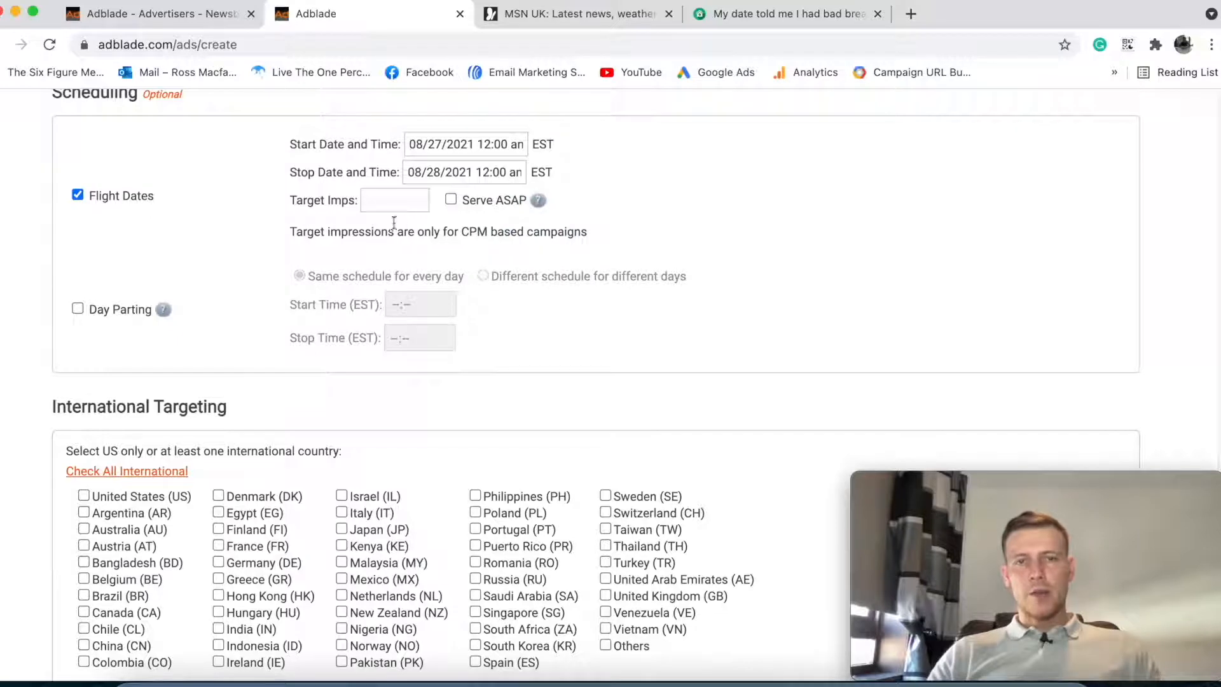
mouse_move(538, 200)
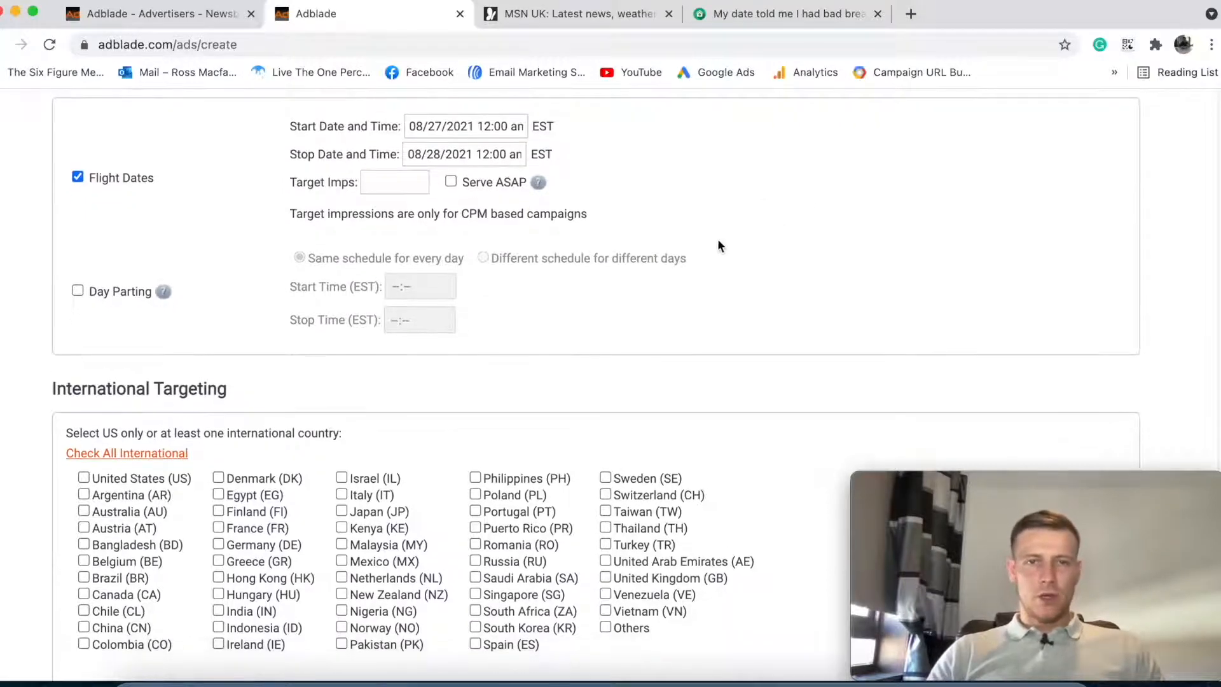
scroll("down", 3)
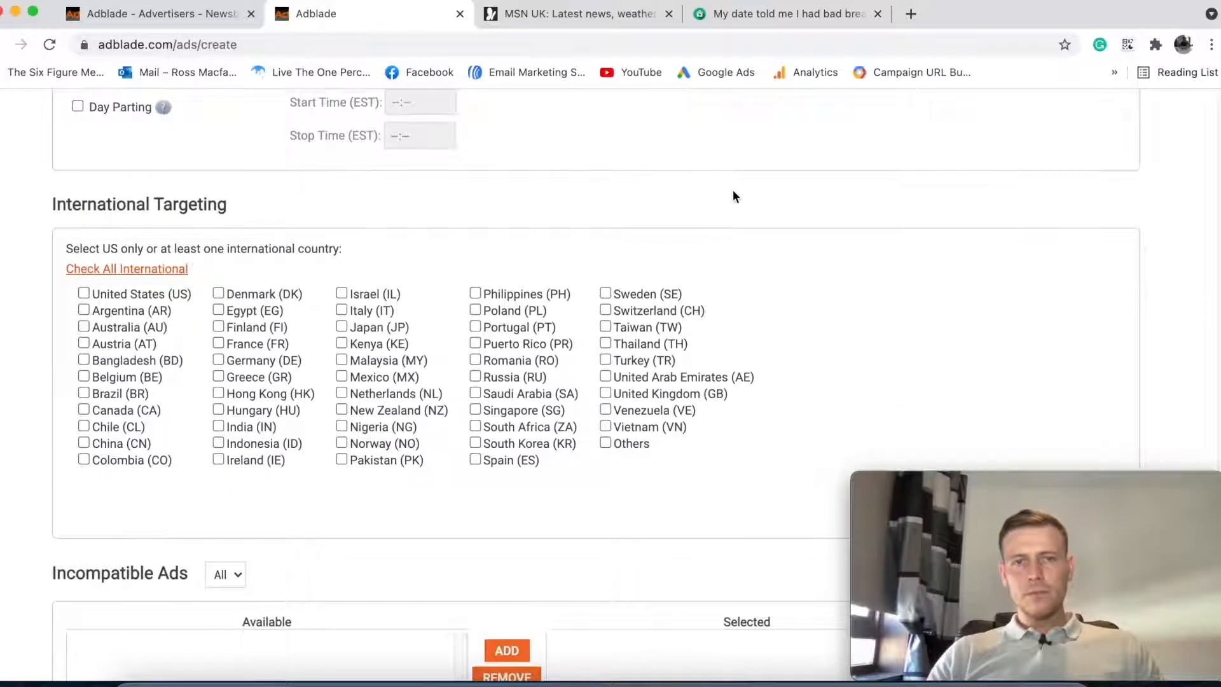
- Check United States (US) under International Targeting and review the form down to Create My Ad
scroll("down", 3)
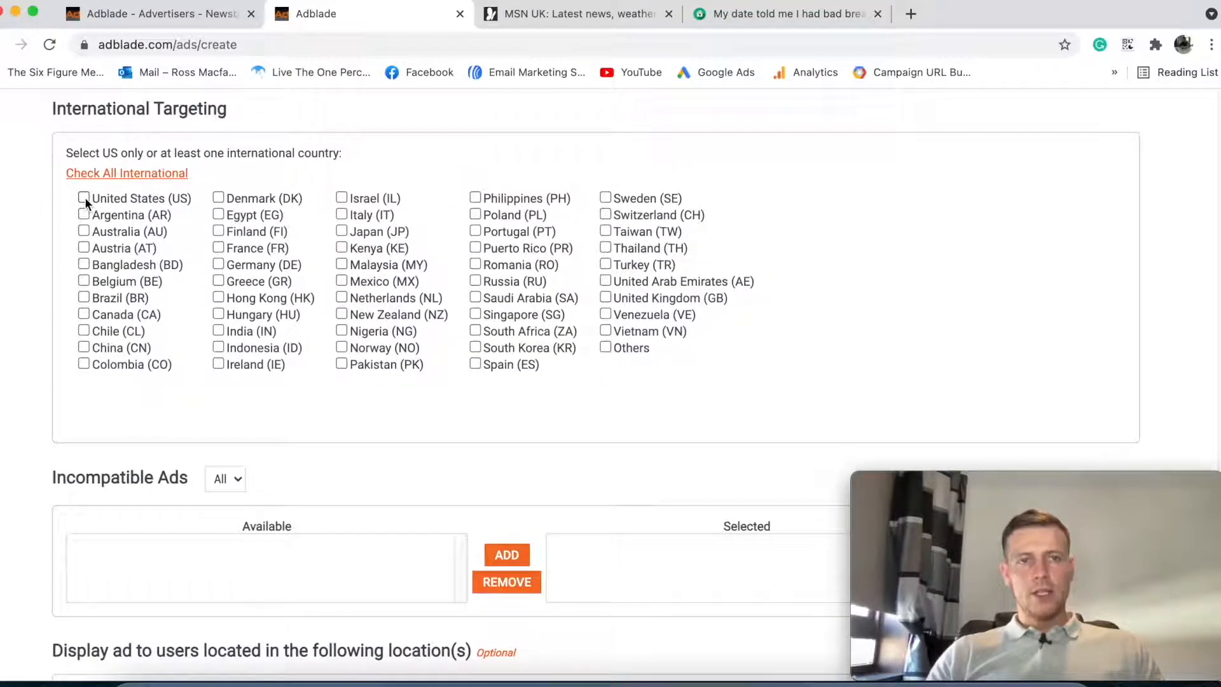
left_click(84, 198)
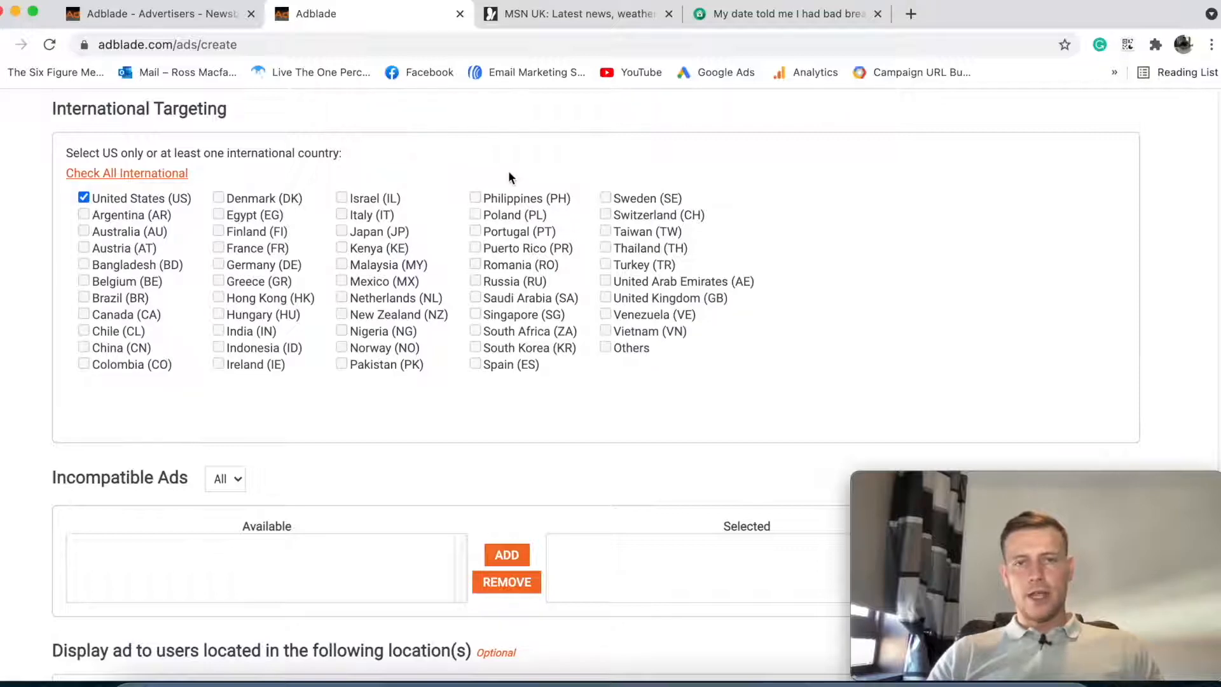
scroll("down", 3)
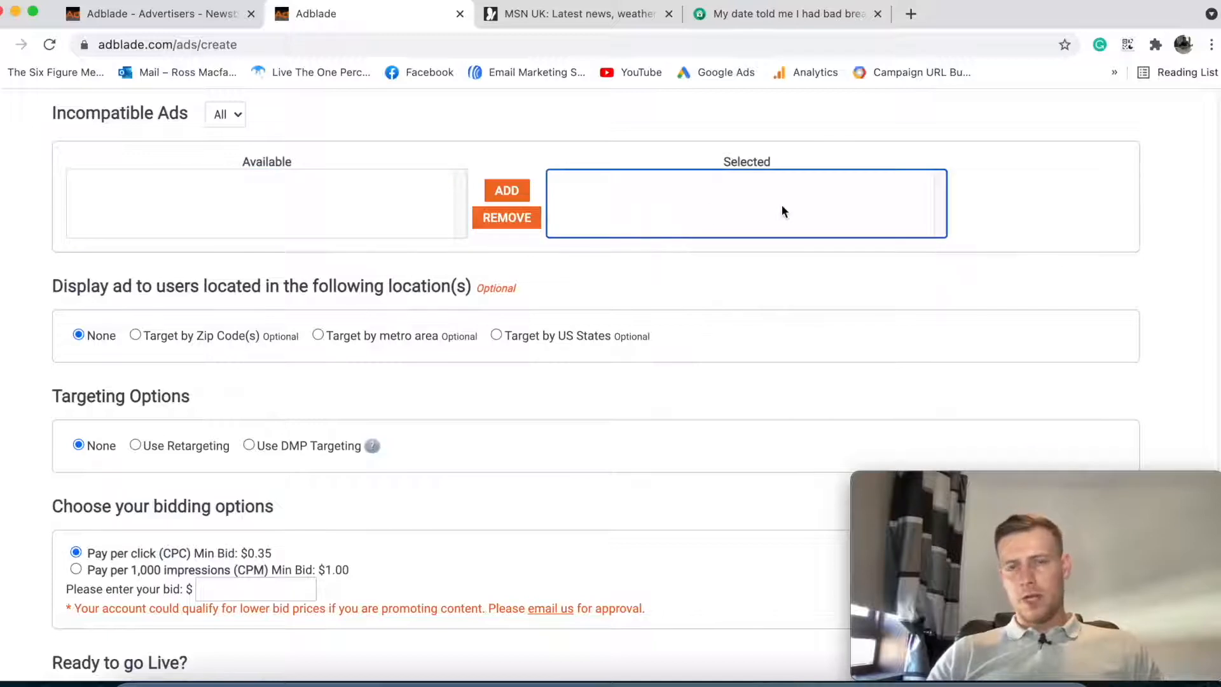
scroll("down", 3)
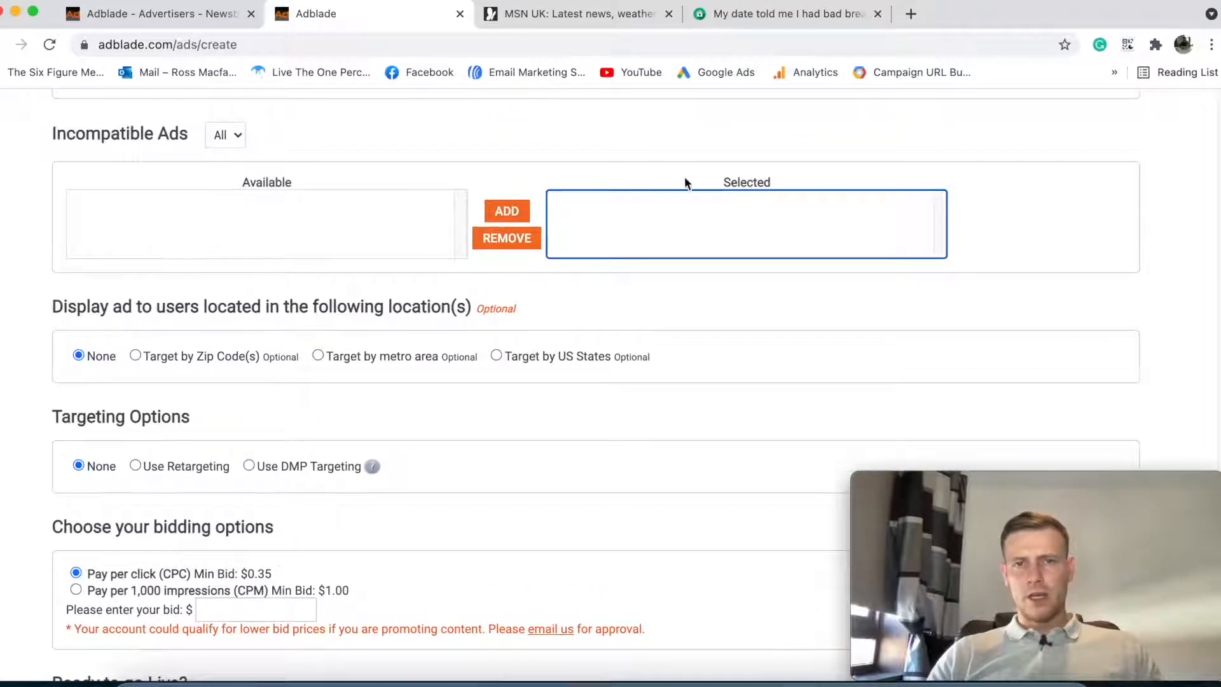
scroll("up", 3)
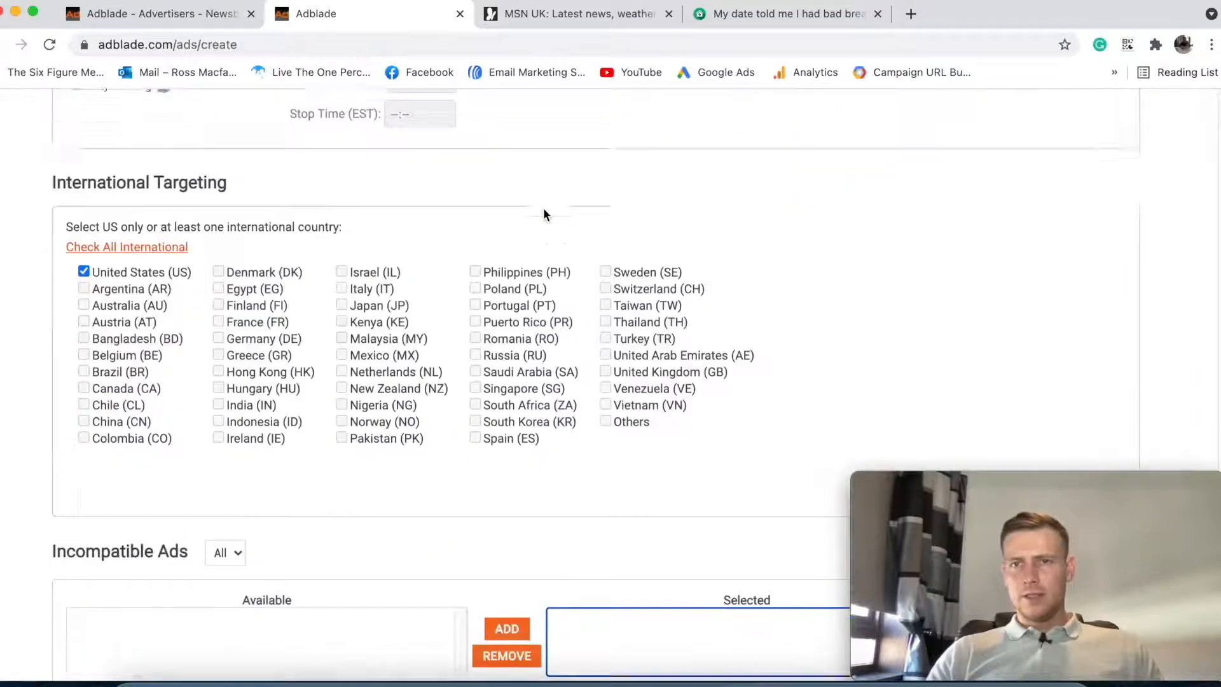
scroll("down", 3)
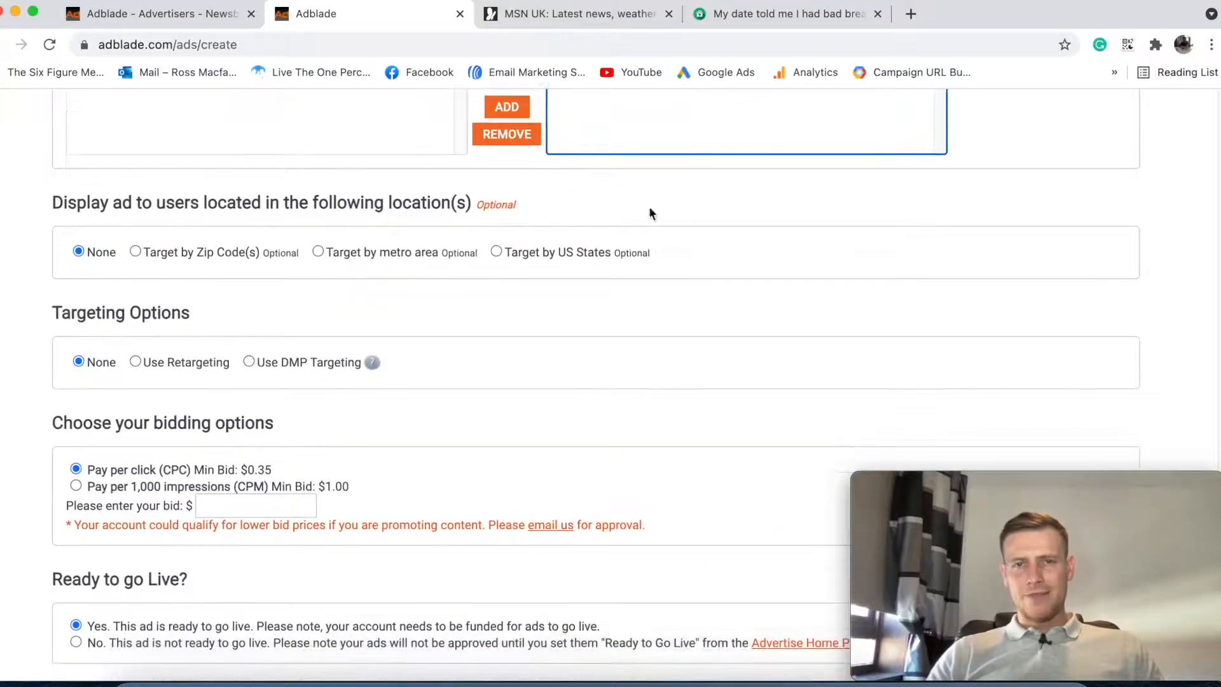
scroll("down", 3)
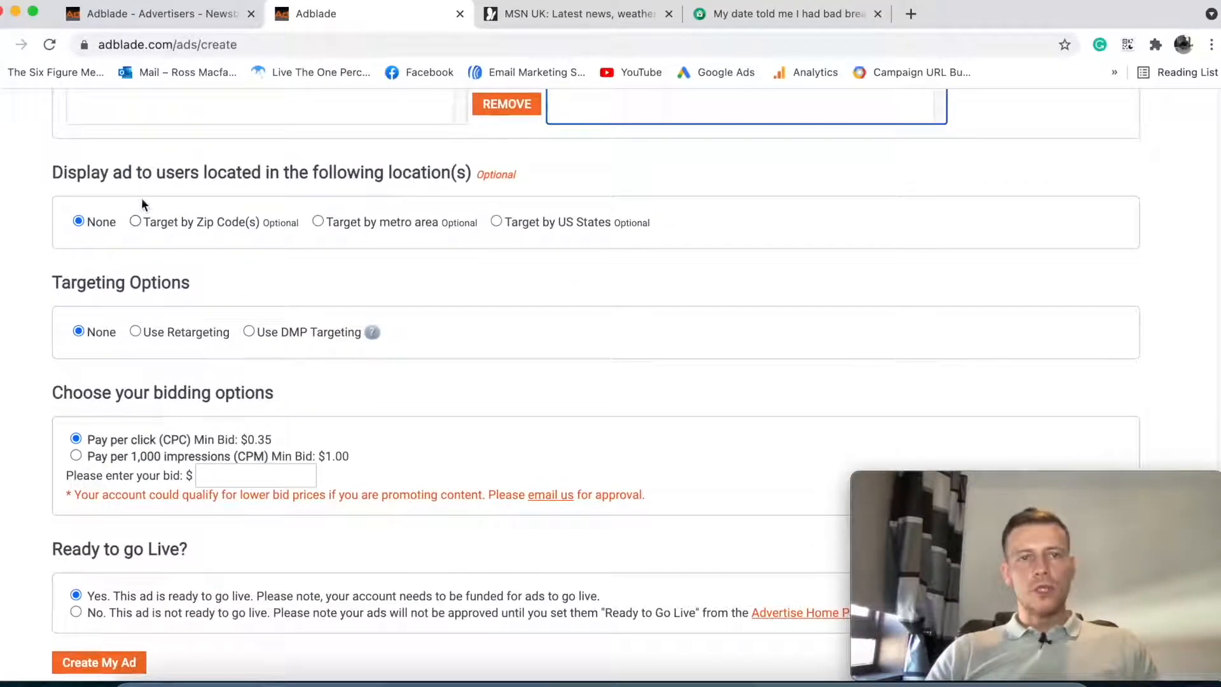
mouse_move(425, 282)
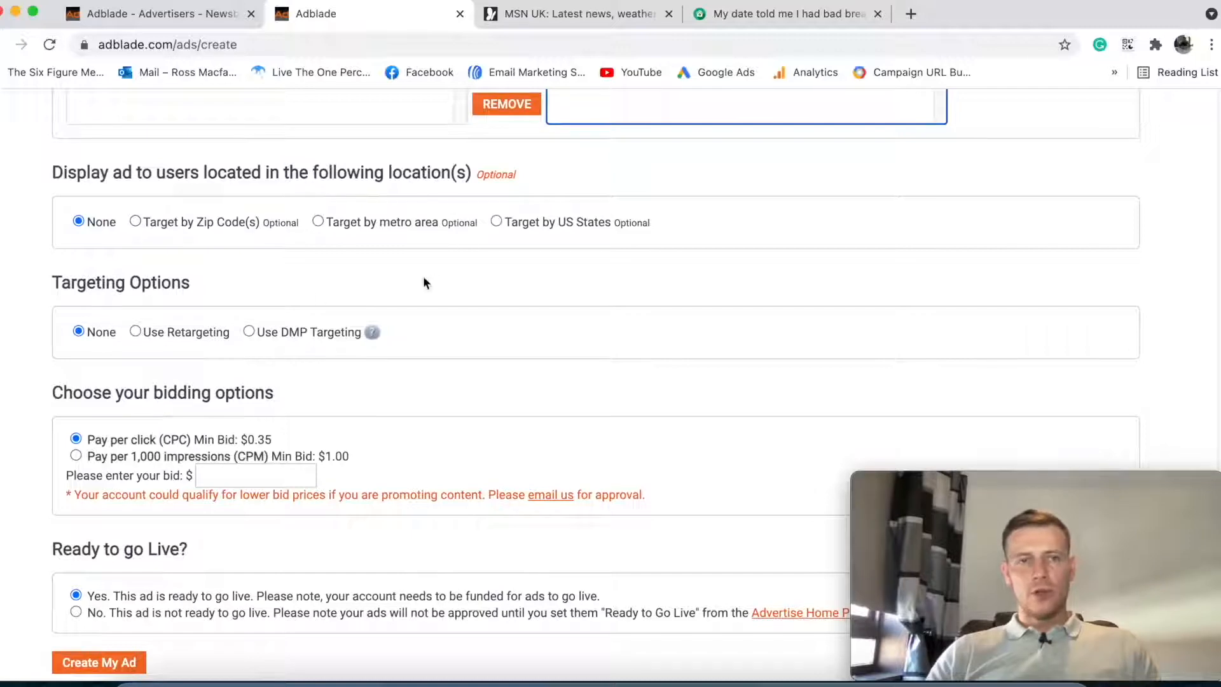
- Try metro-area targeting with Arkansas regions, revert location to None, then choose Use Retargeting
left_click(318, 221)
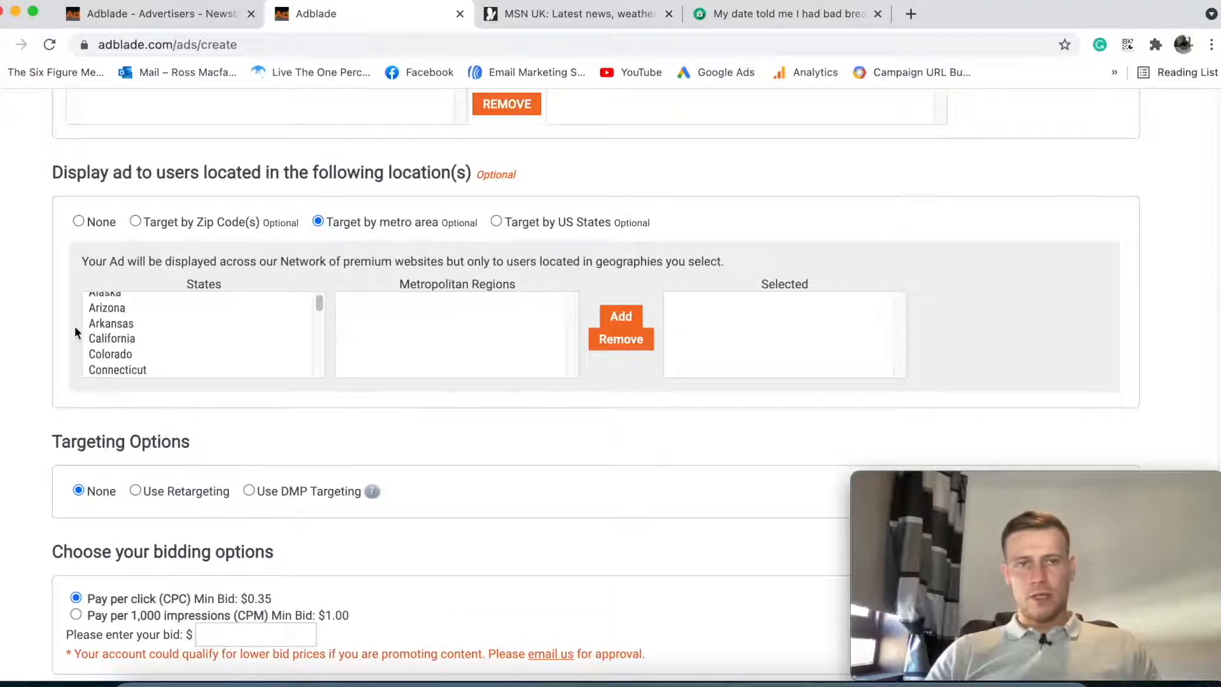
left_click(112, 323)
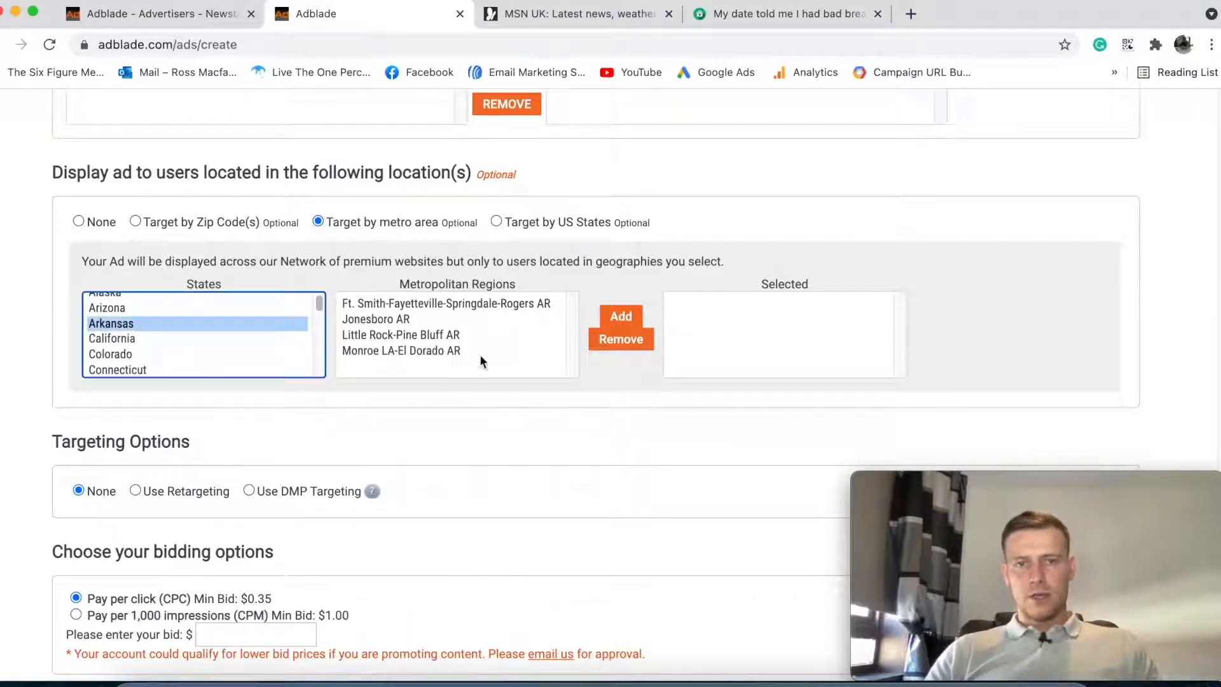
left_click(621, 317)
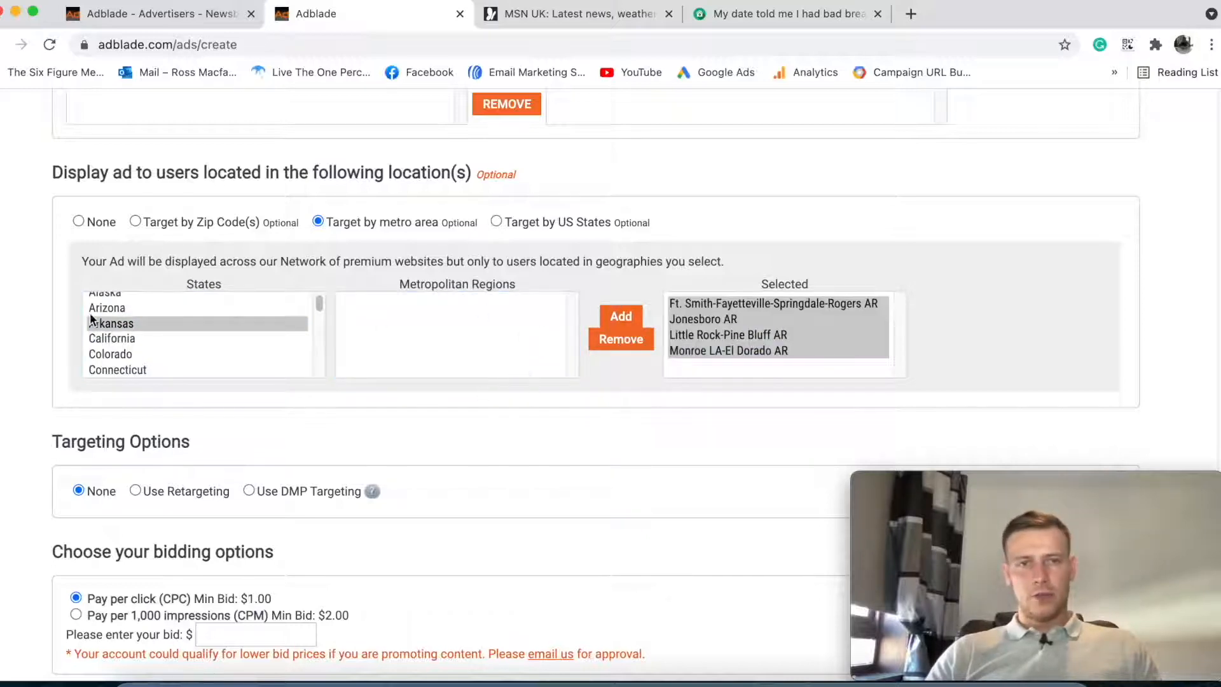
left_click(78, 222)
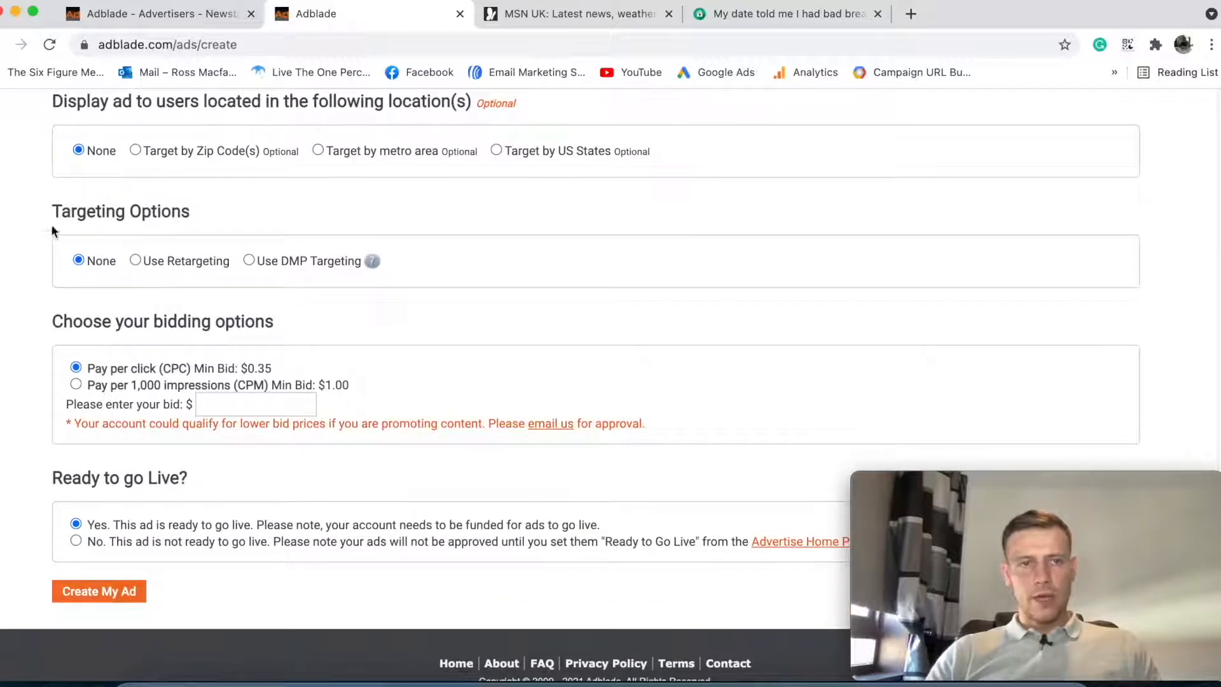
left_click(136, 260)
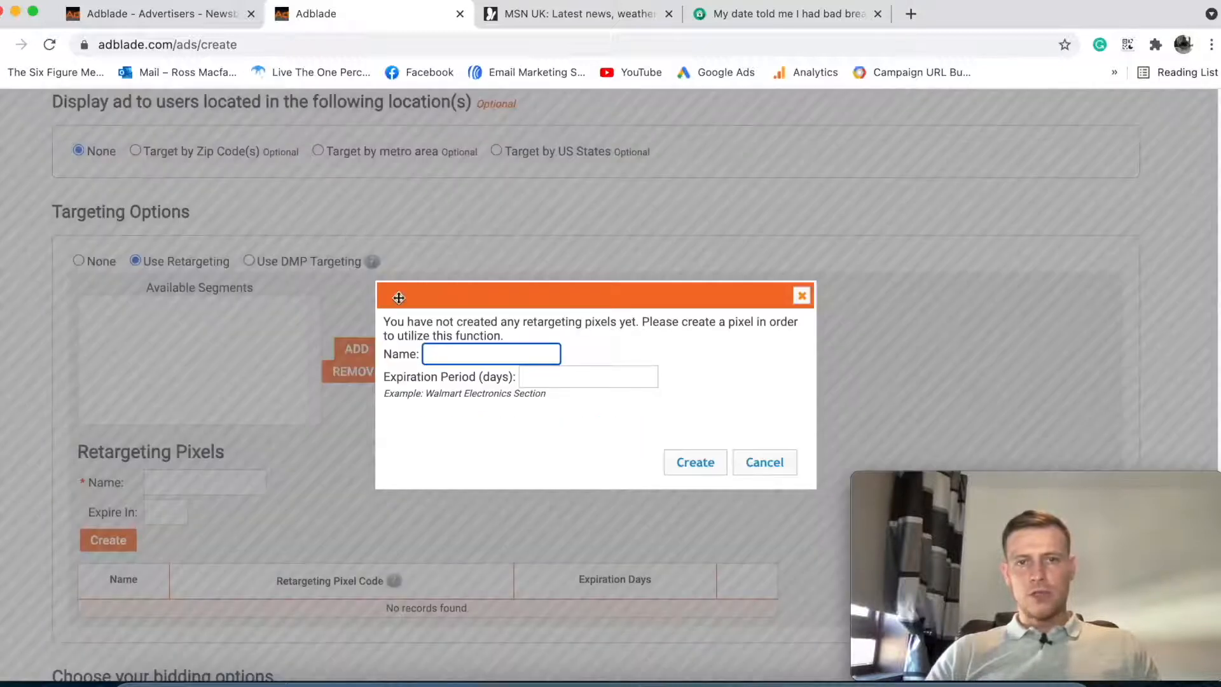
- Cancel the retargeting pixel popup so Targeting Options reverts to None
left_click(801, 295)
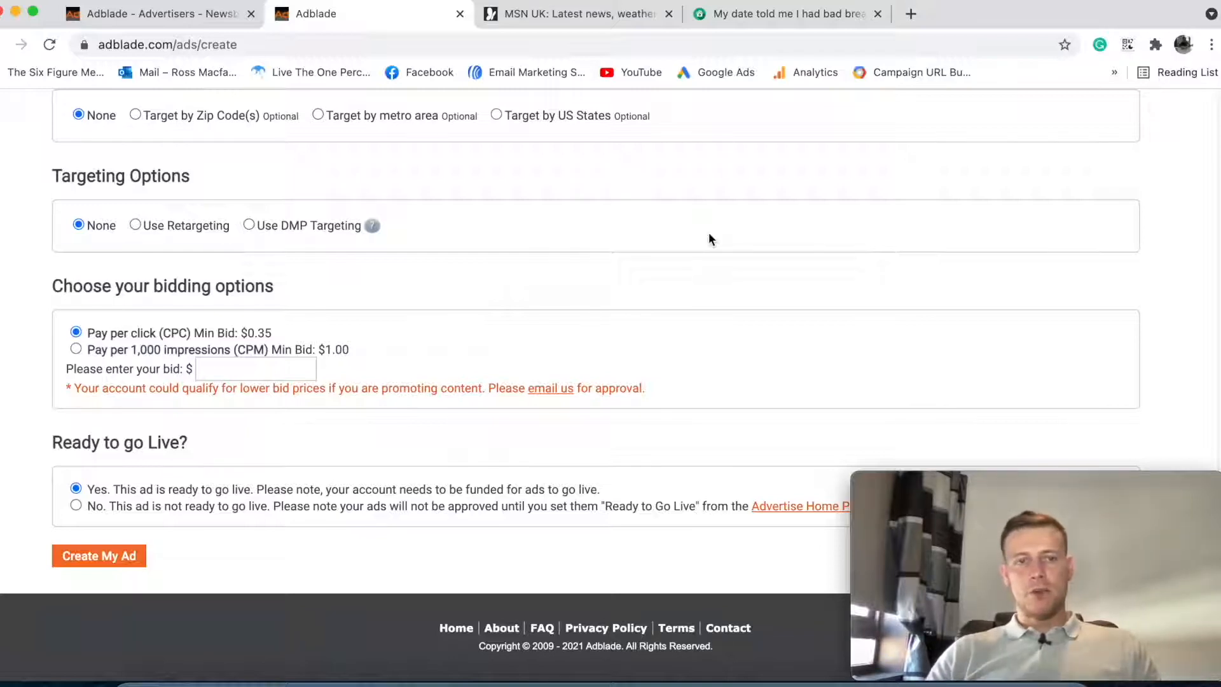
mouse_move(218, 257)
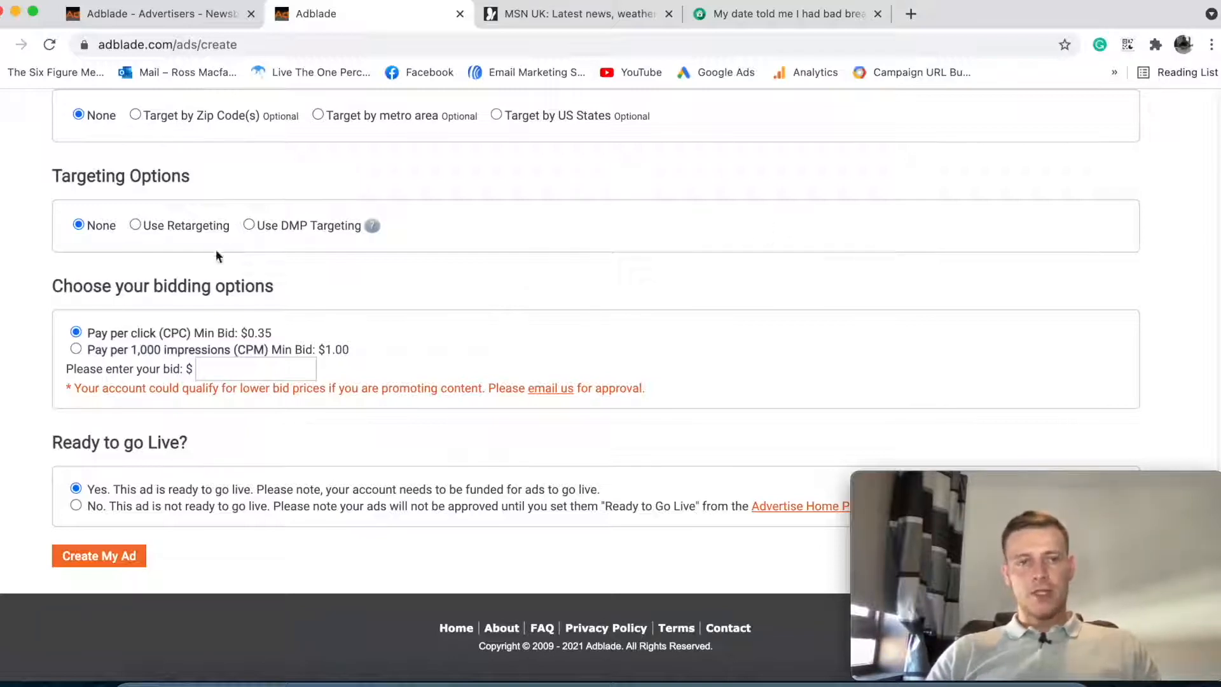
mouse_move(257, 344)
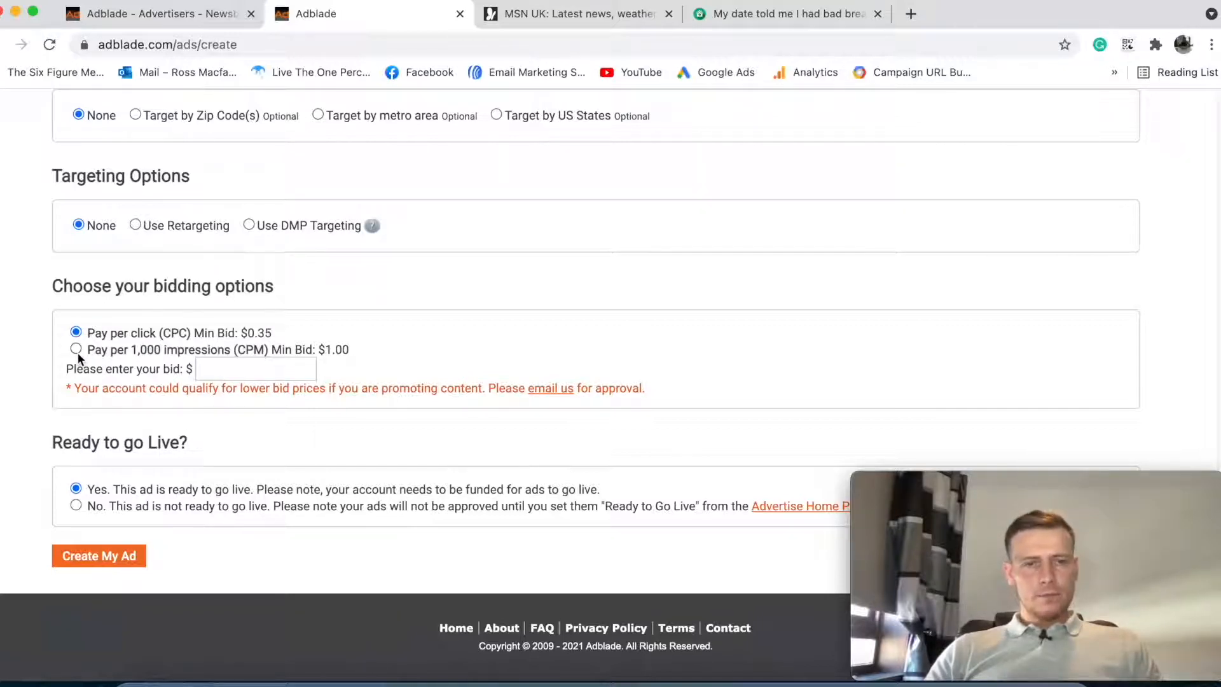
- Toggle bidding to CPM and back to CPC, then choose 'No. This ad is not ready to go live'
left_click(77, 348)
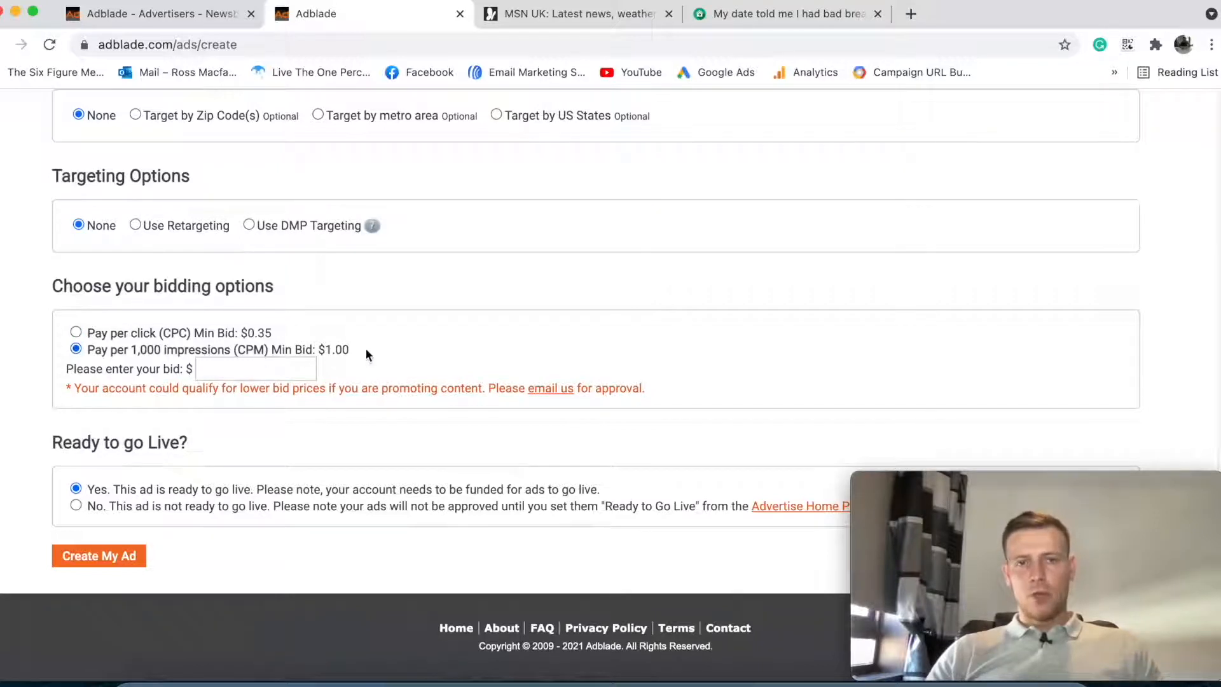
mouse_move(533, 352)
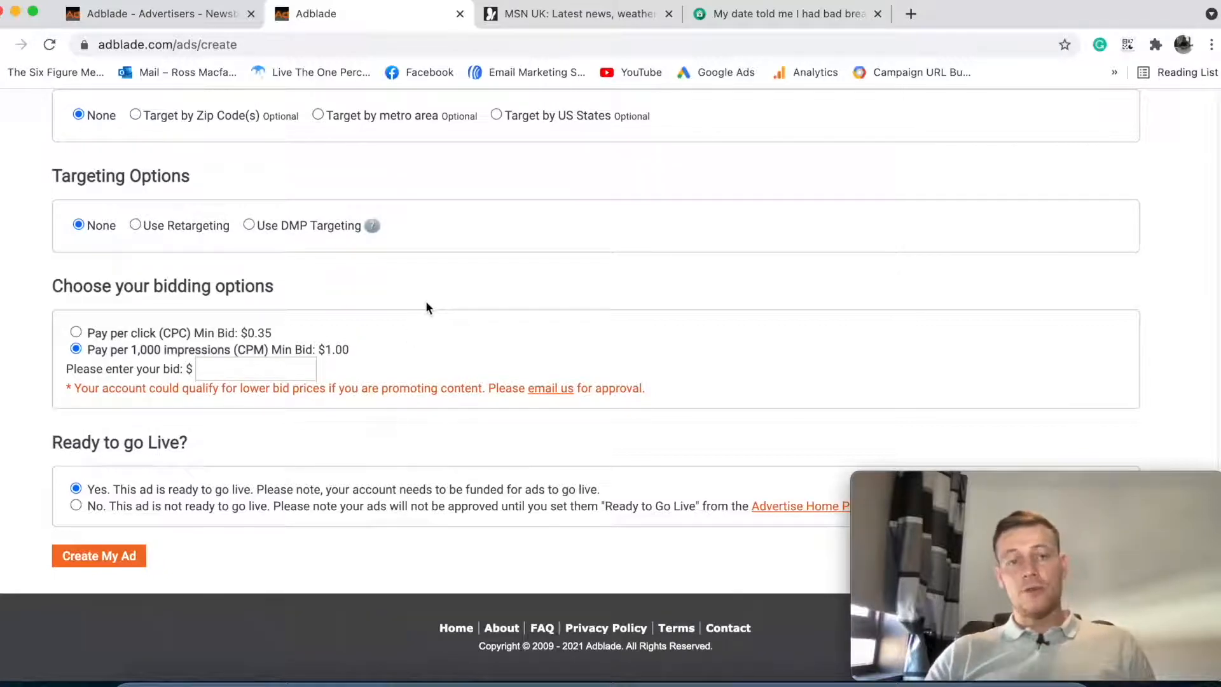
left_click(75, 332)
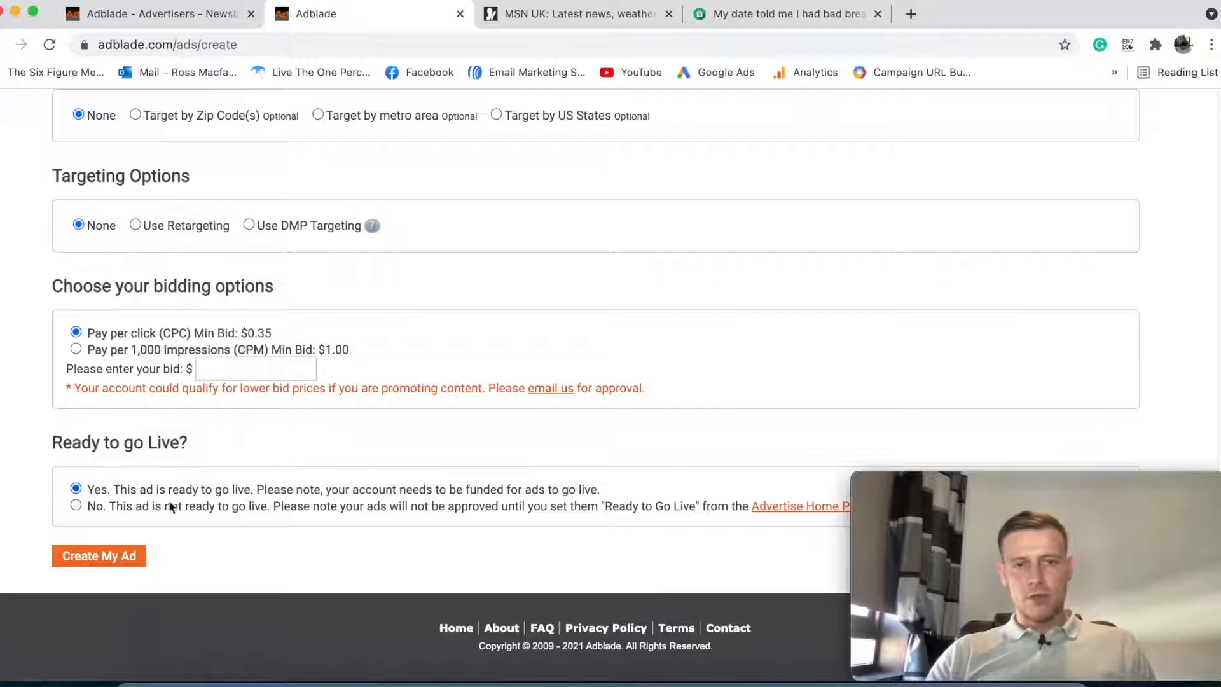
left_click(75, 505)
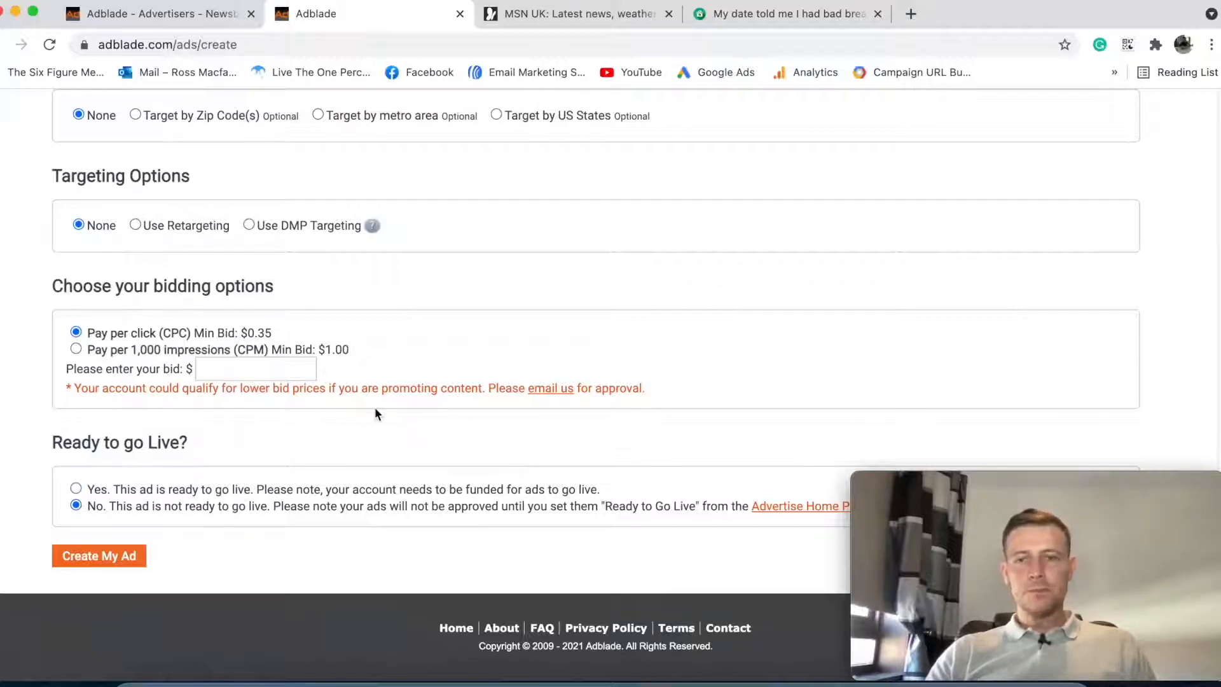
mouse_move(366, 411)
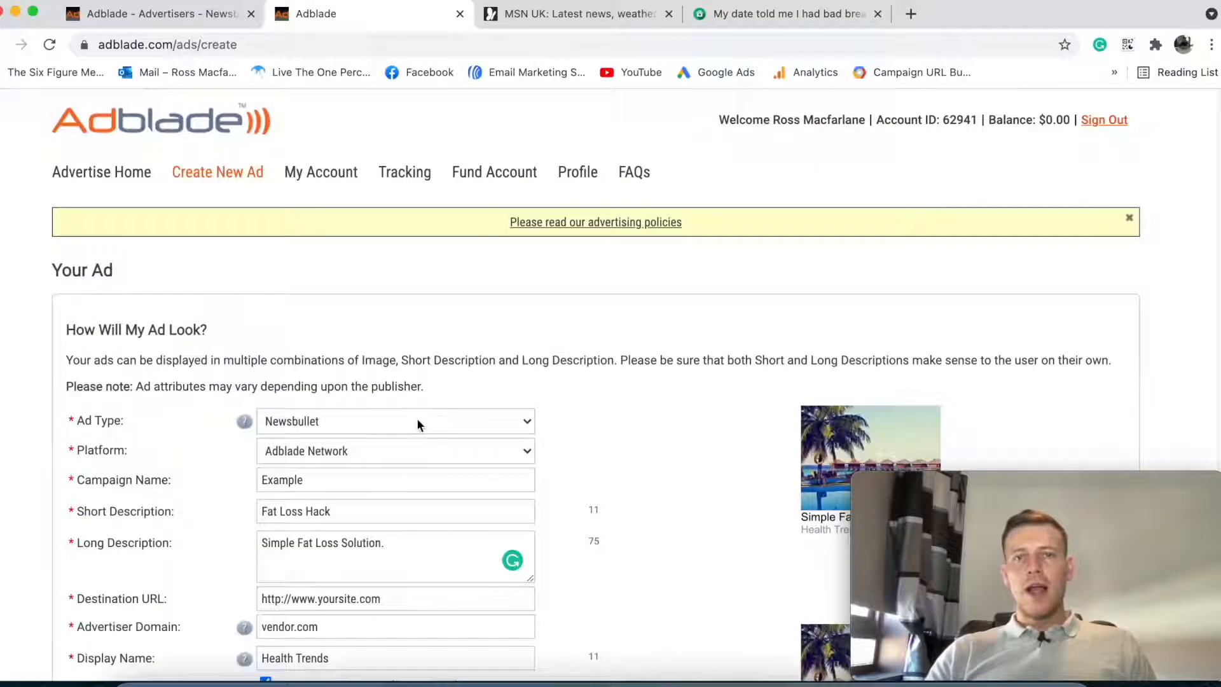
scroll("down", 3)
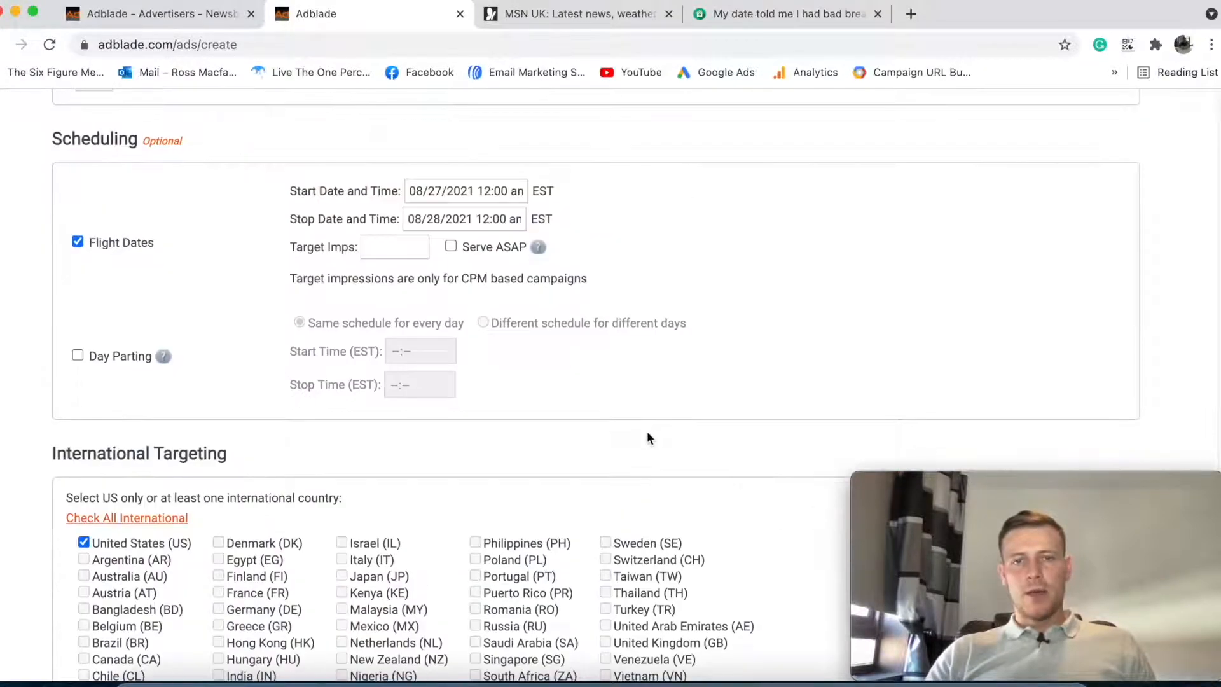
scroll("up", 3)
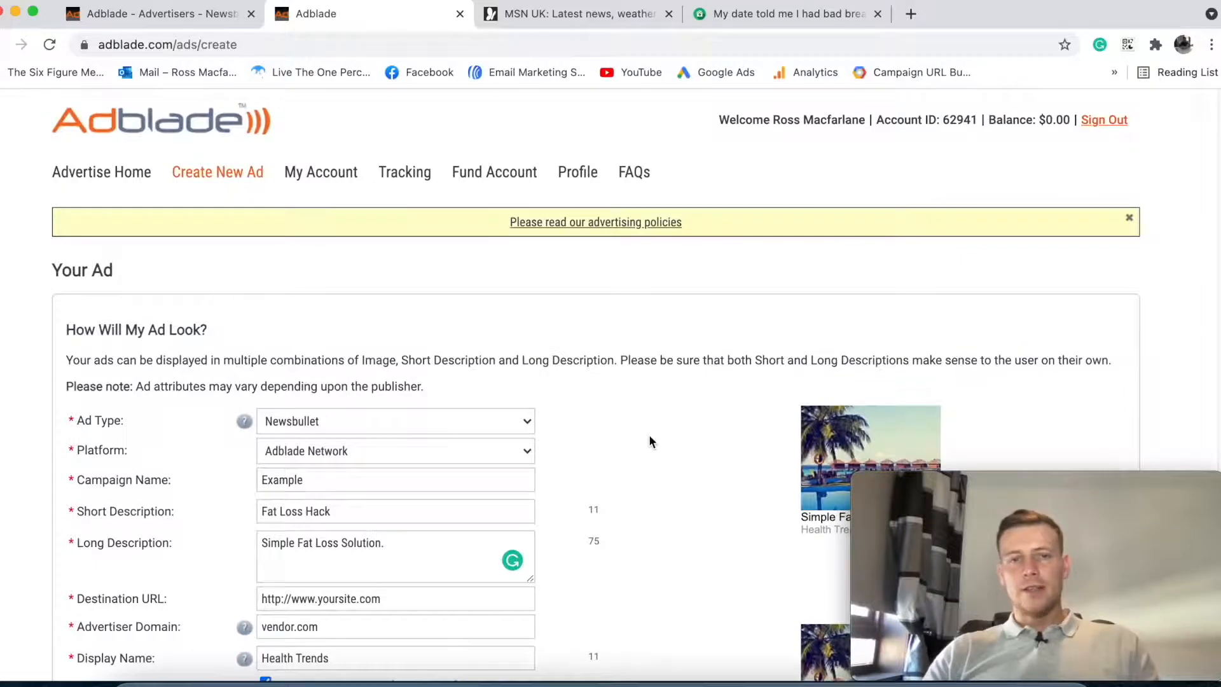
scroll("down", 3)
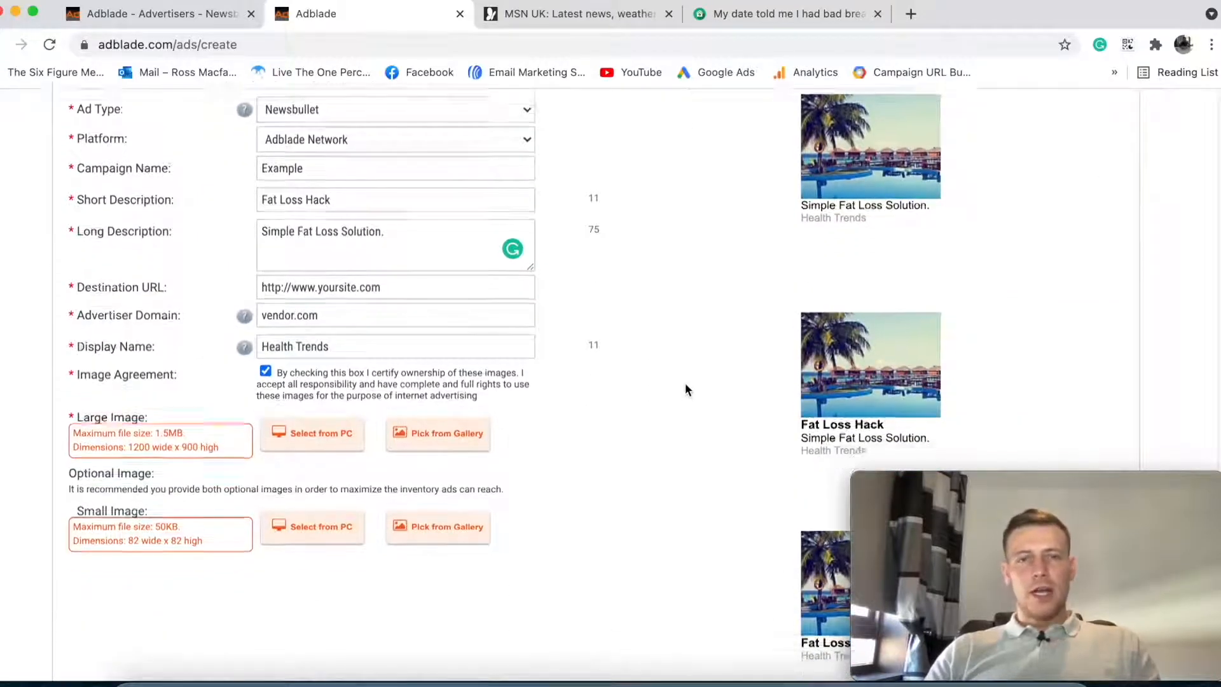
scroll("down", 3)
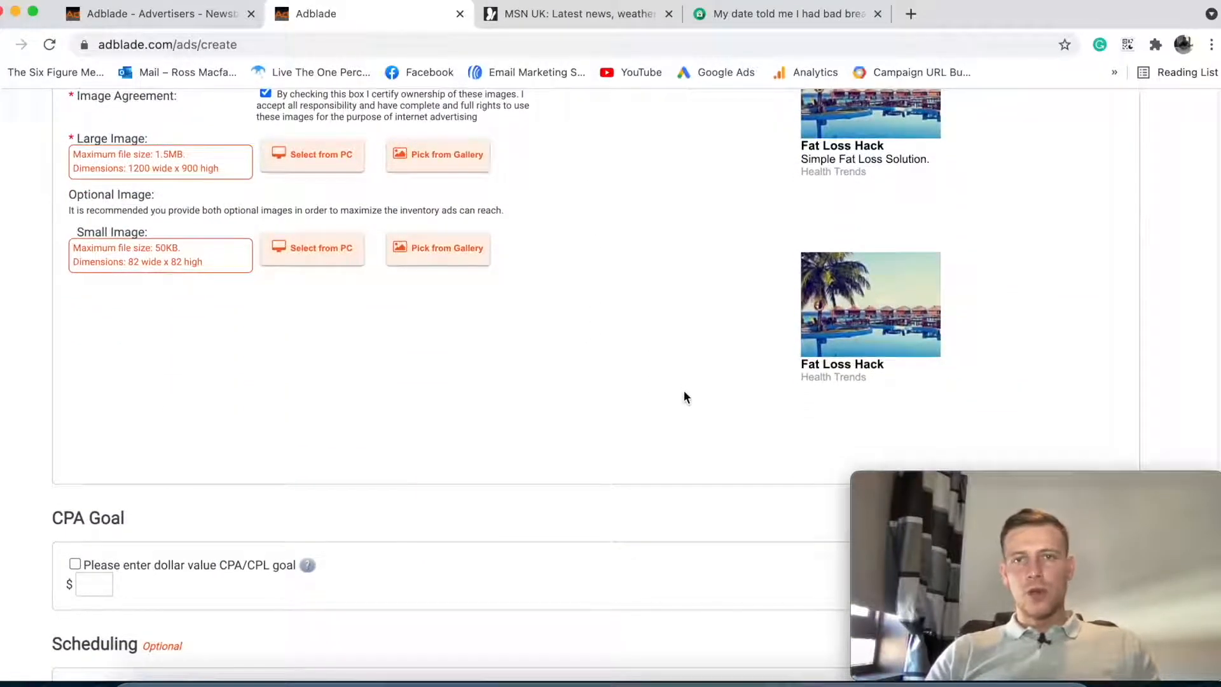